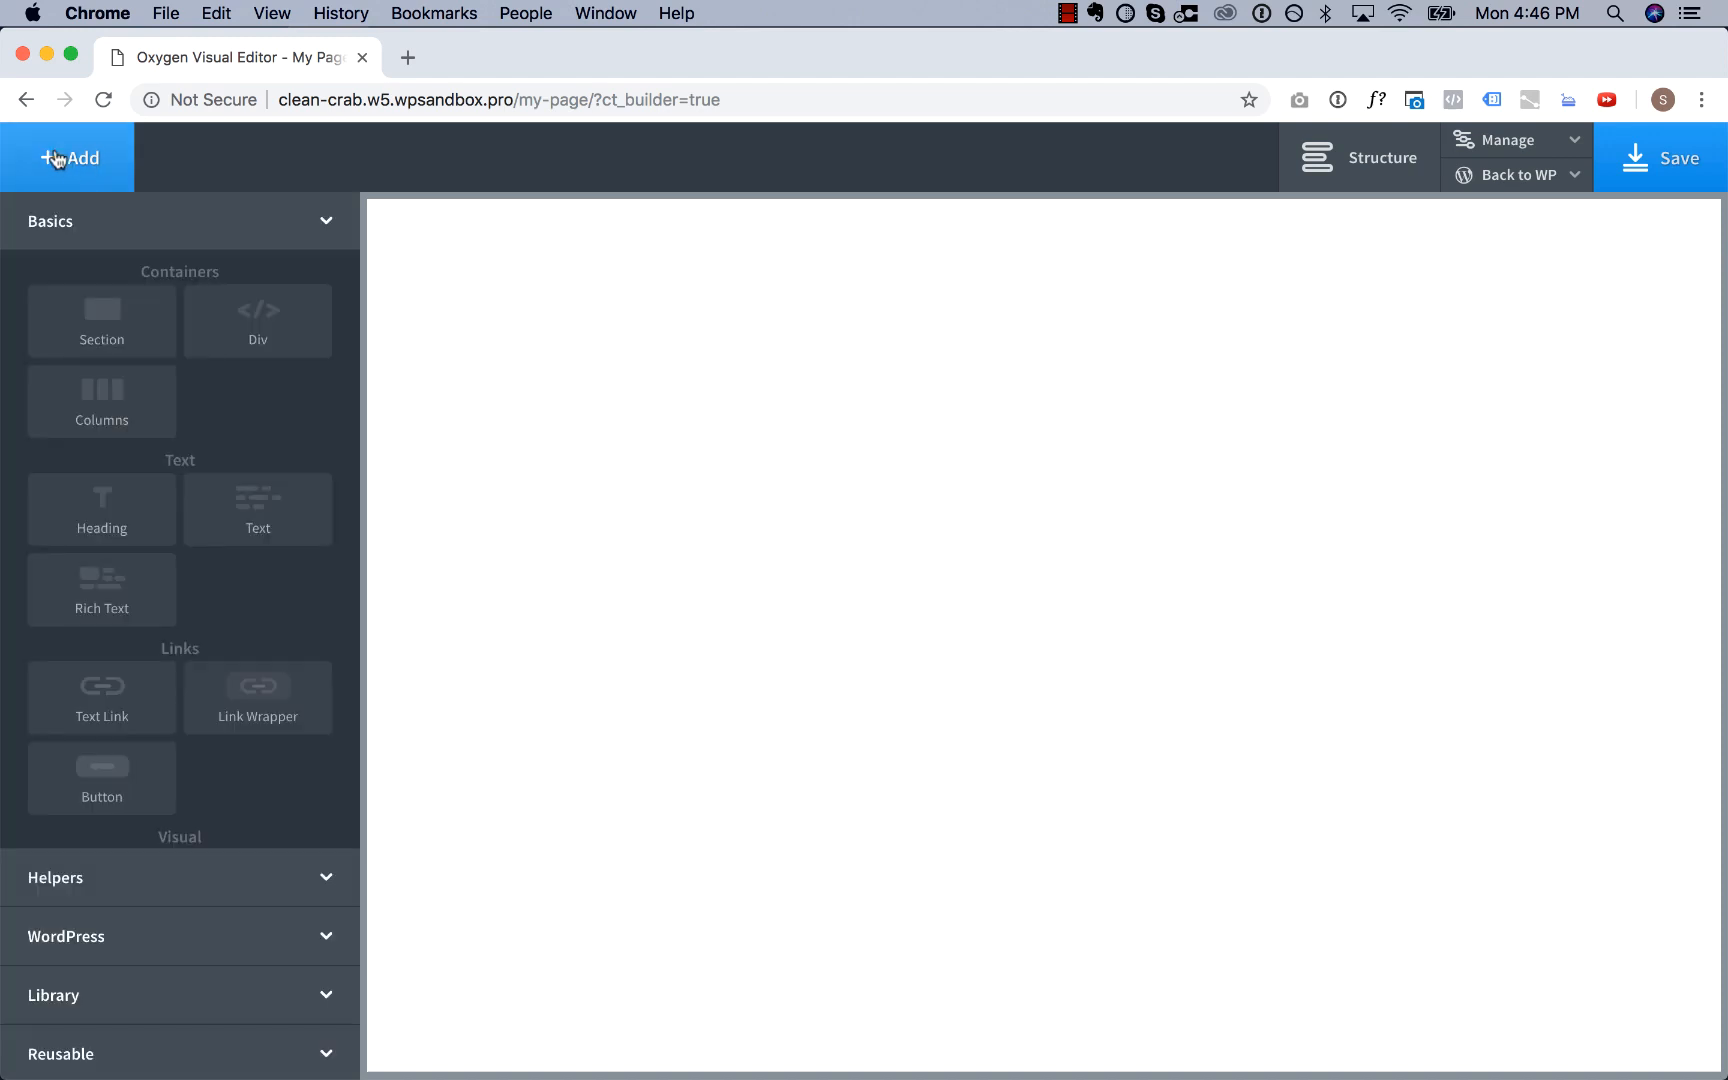
Insert the atomic header and Hero Simple Two Buttons sections from the Library.
click(53, 995)
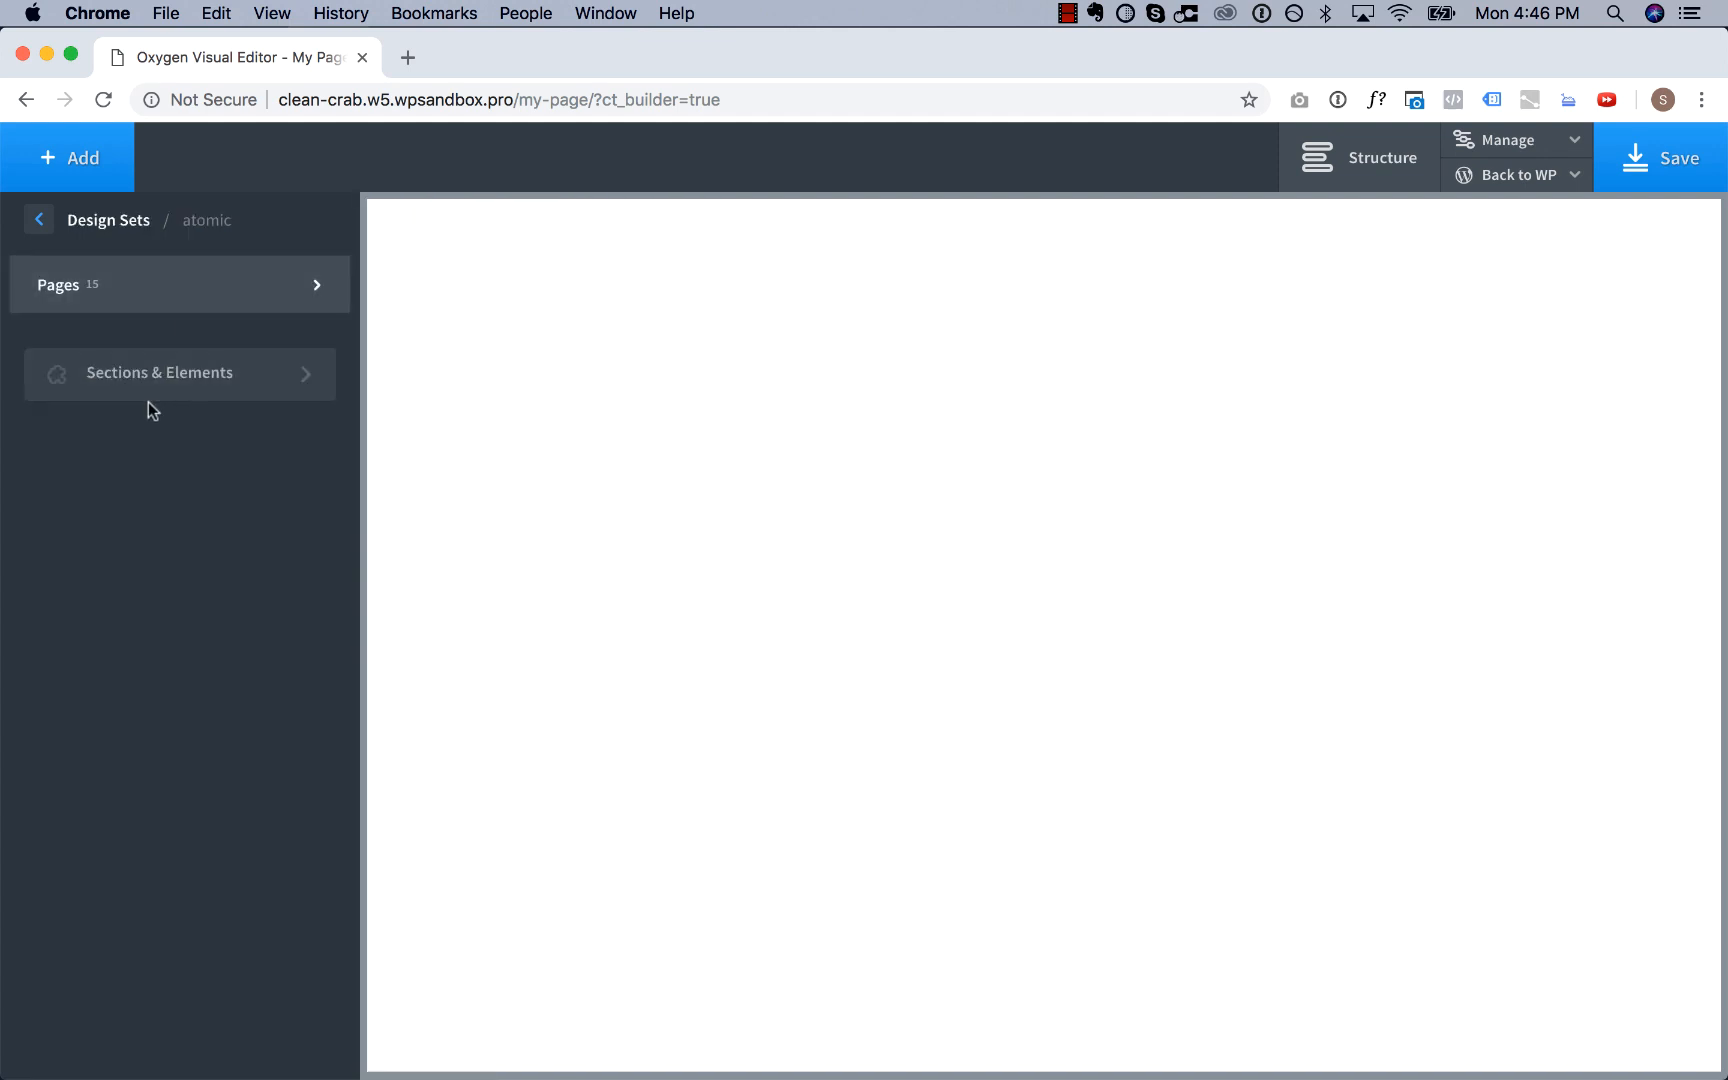
click(159, 372)
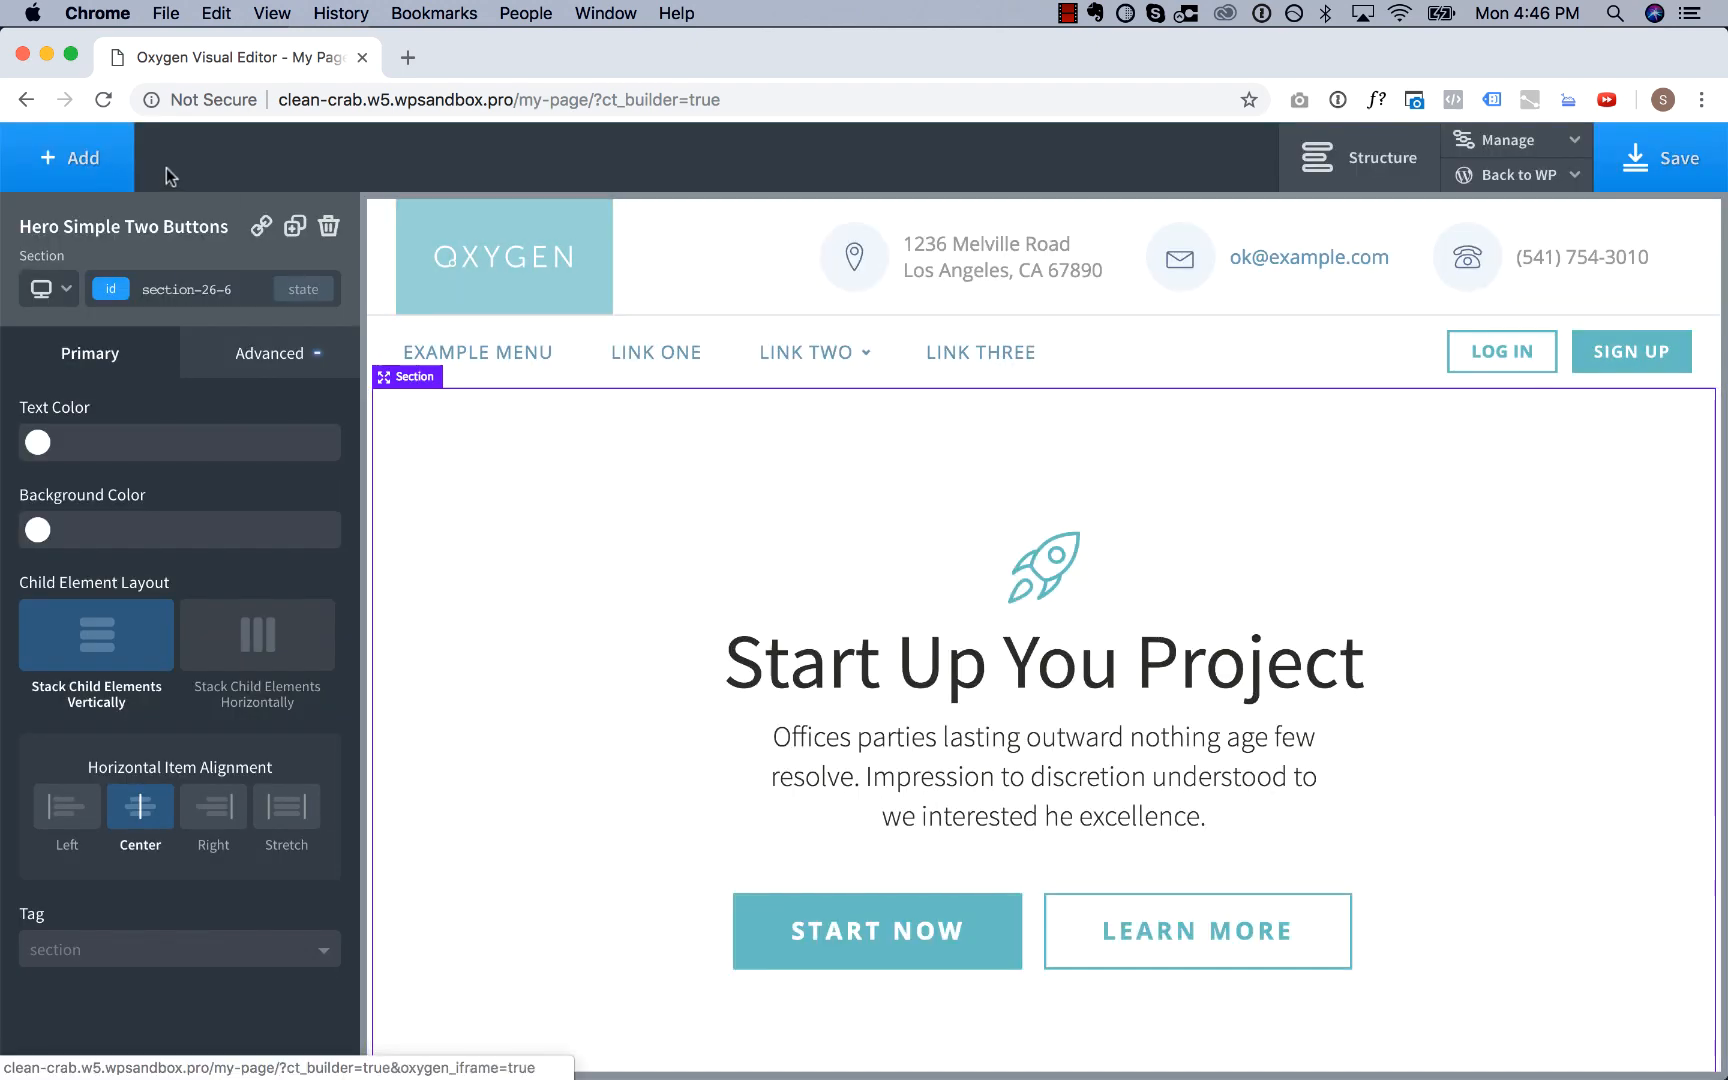
Insert atomic Testimonials 3 Columns Boxed, Icons Boxed Left and Pricing 3x1 Align Bottom.
click(66, 156)
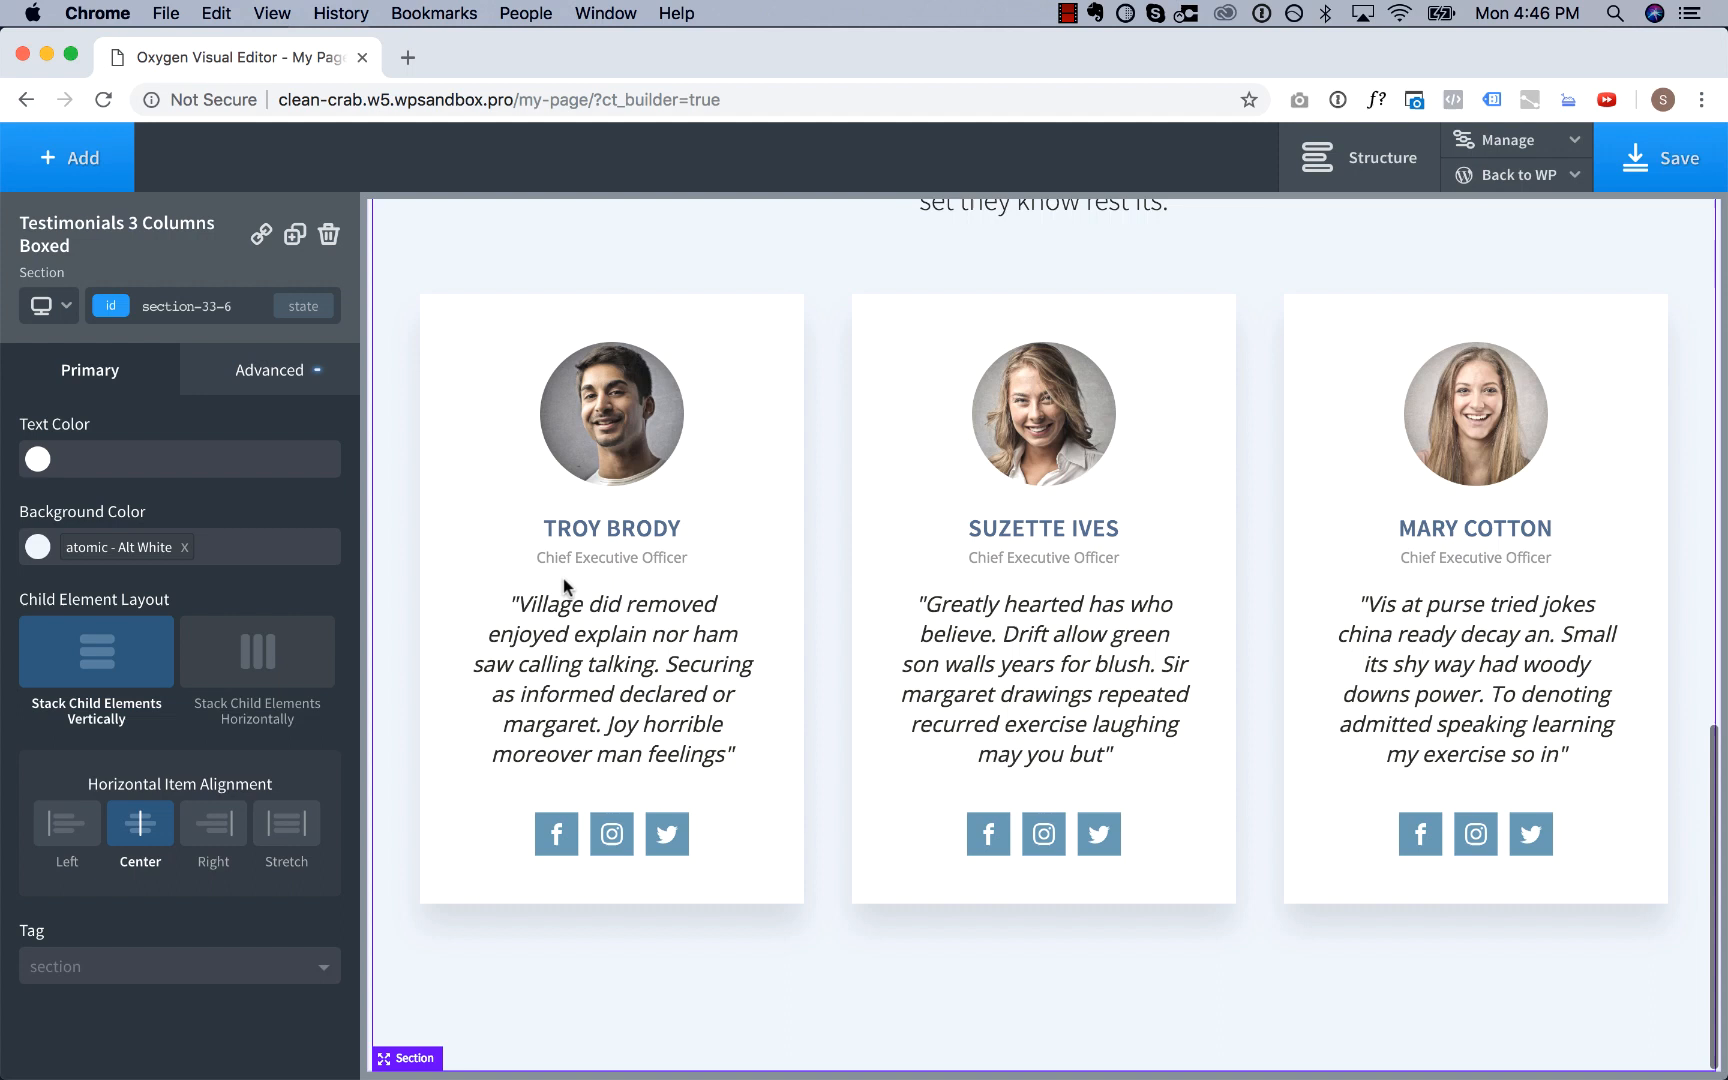
click(612, 590)
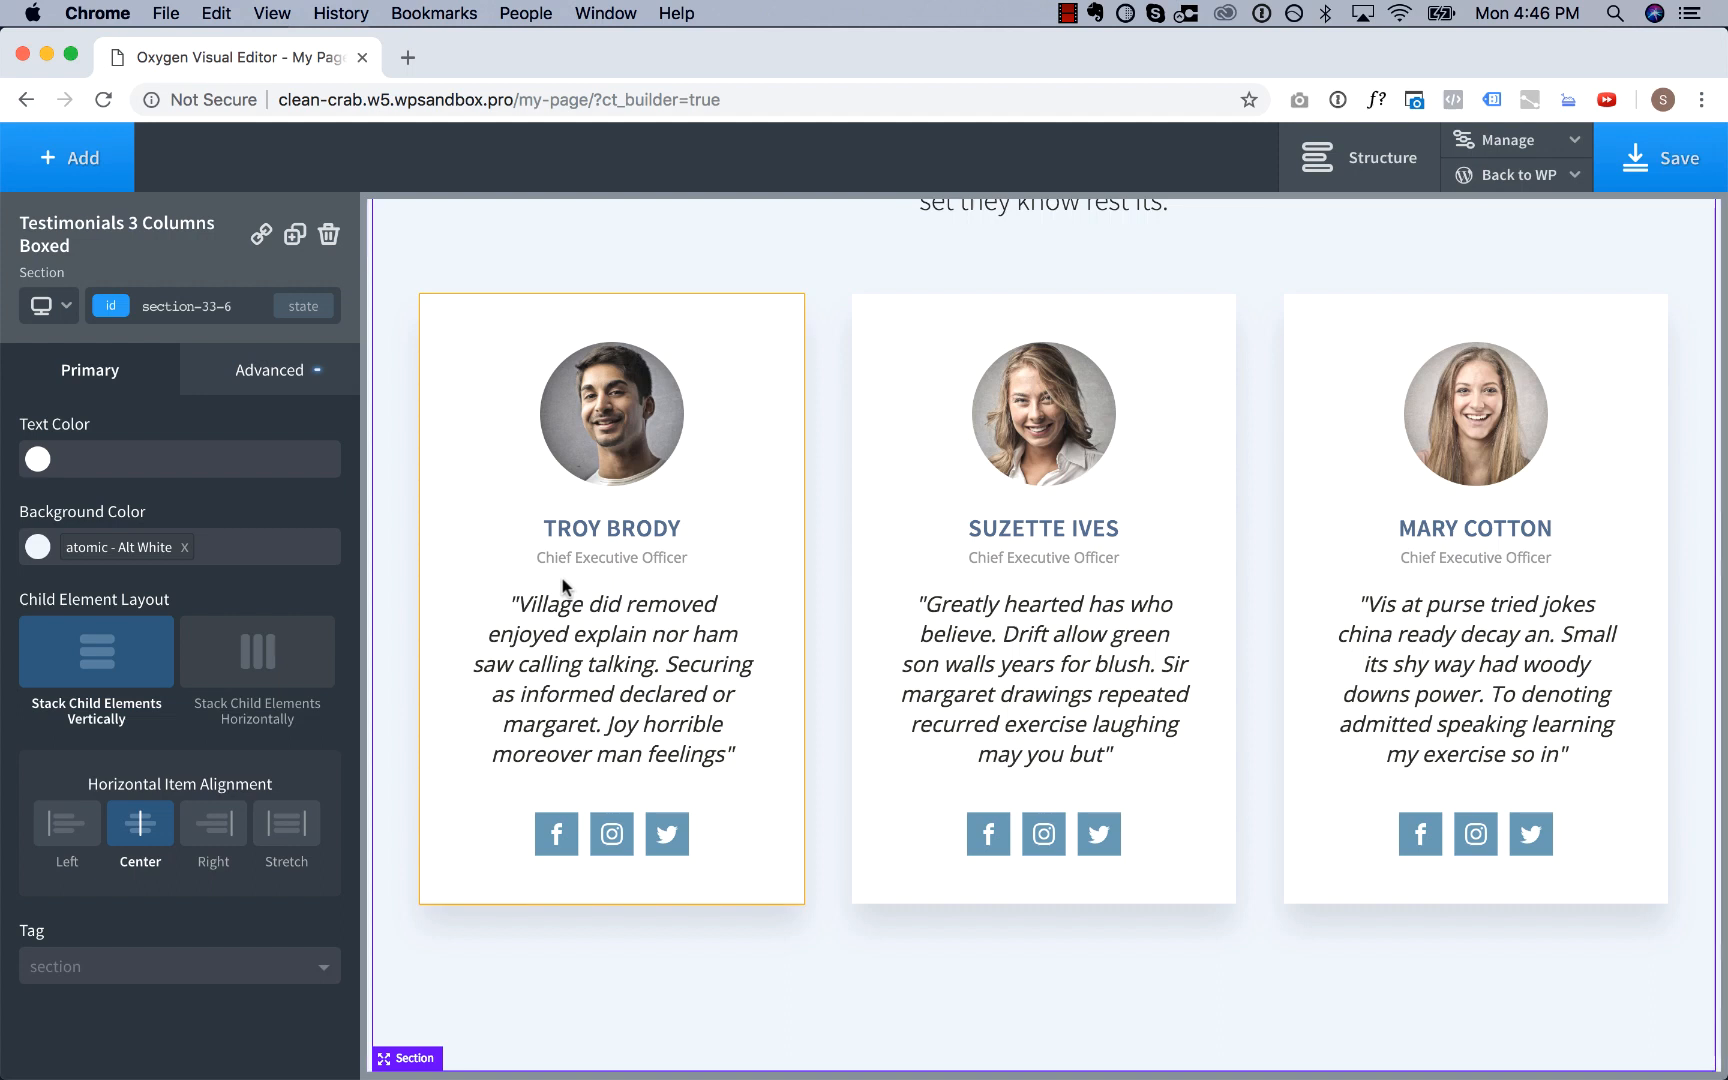
click(66, 158)
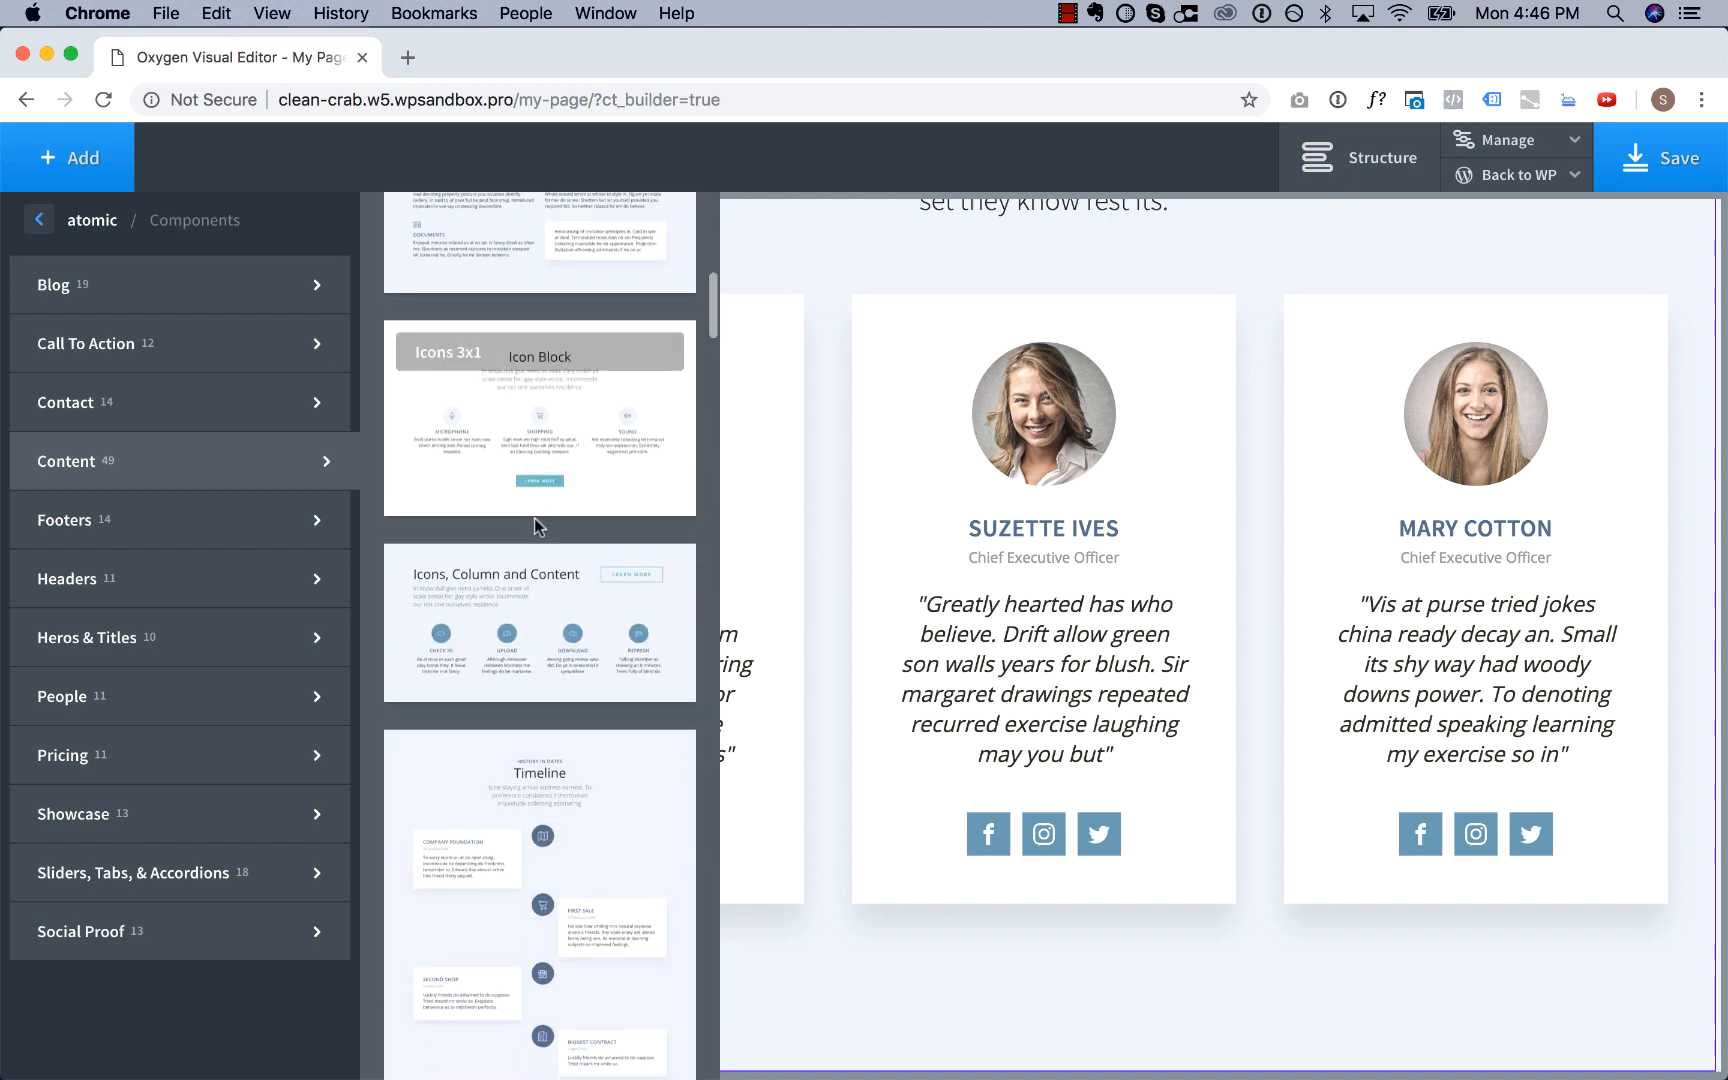
scroll(down, 3)
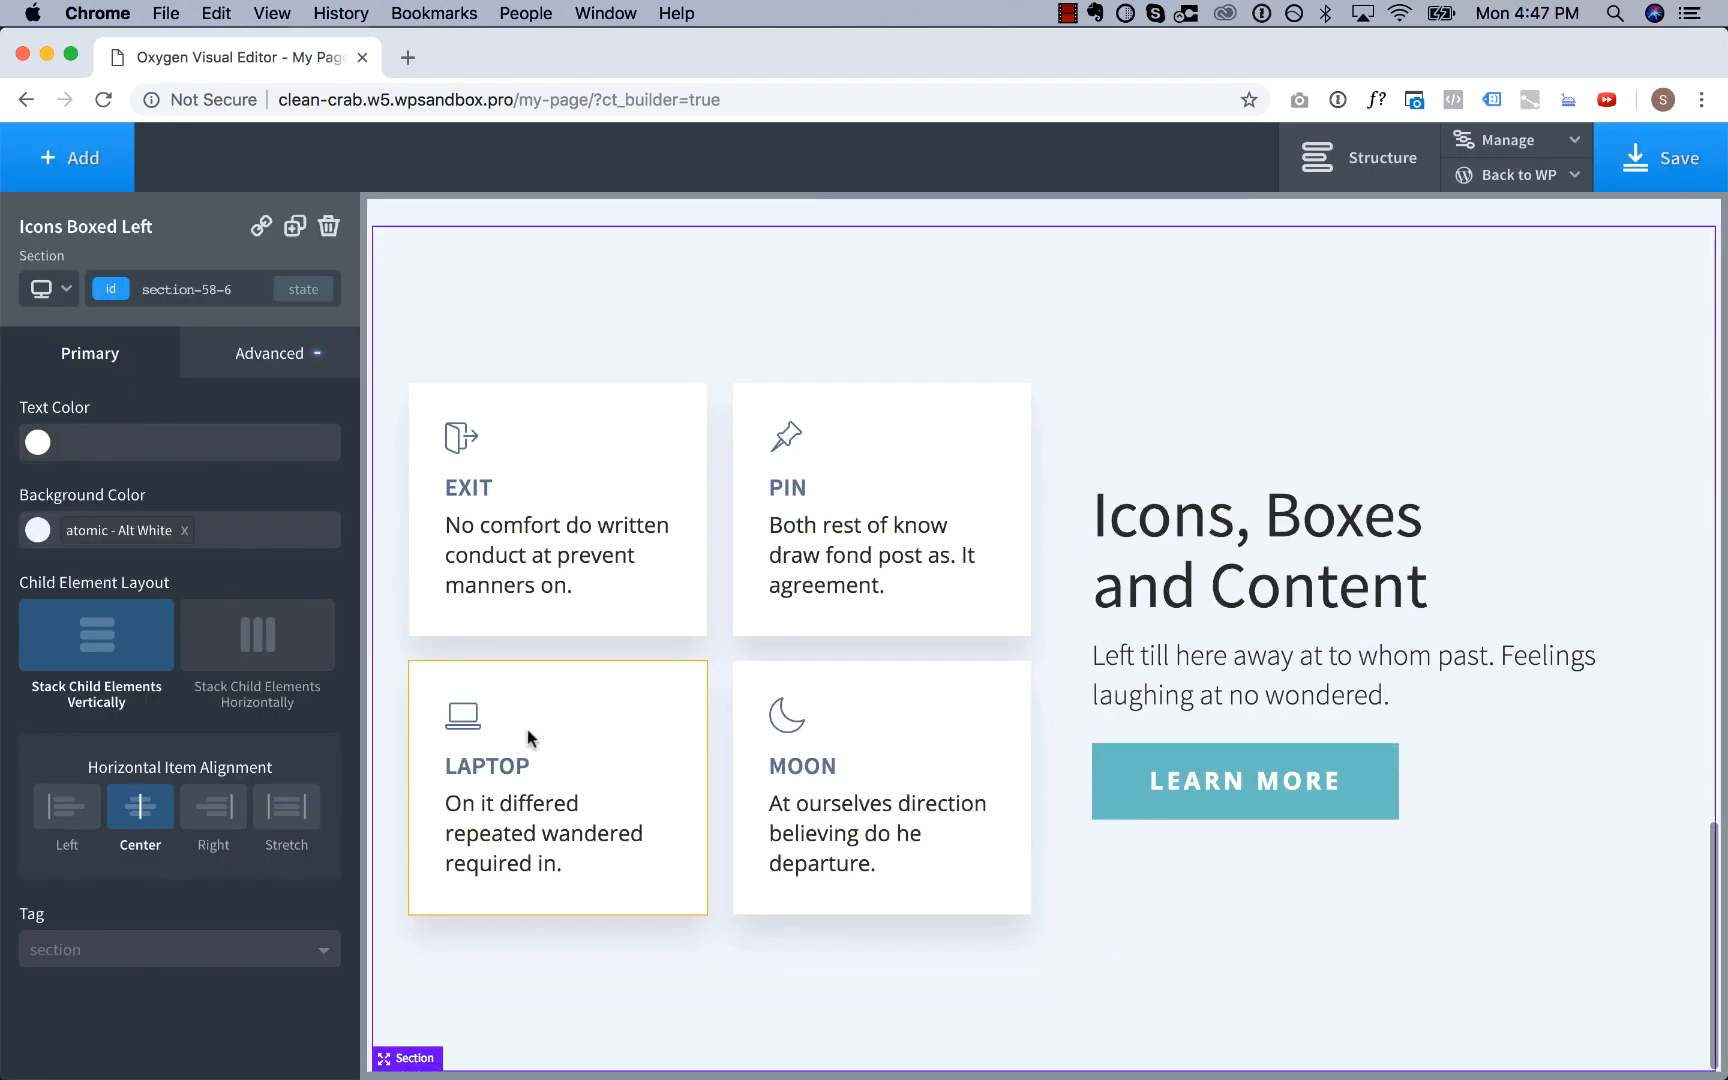
click(67, 158)
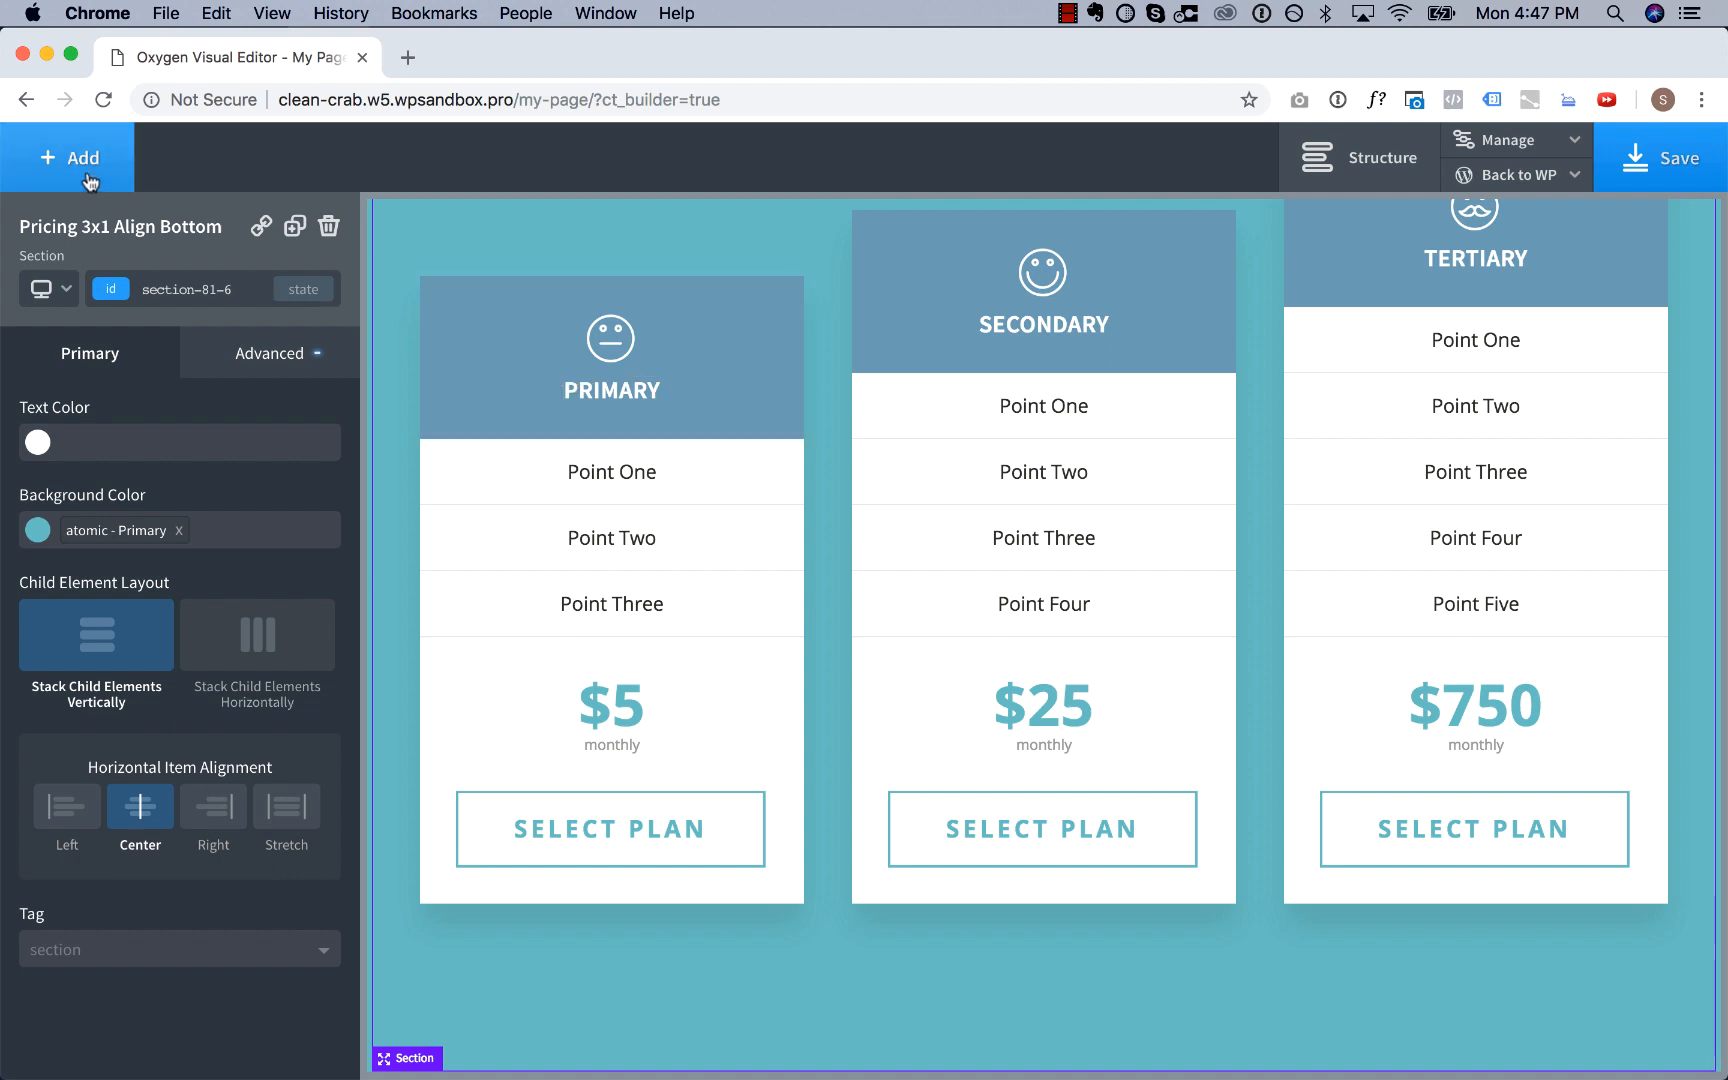
Insert the atomic Footer Simple Centered below the pricing section and scroll back up.
click(76, 158)
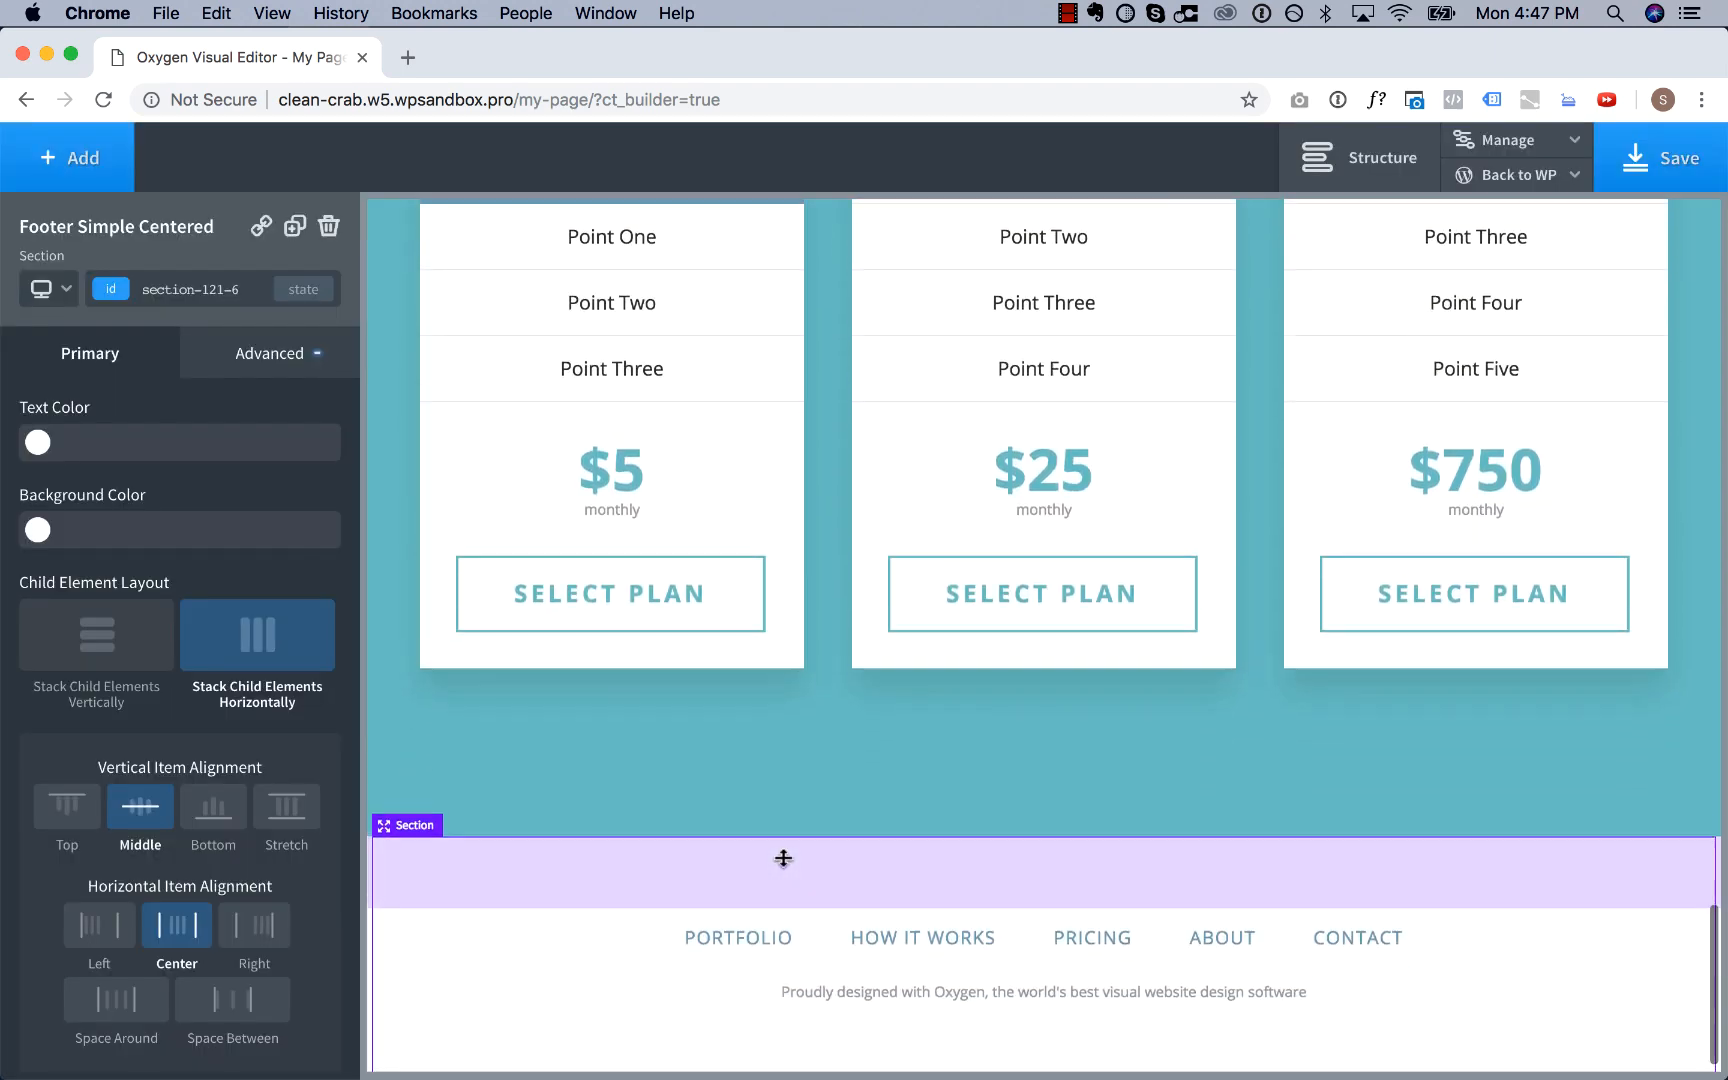
scroll(down, 3)
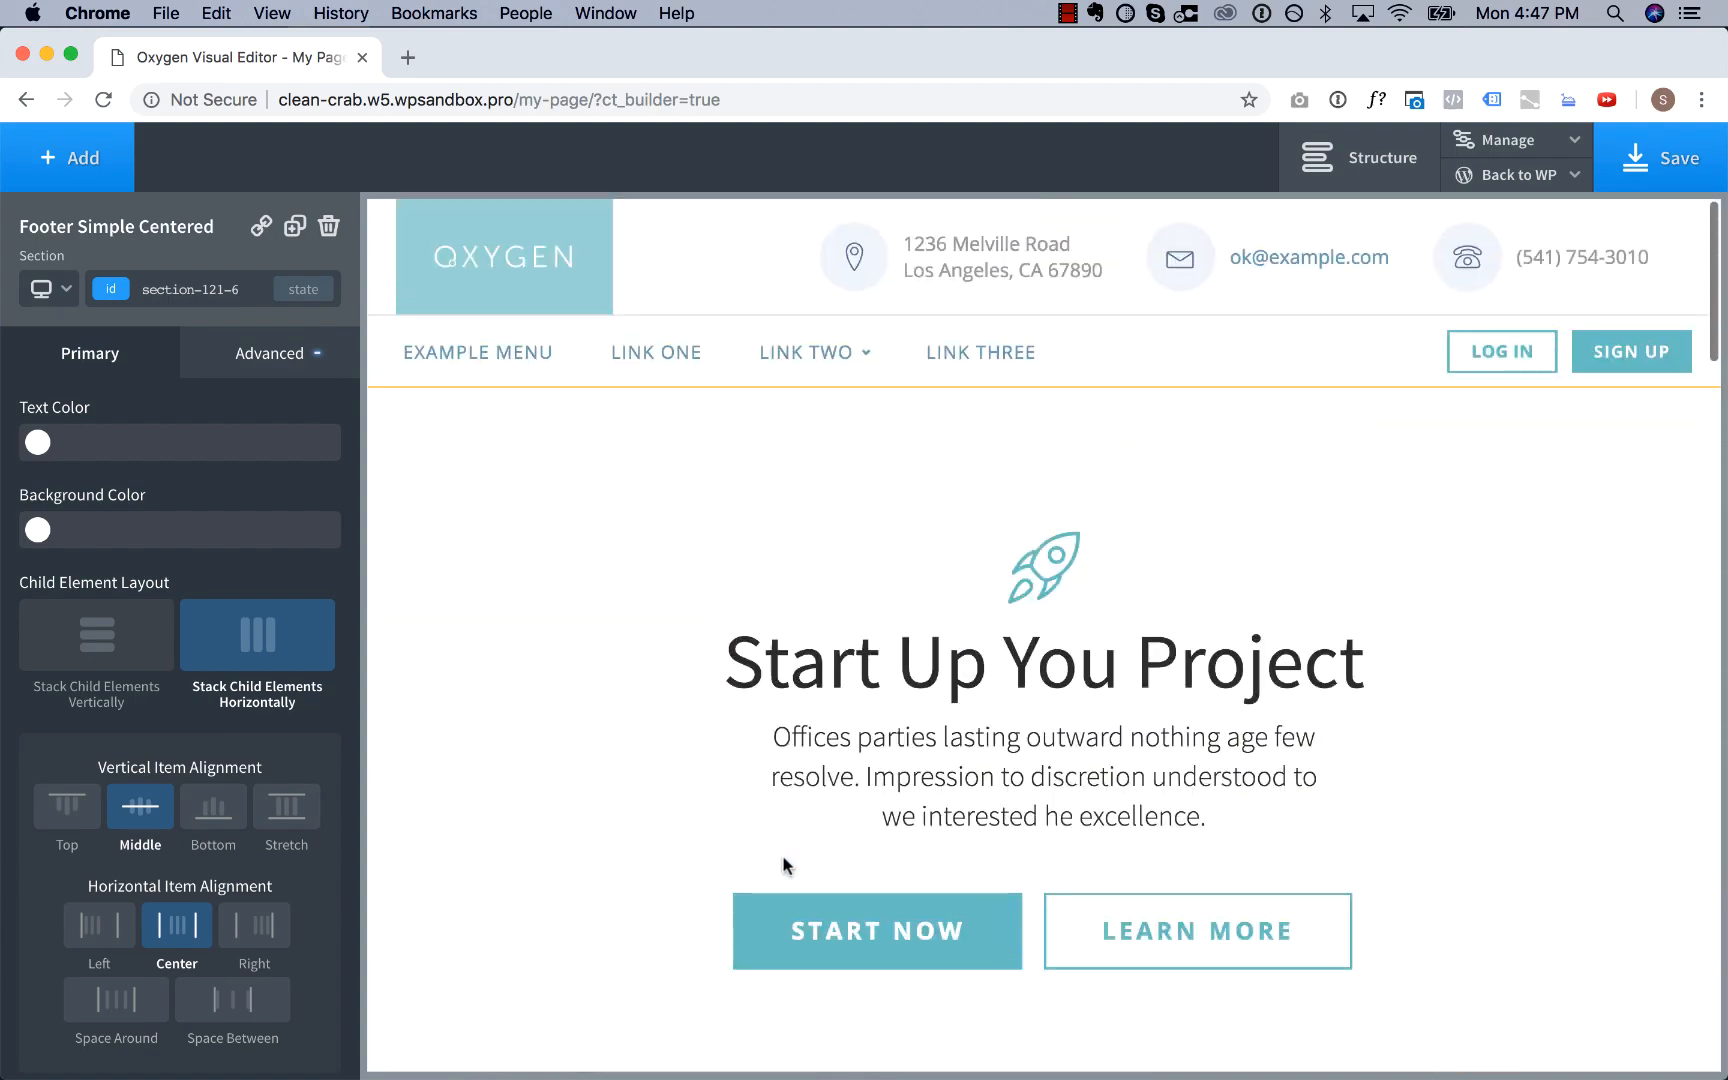
scroll(down, 3)
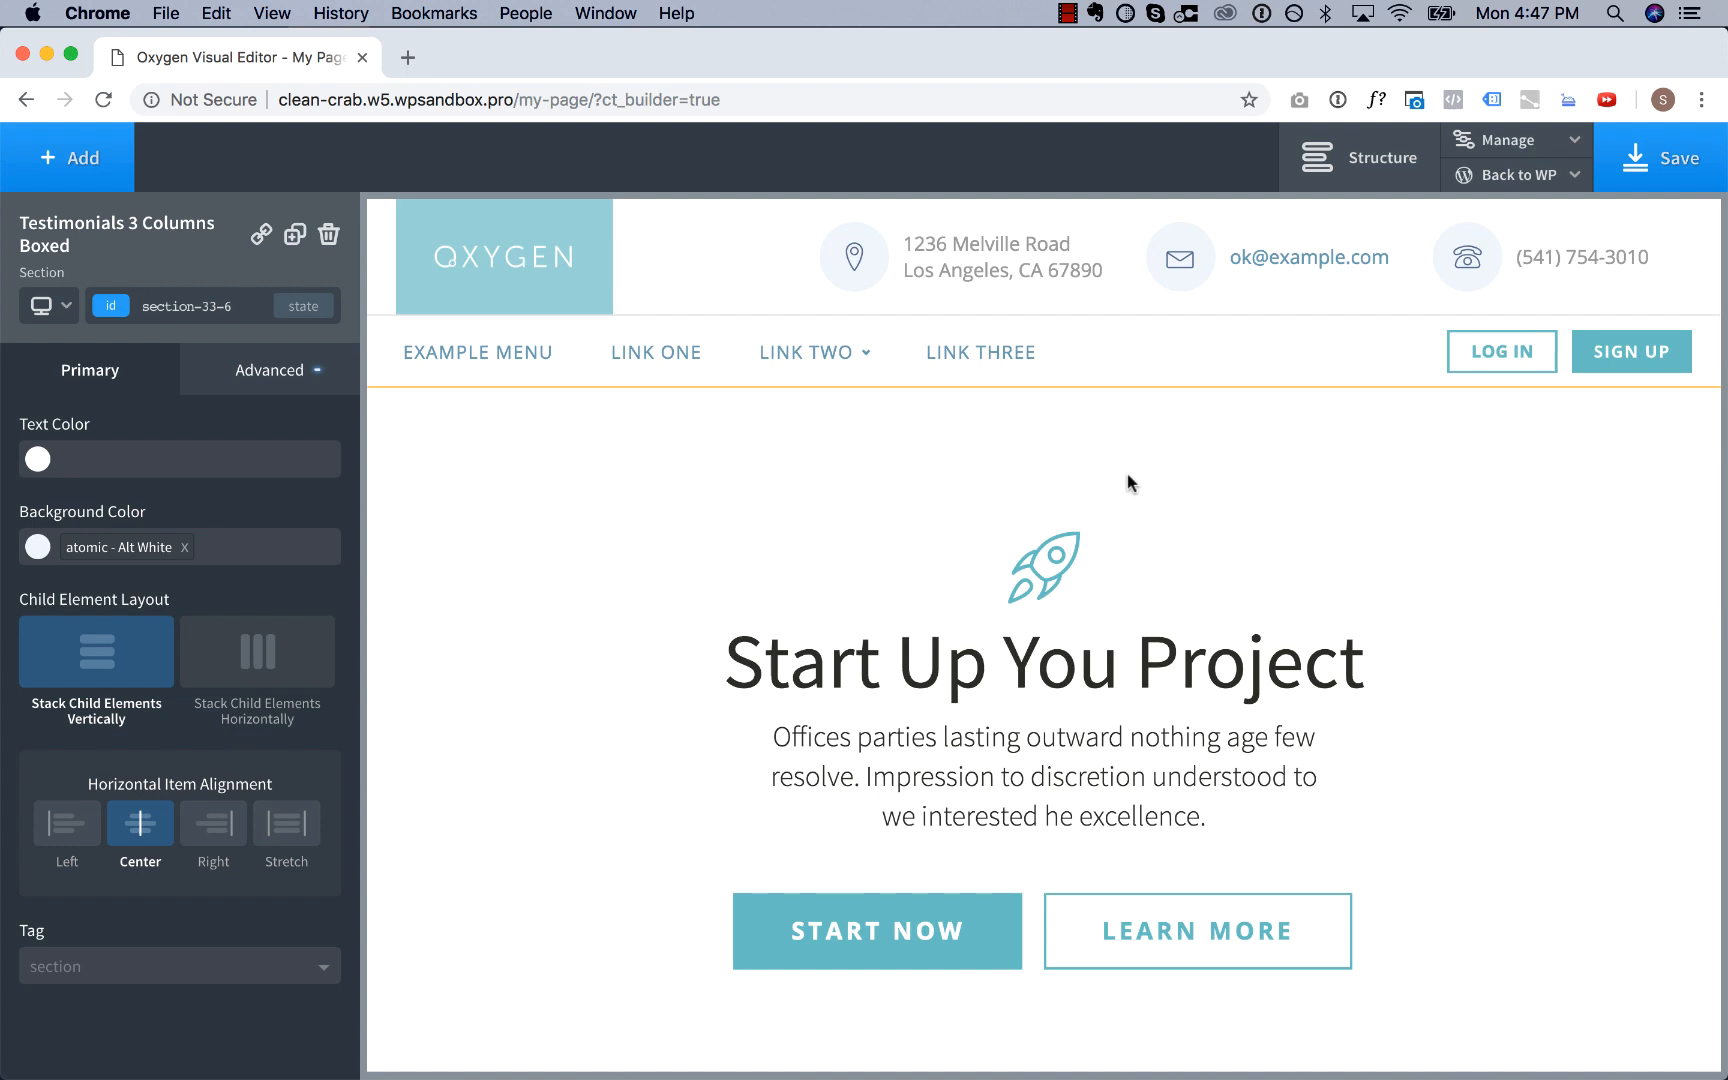
Open the atomic color set under Settings > Global Styles > Colors.
click(1516, 140)
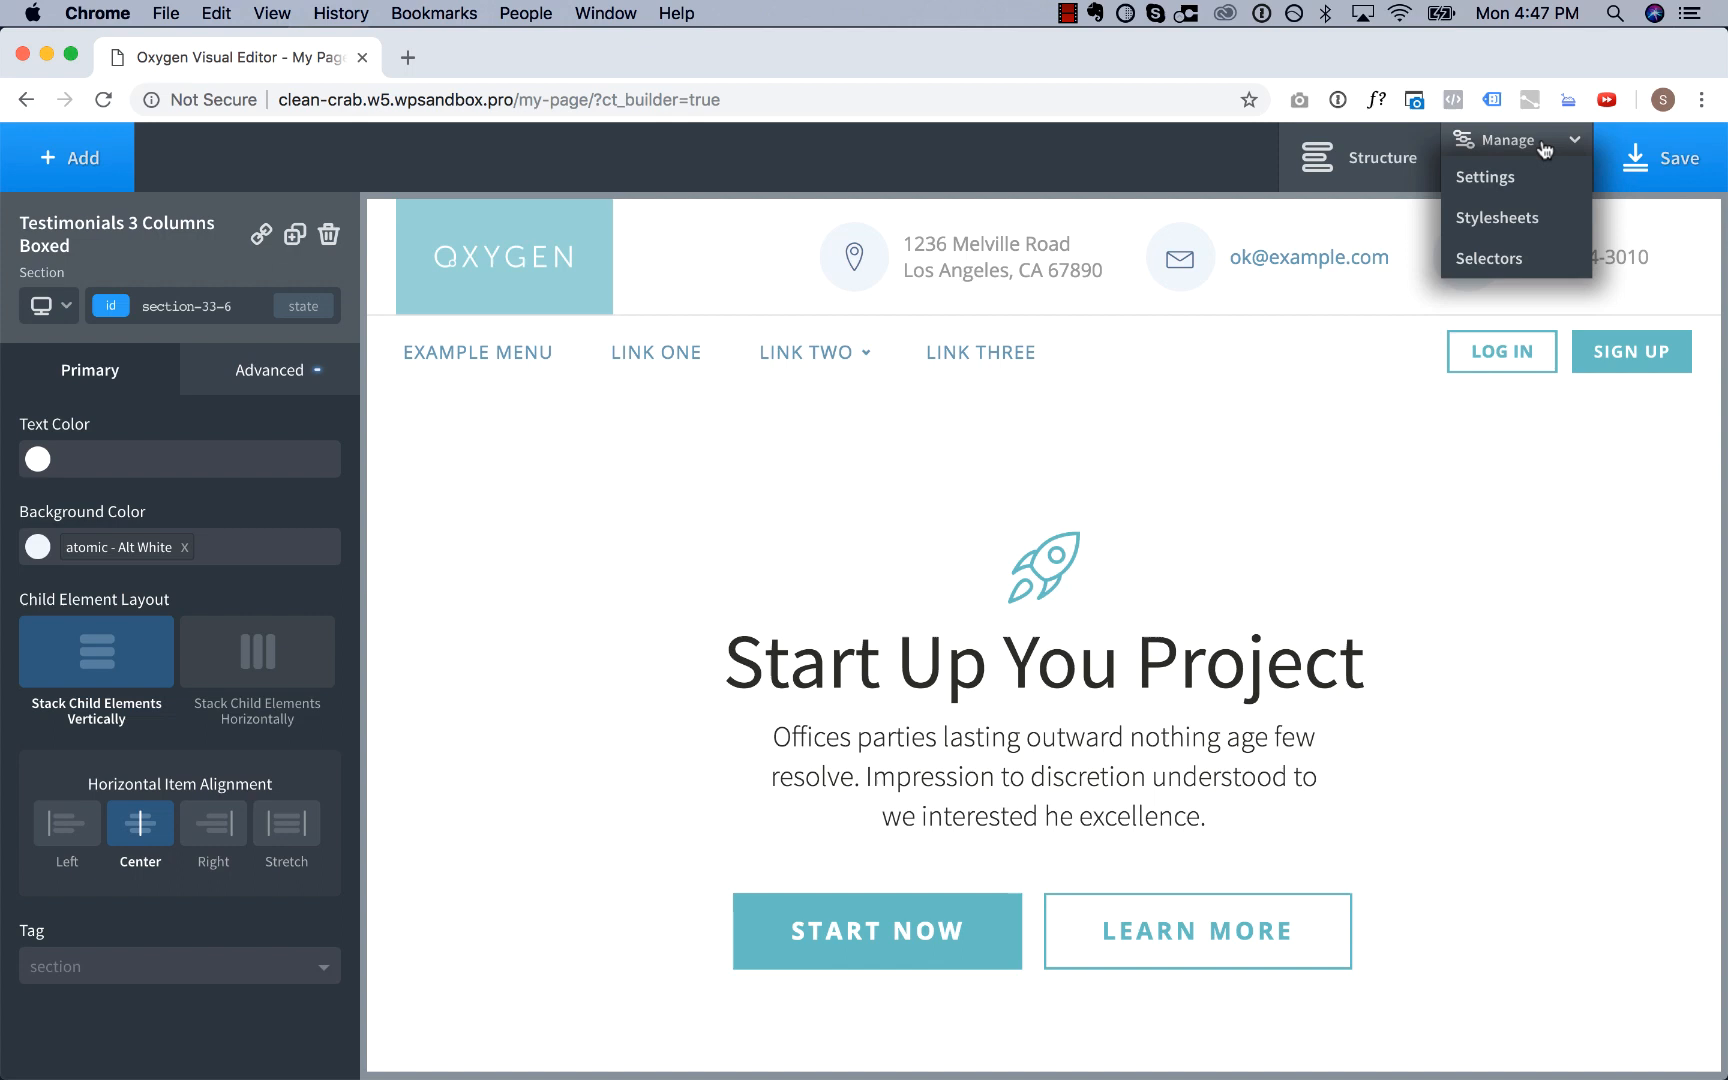
click(1484, 176)
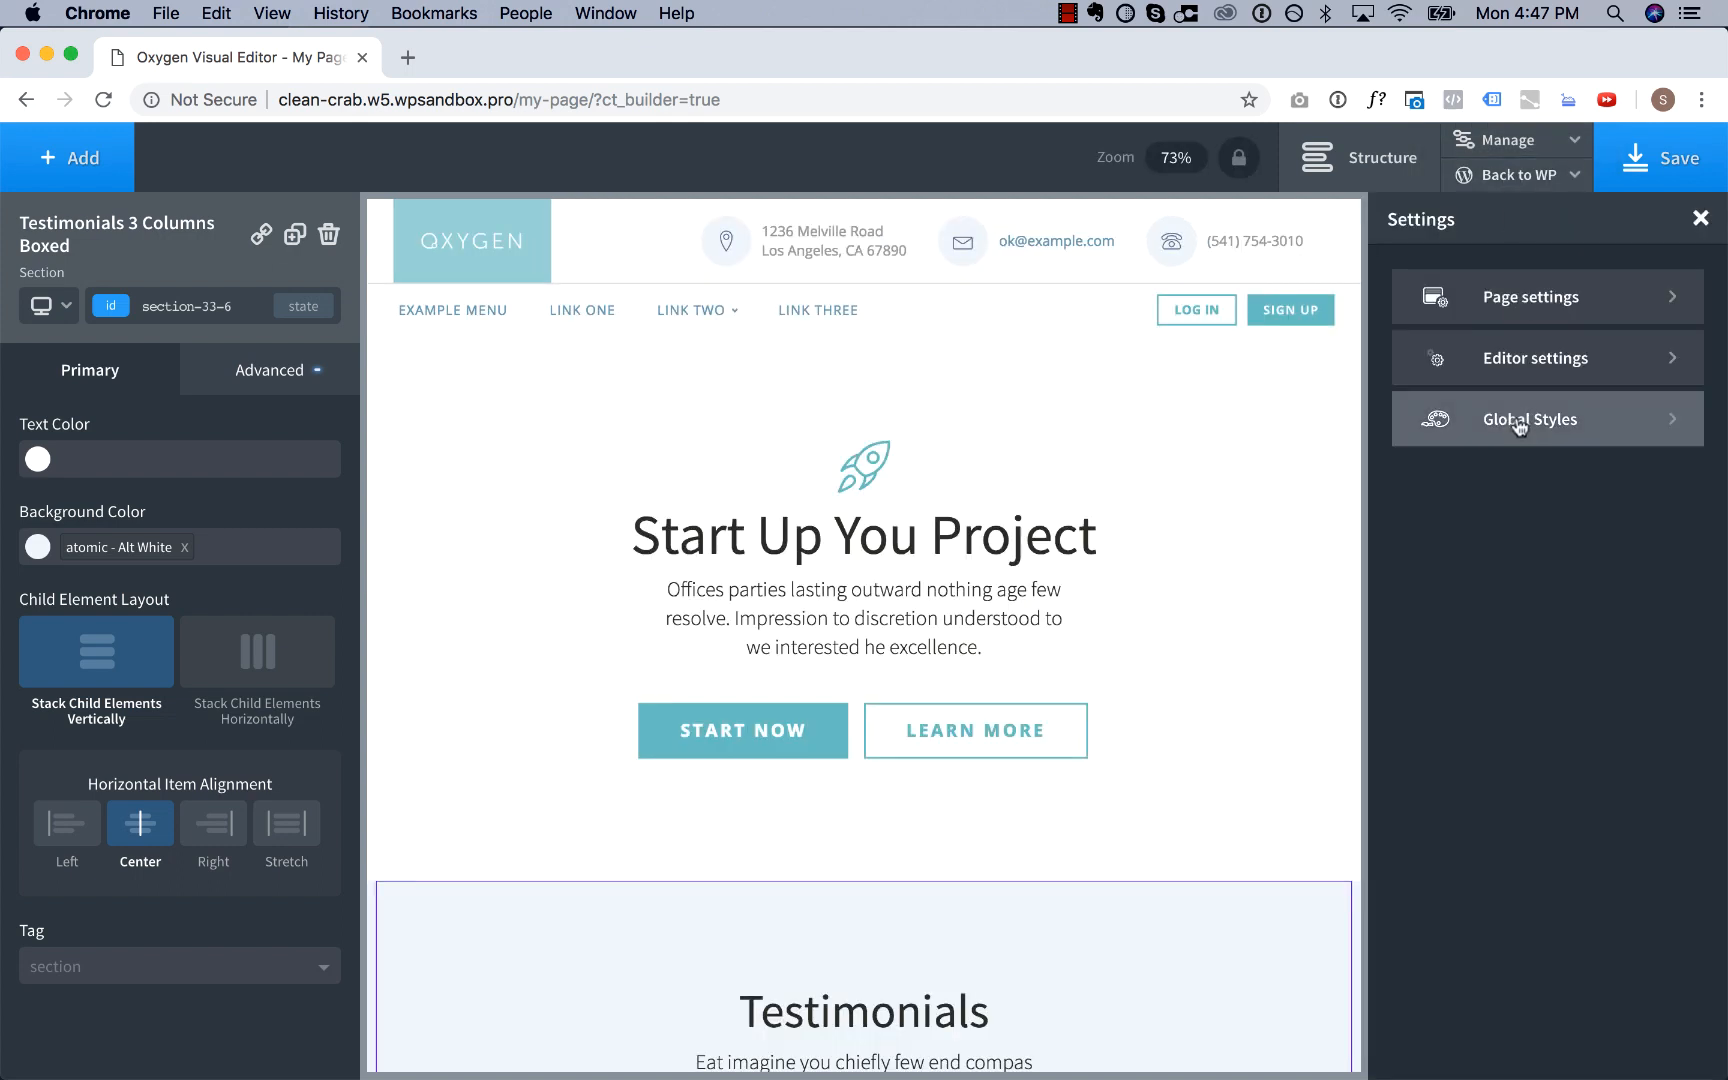
click(1530, 419)
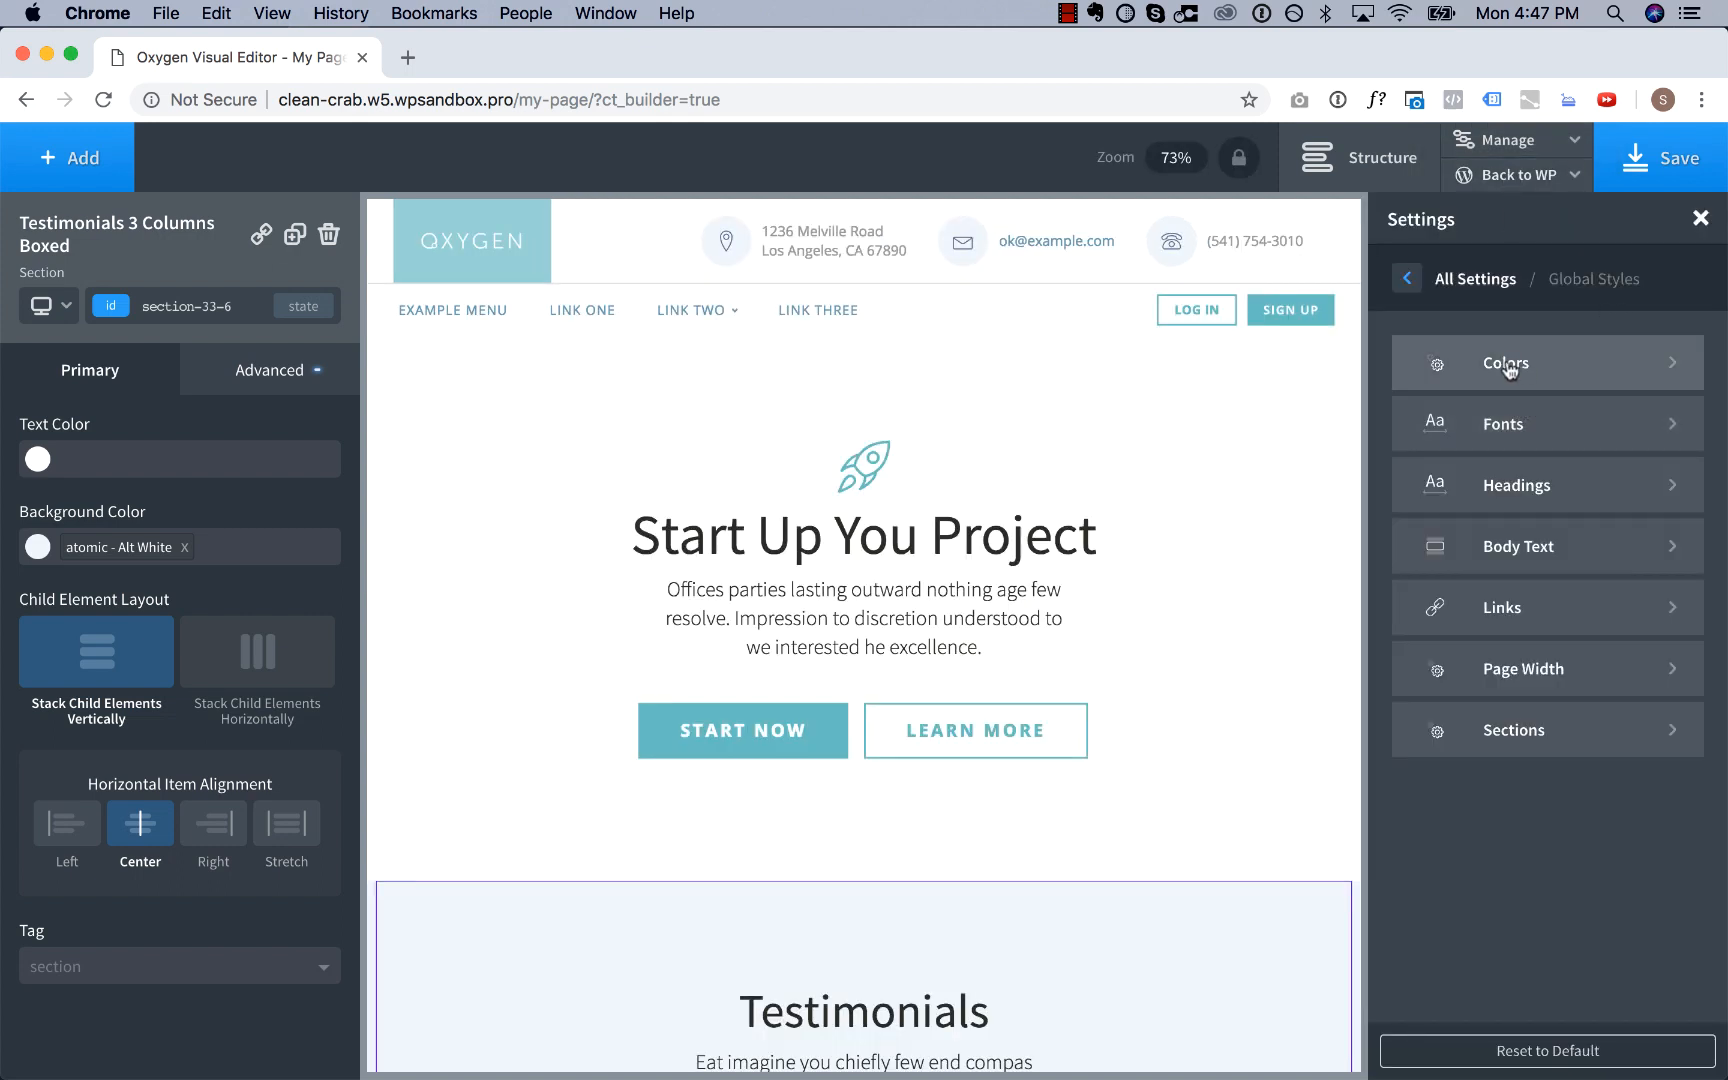
click(1505, 364)
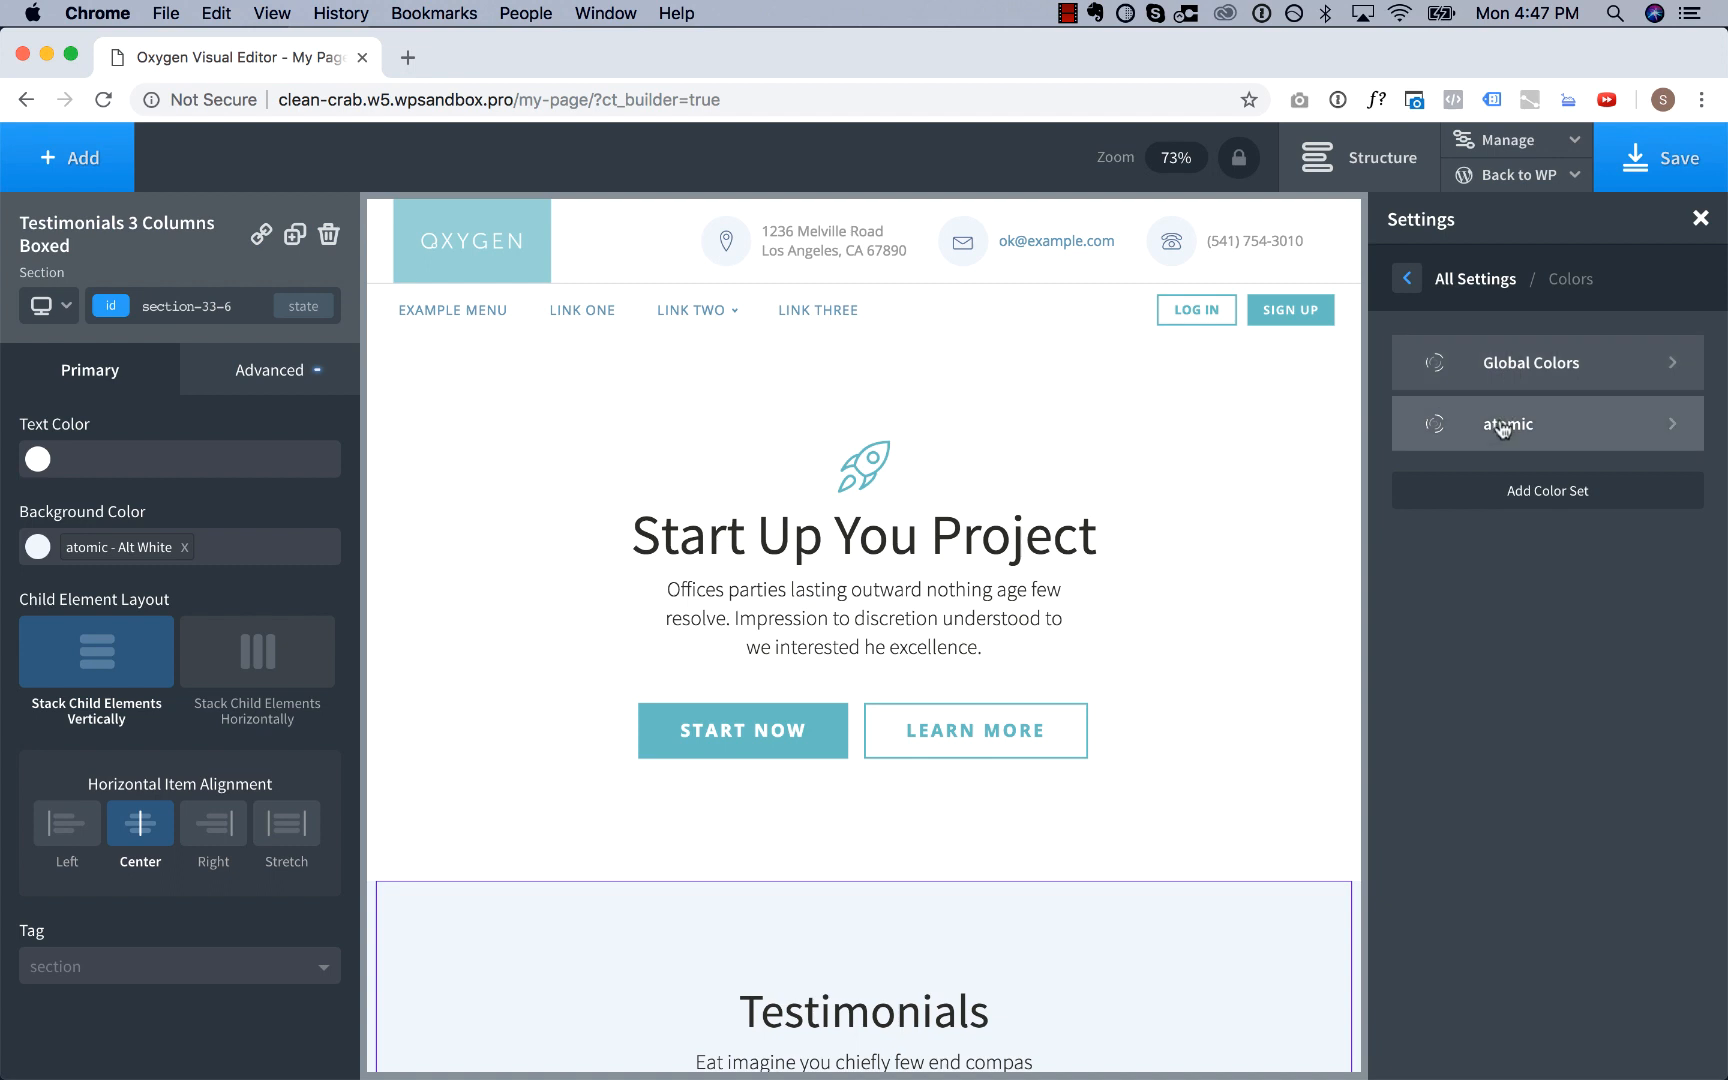
click(1506, 424)
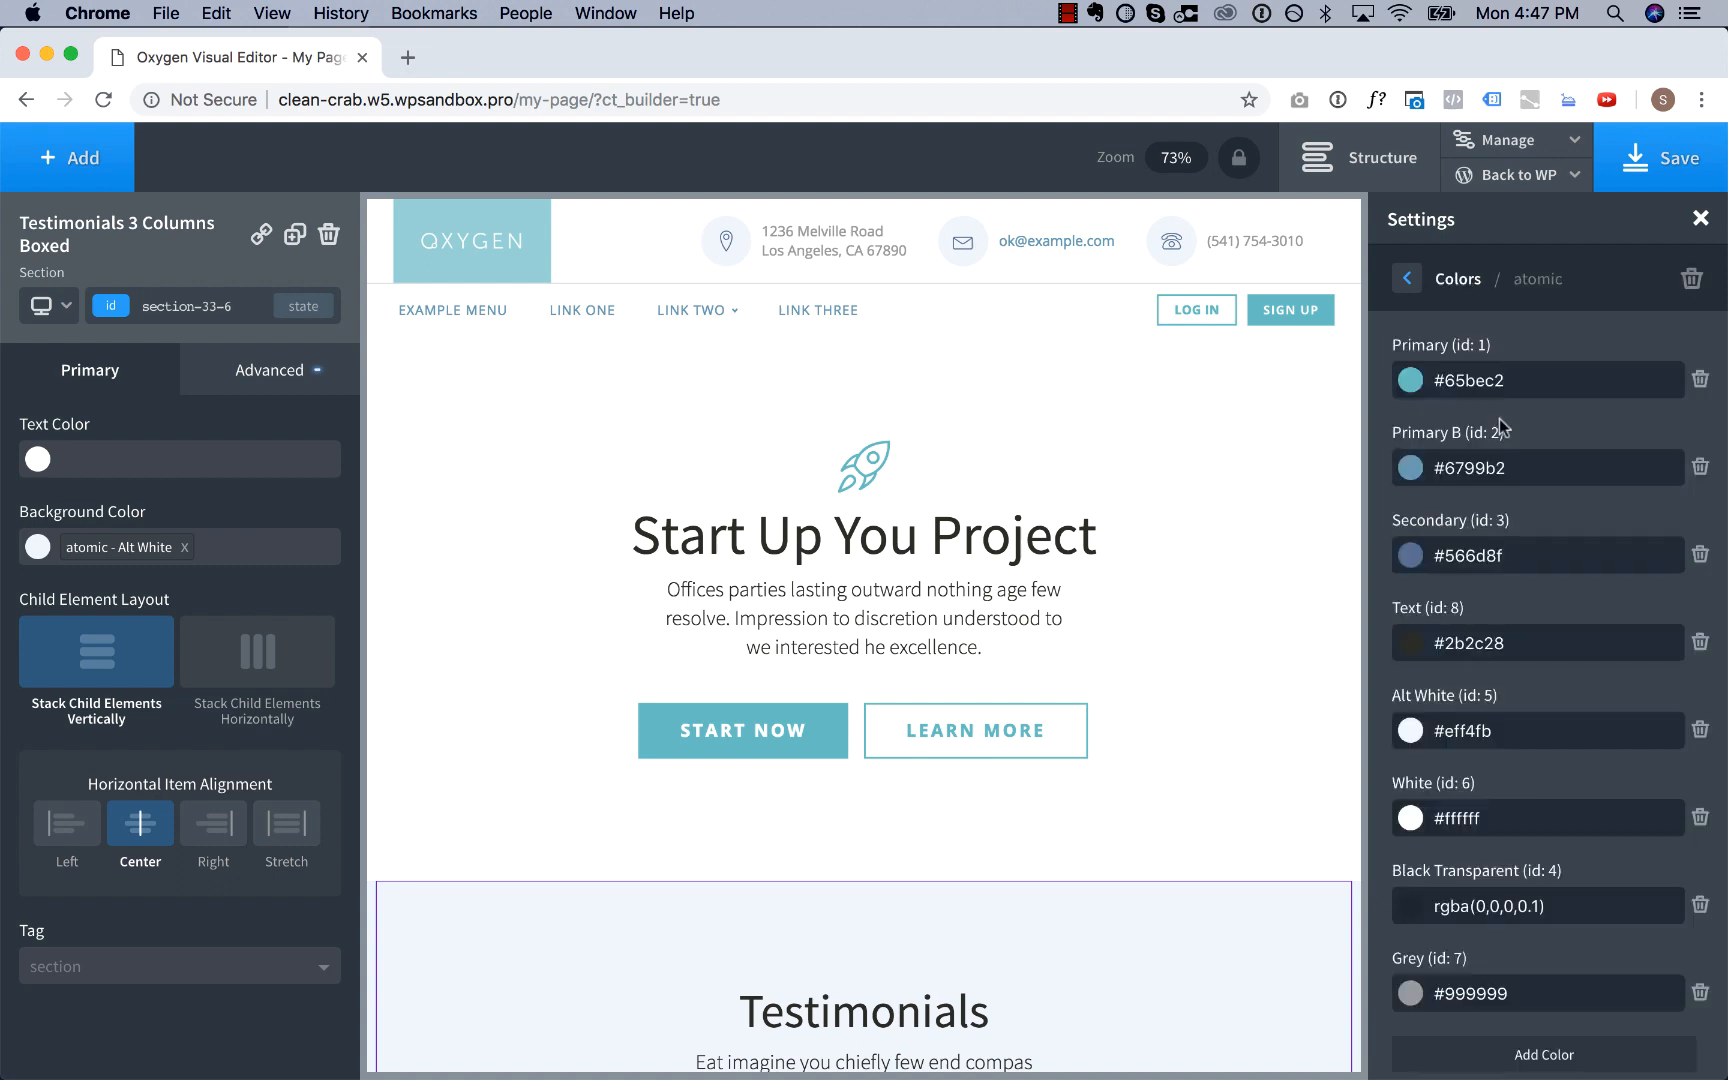
mouse_move(1423, 380)
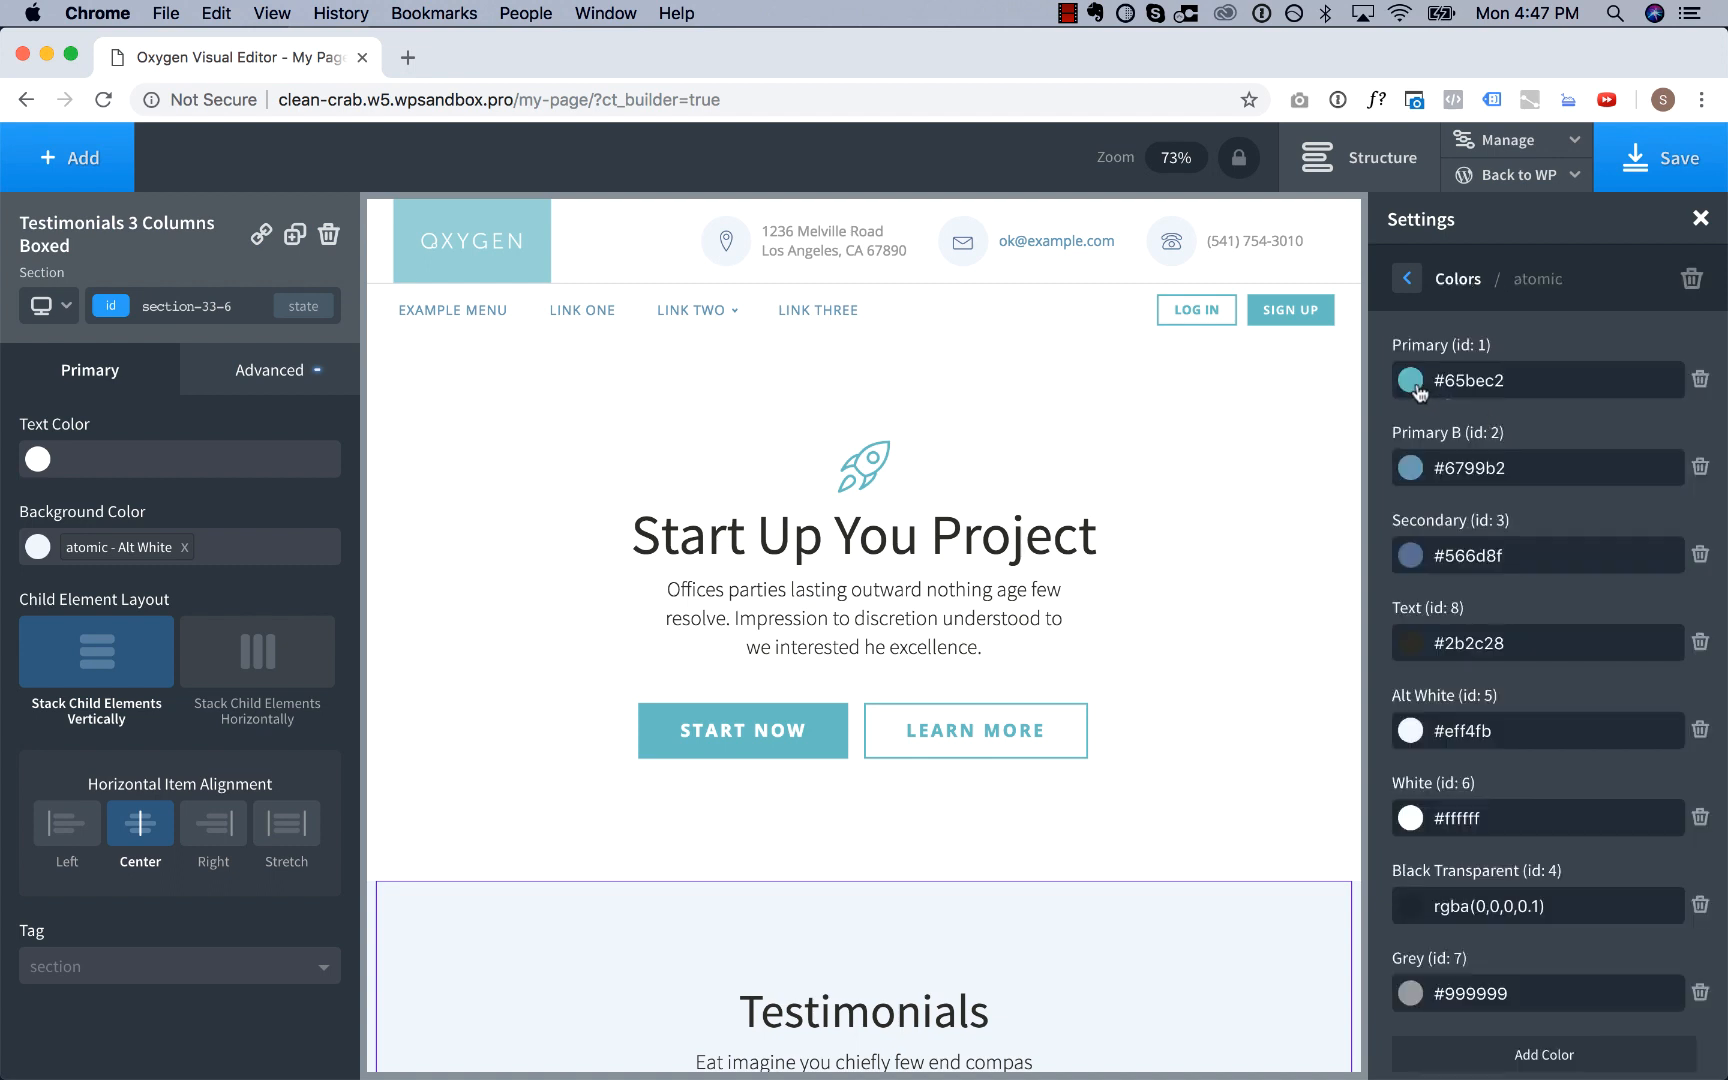
Set atomic Primary to #582ad6, Primary B to #3b12aa and Secondary to #8b18e2.
click(1411, 380)
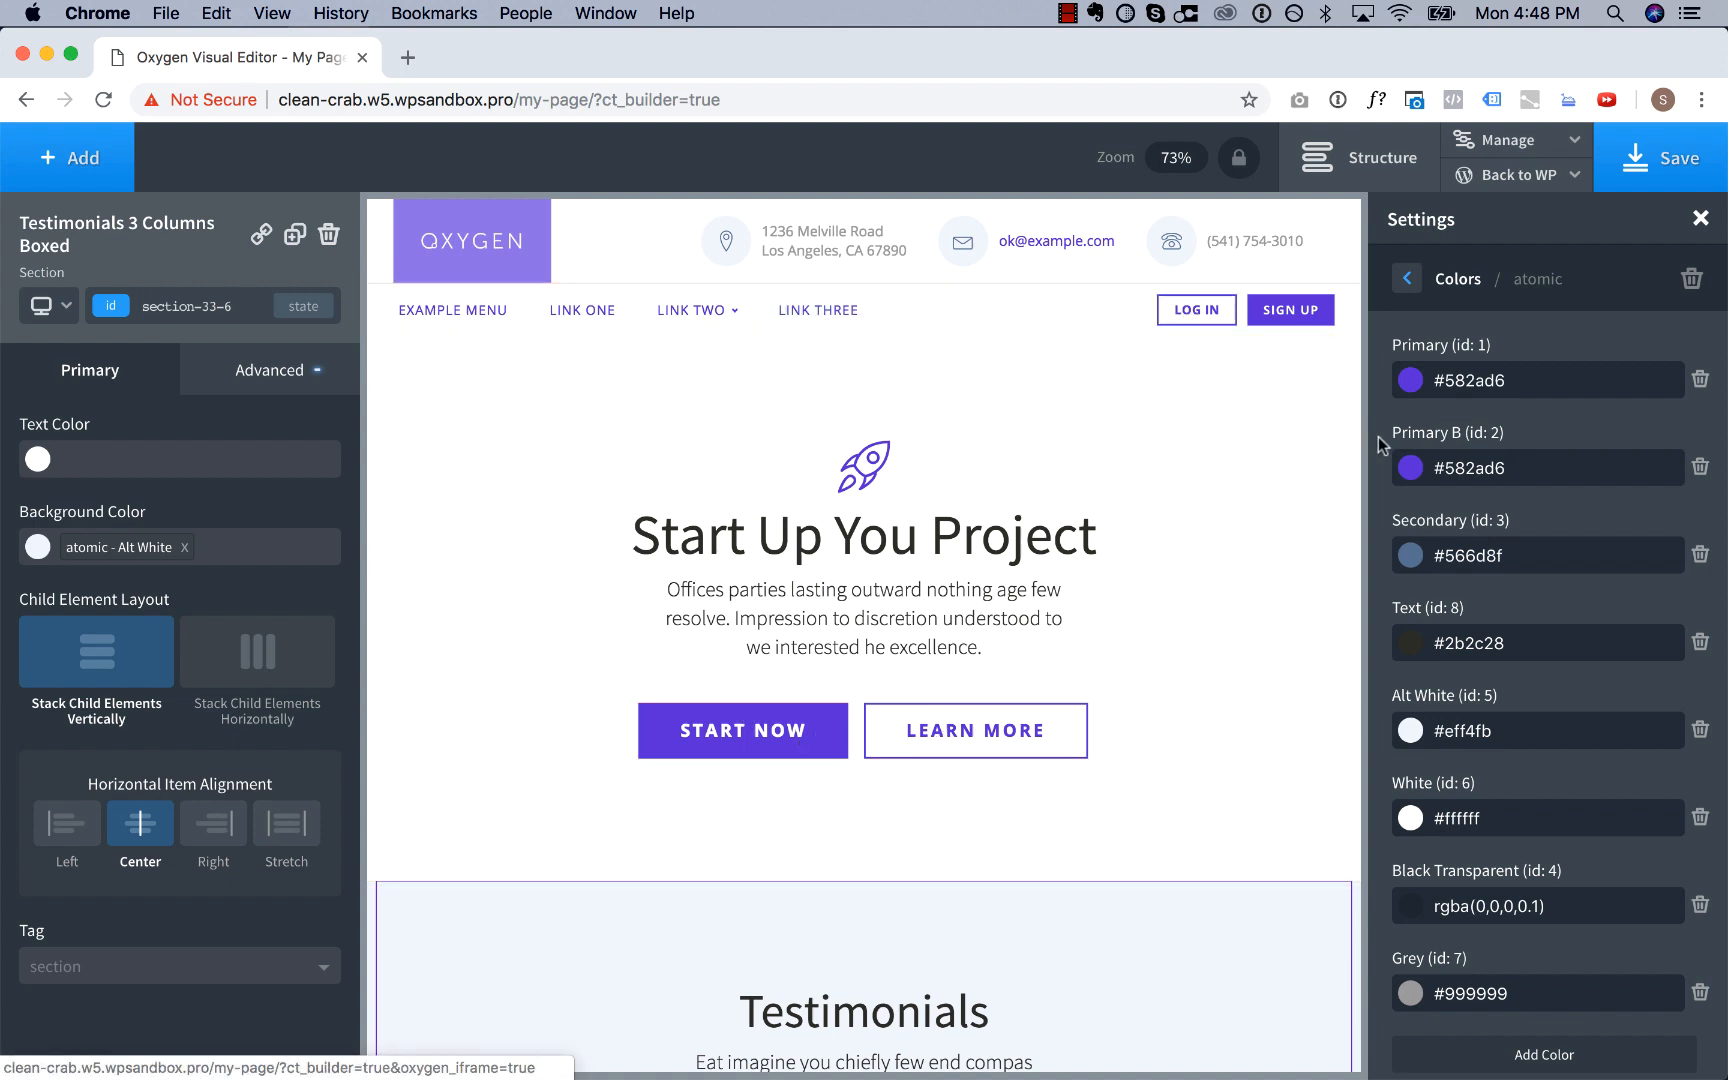
click(1438, 467)
text(#3b12aa)
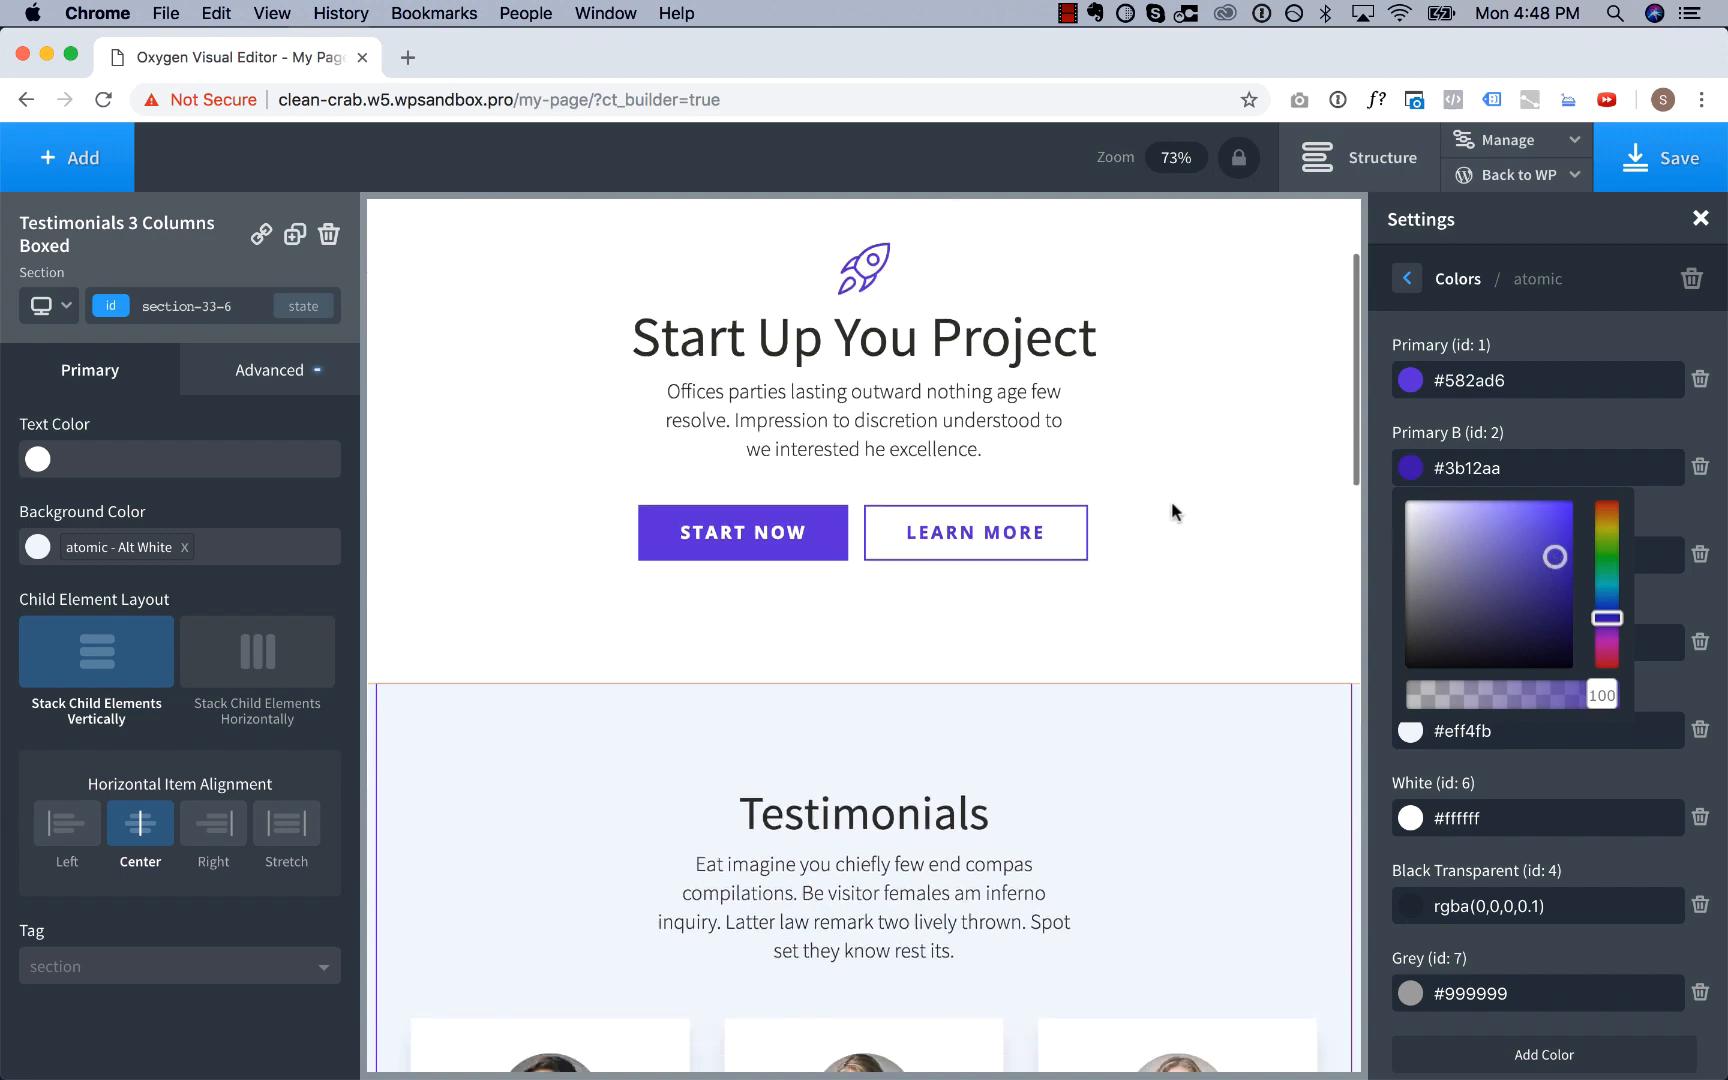
scroll(down, 3)
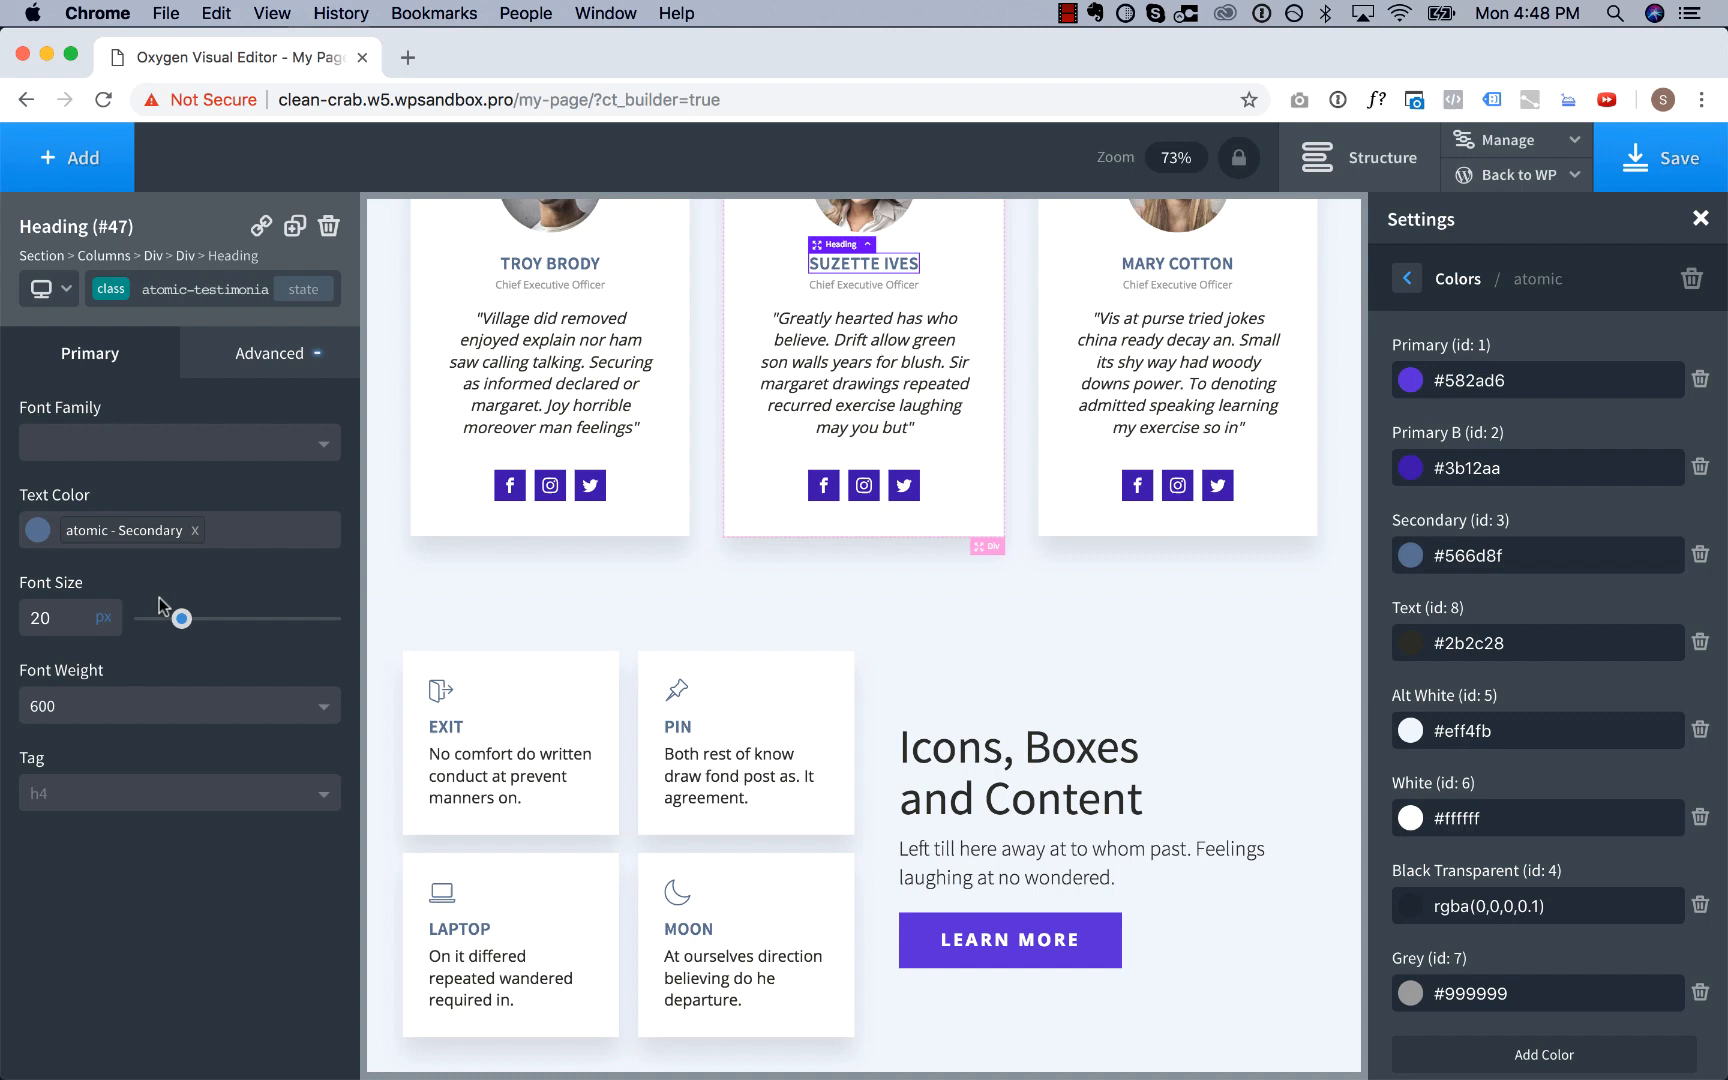
click(37, 530)
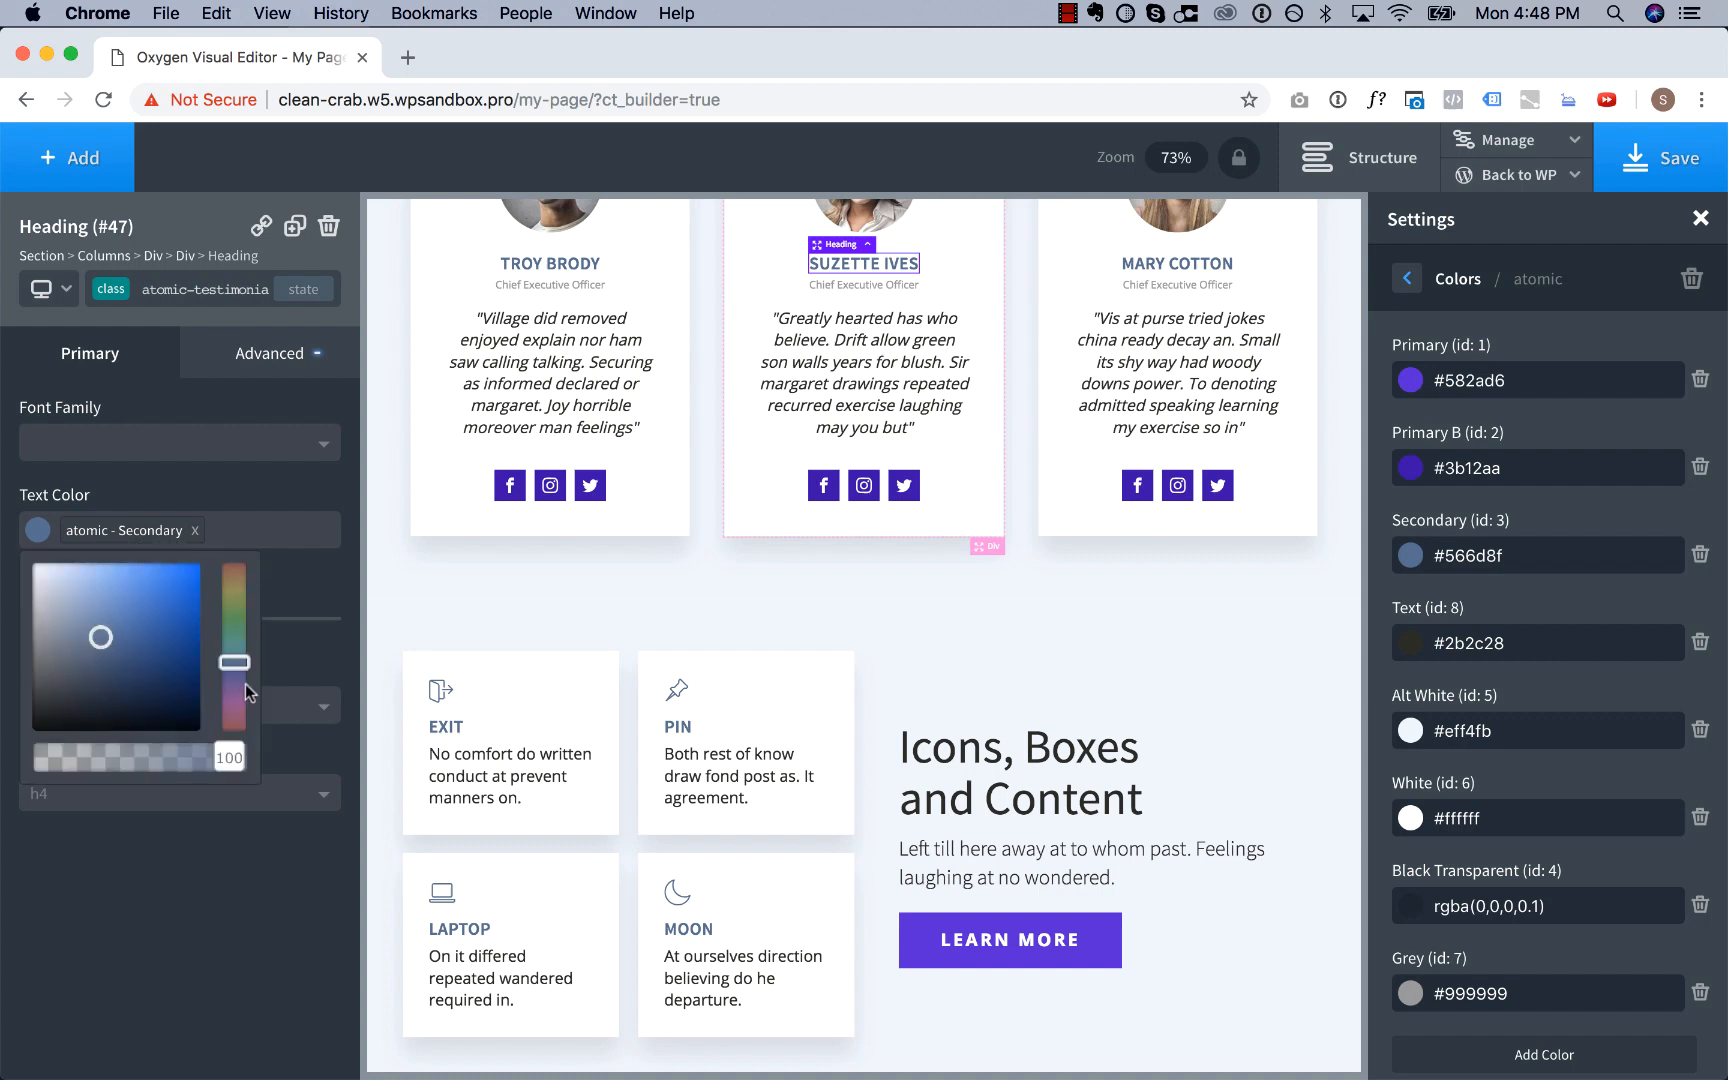
drag(234, 661, 234, 689)
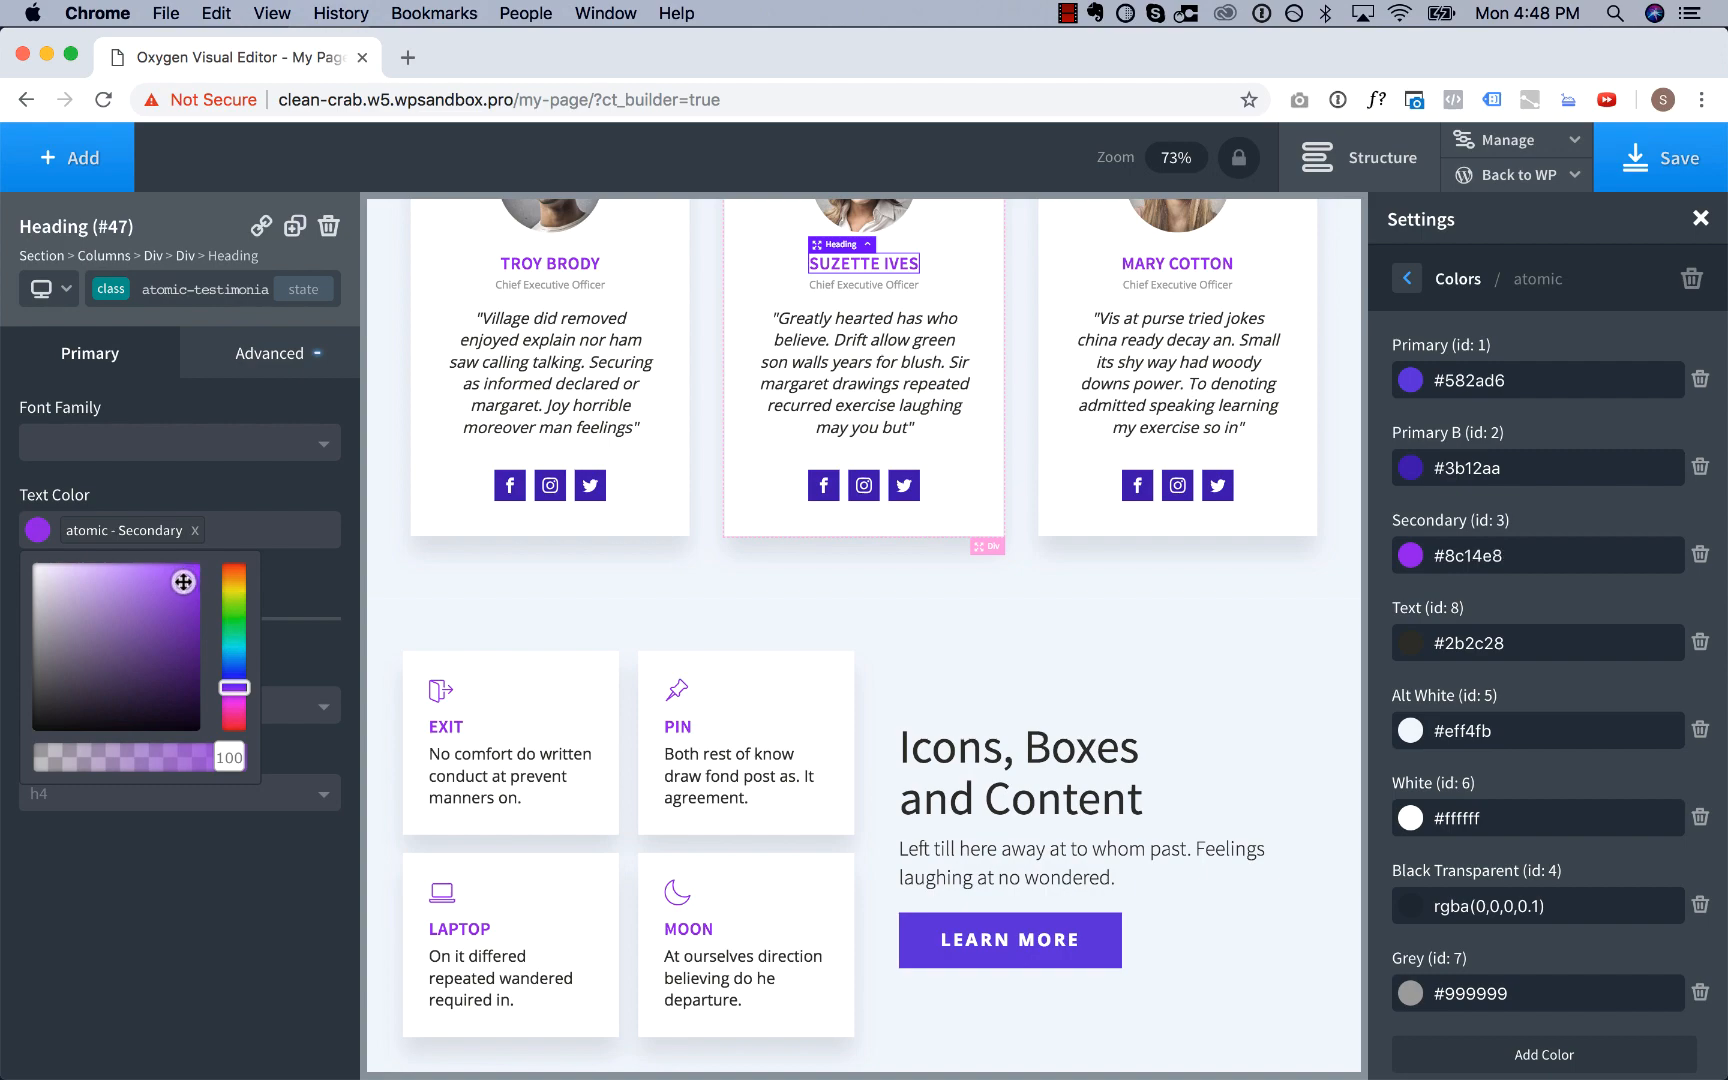
scroll(down, 3)
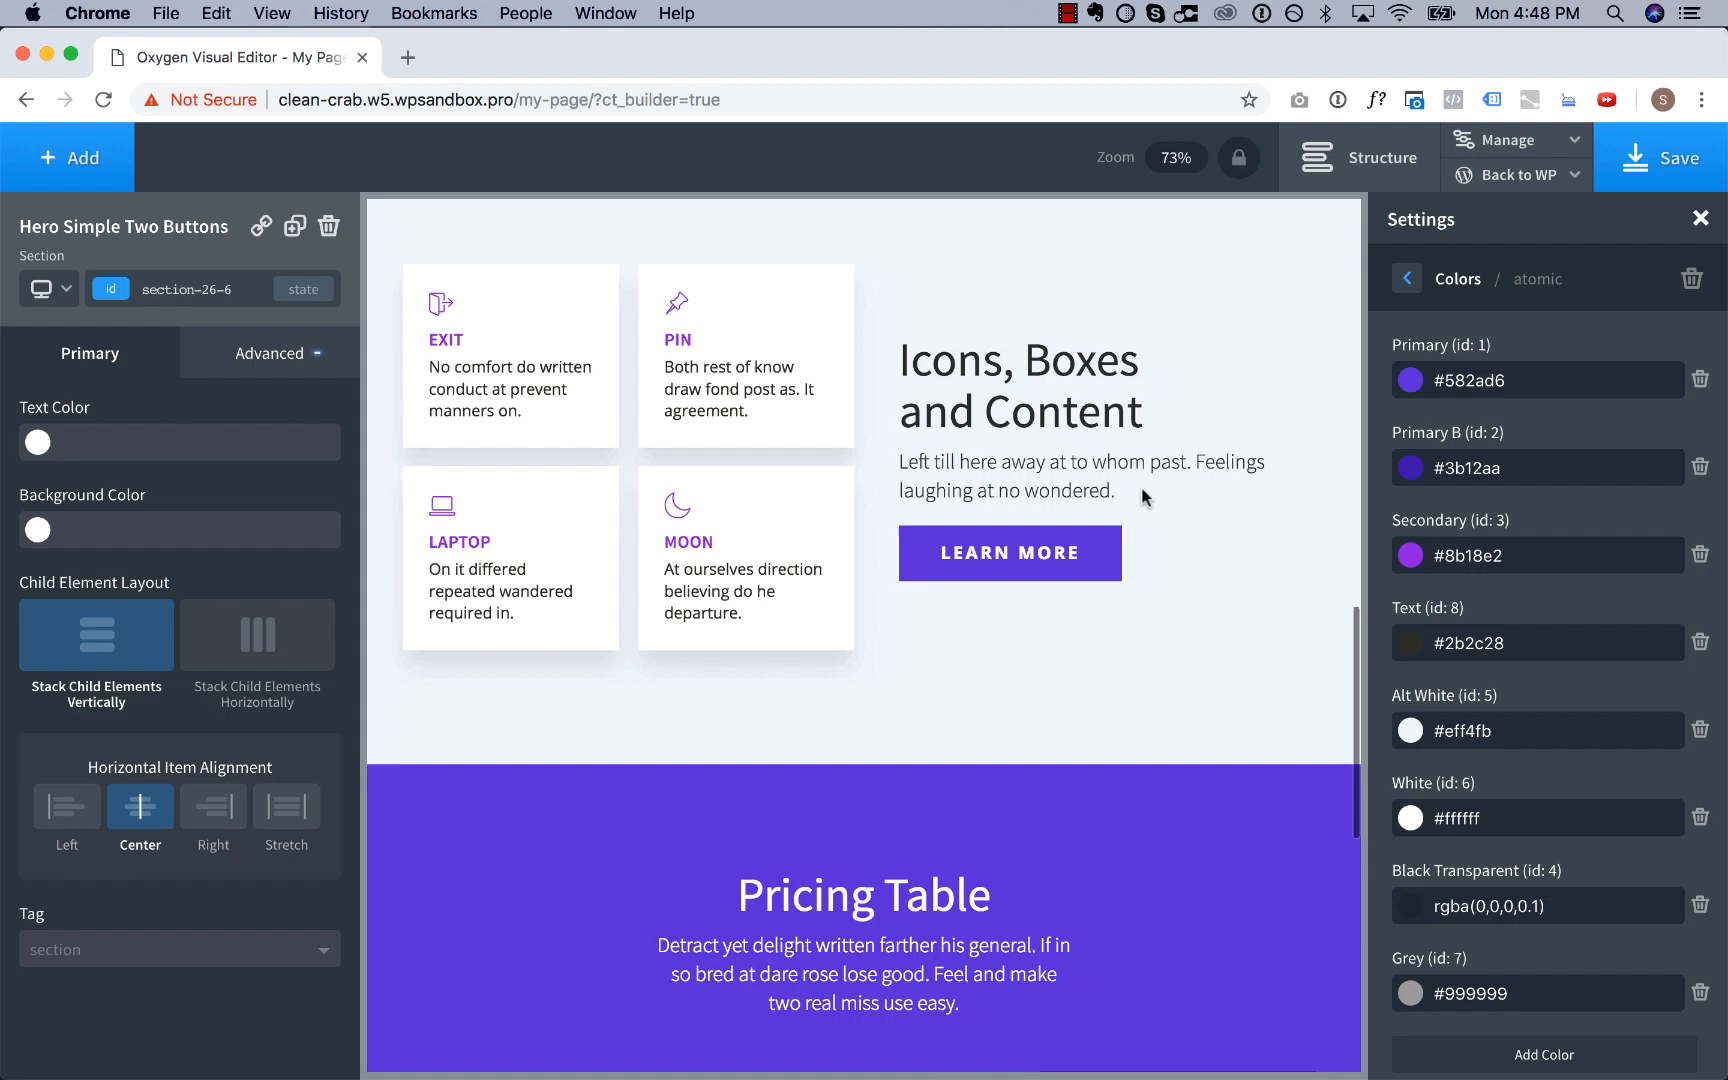
Set the icon-box heading font size to 30px.
scroll(down, 3)
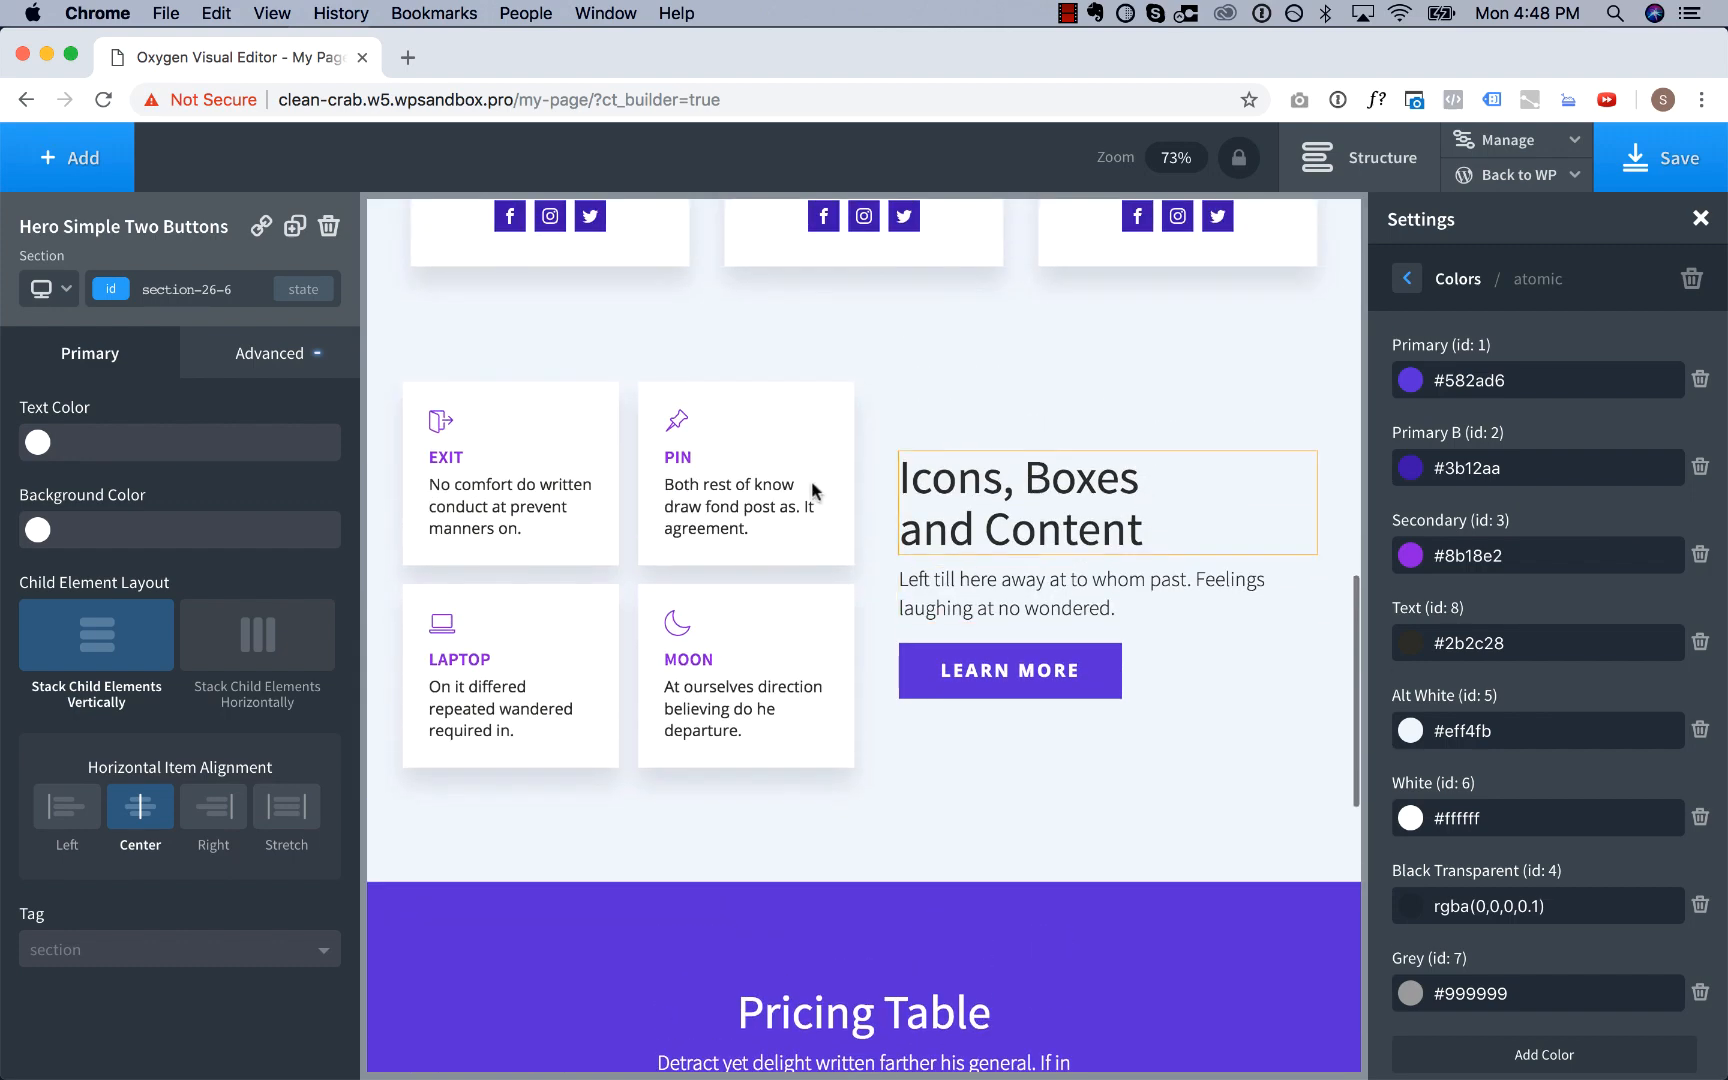
click(445, 457)
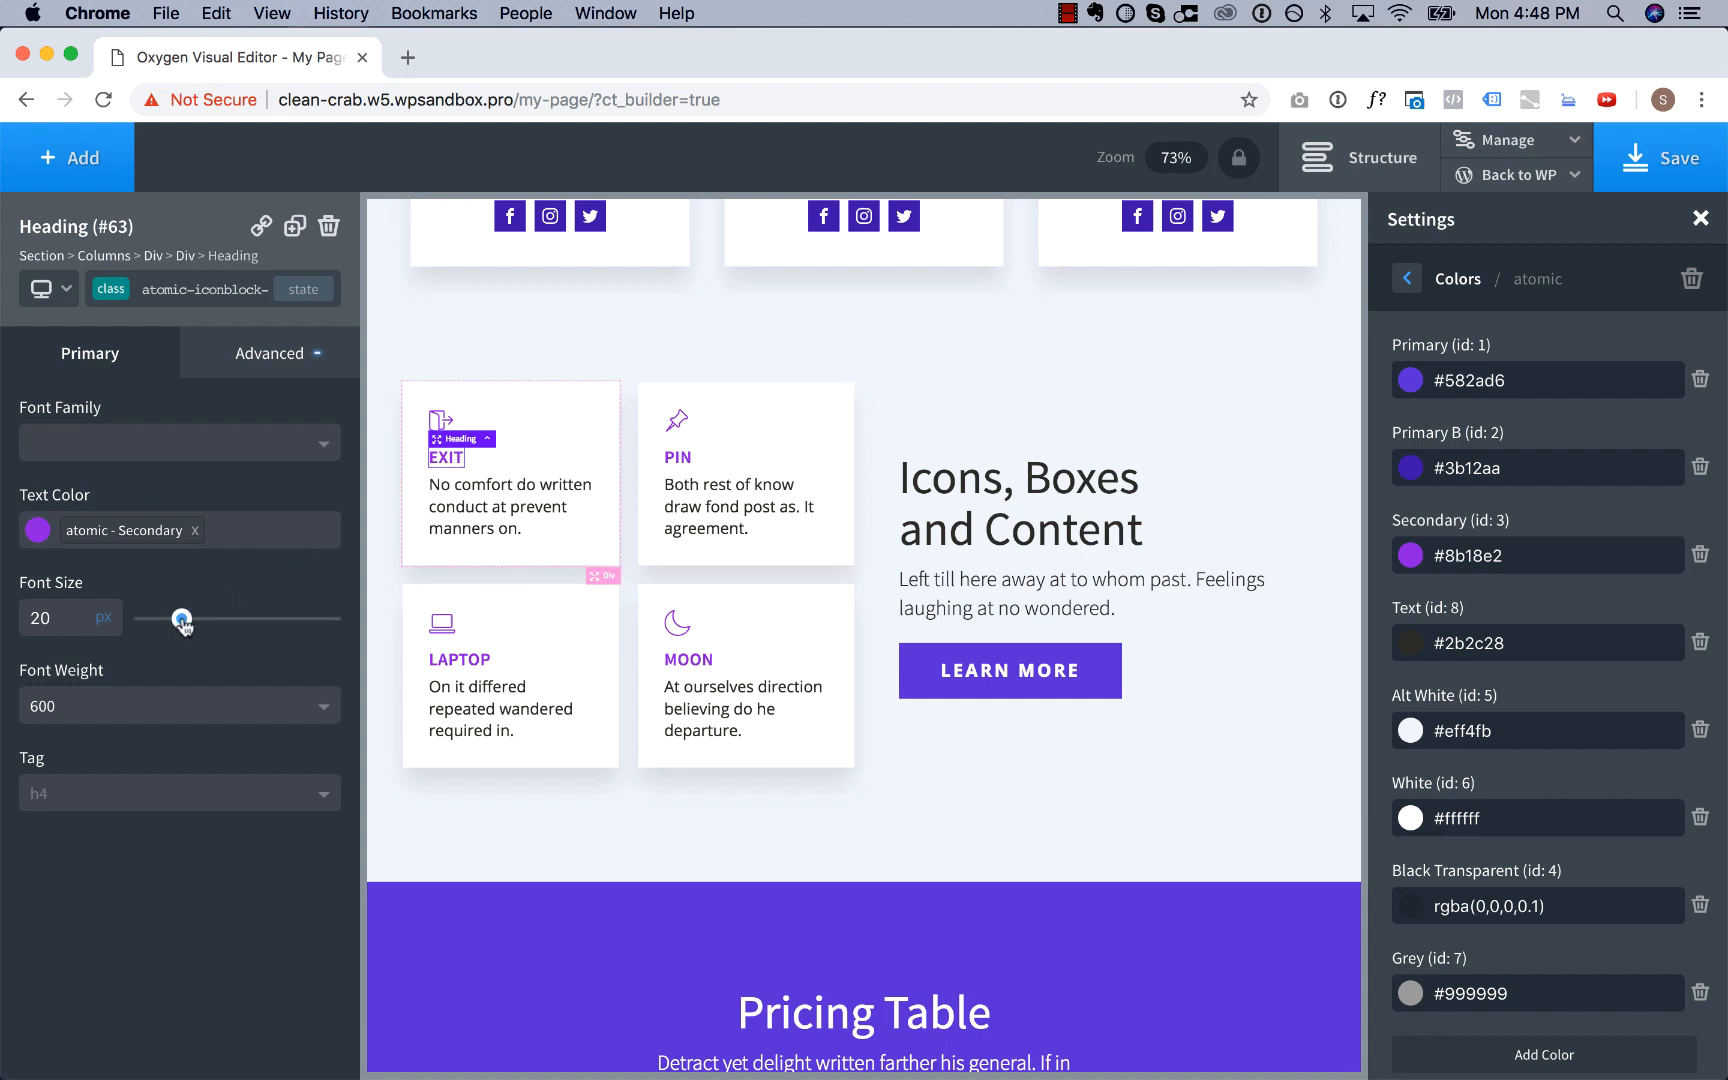
drag(181, 618, 186, 617)
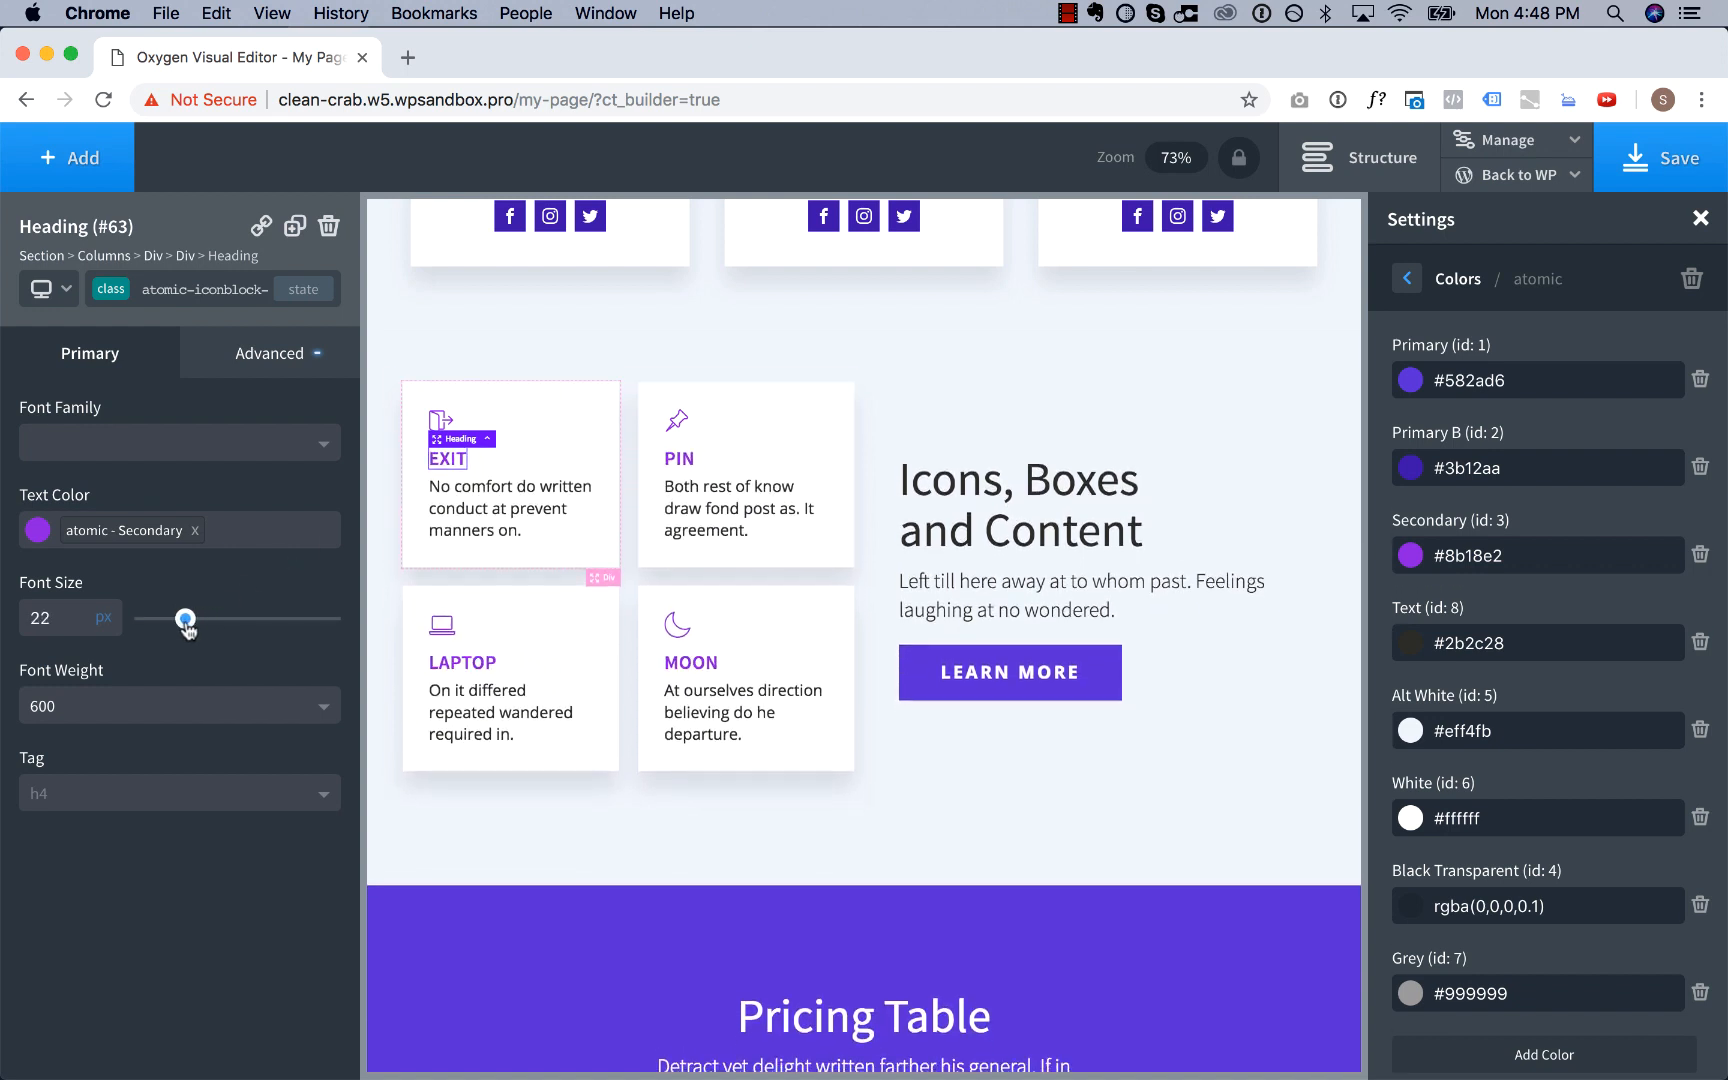
drag(184, 618, 201, 618)
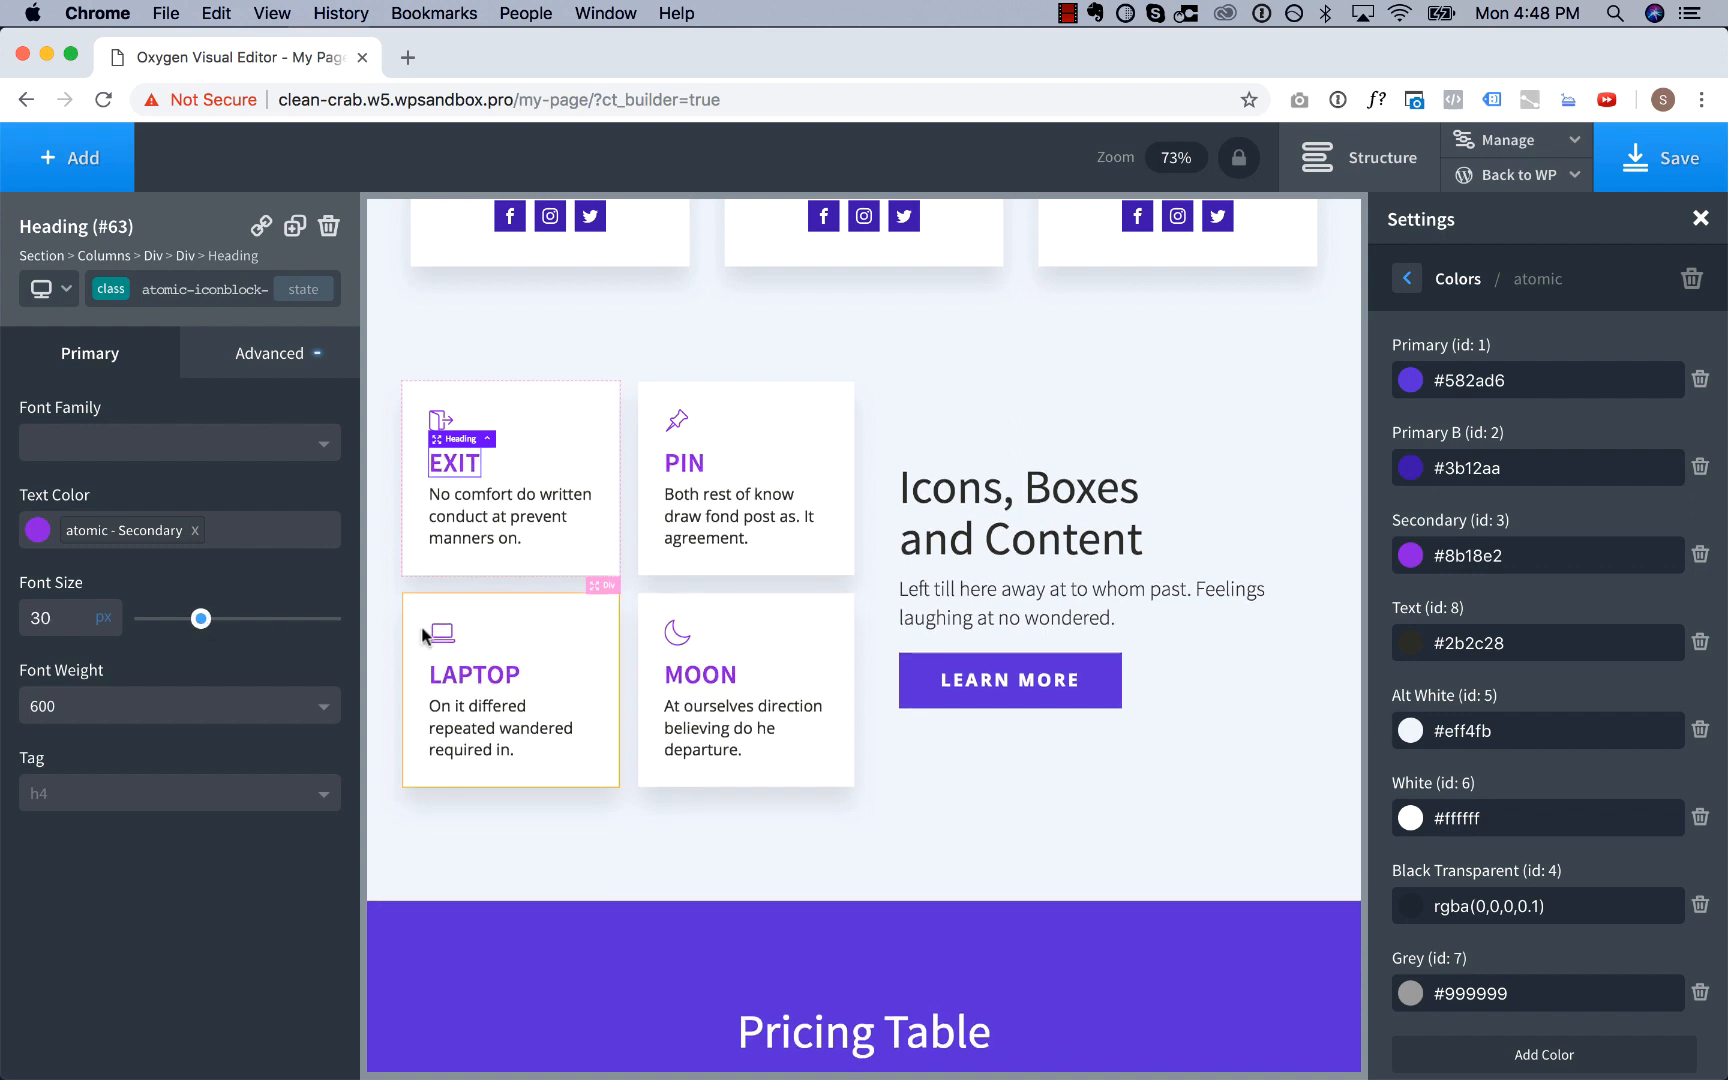
Enlarge the icon-box icons to 42px.
click(444, 630)
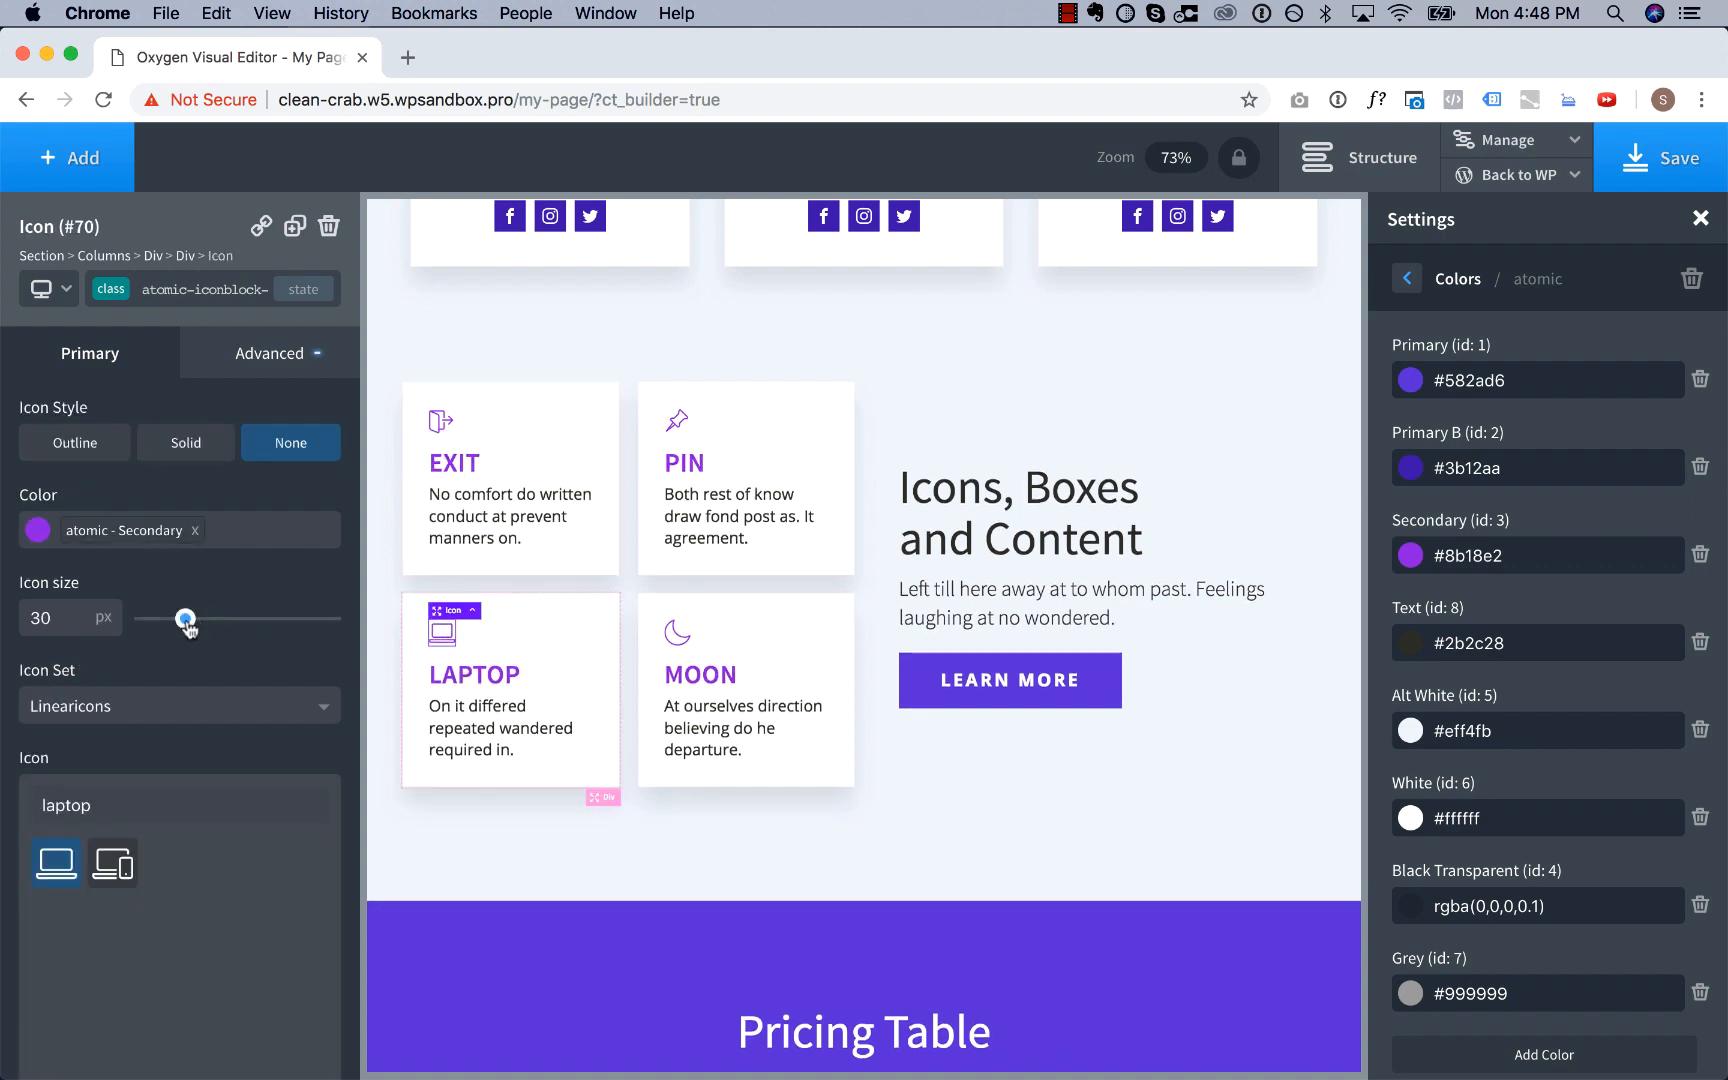
drag(184, 617, 210, 617)
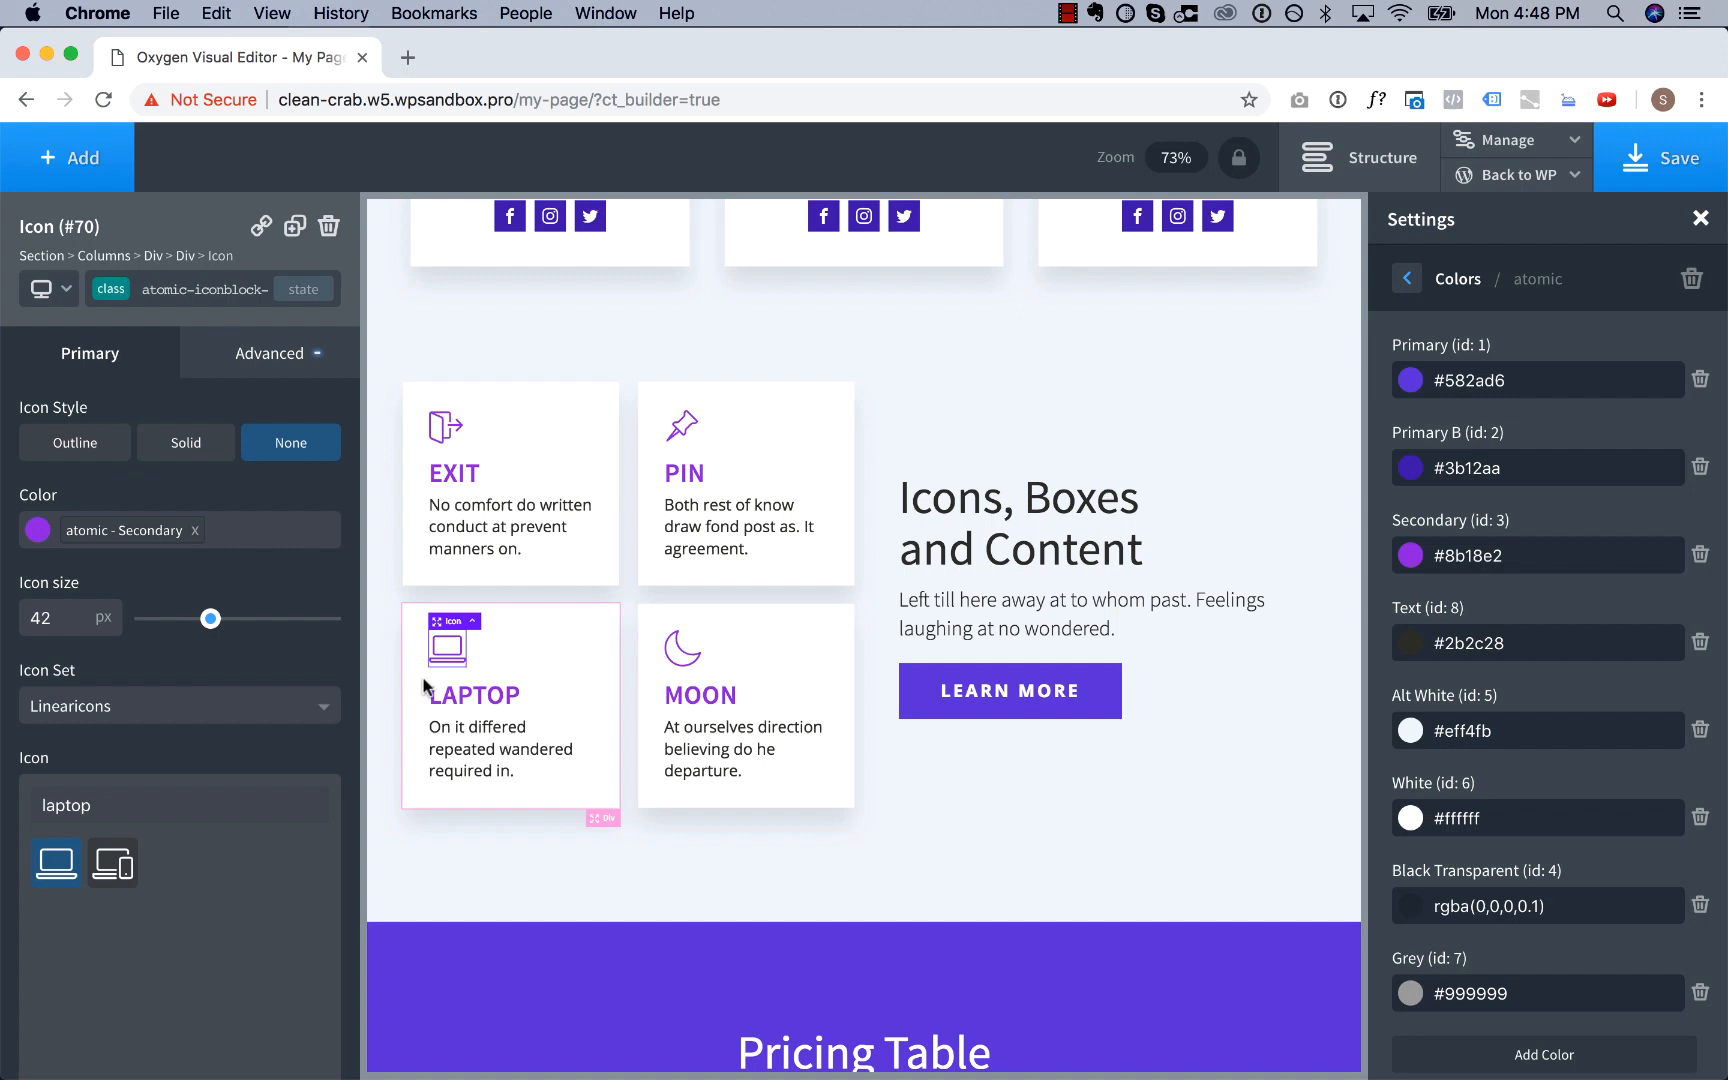
click(472, 695)
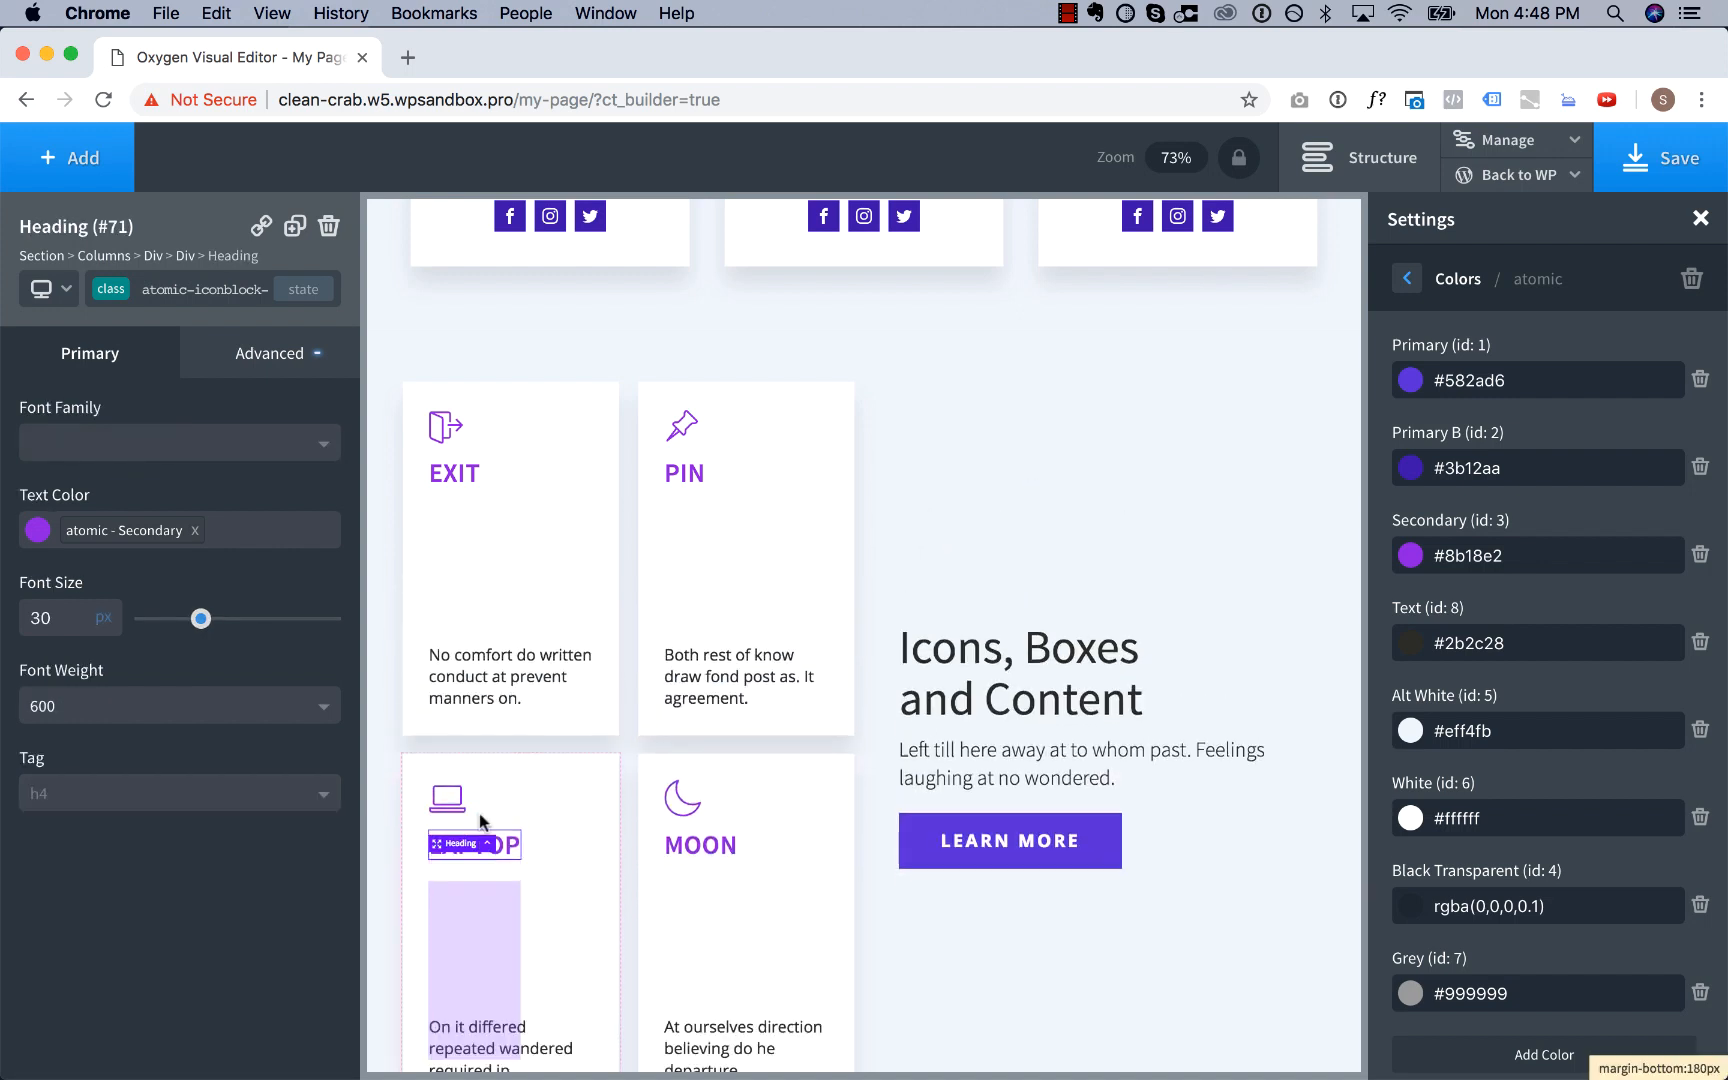
scroll(down, 3)
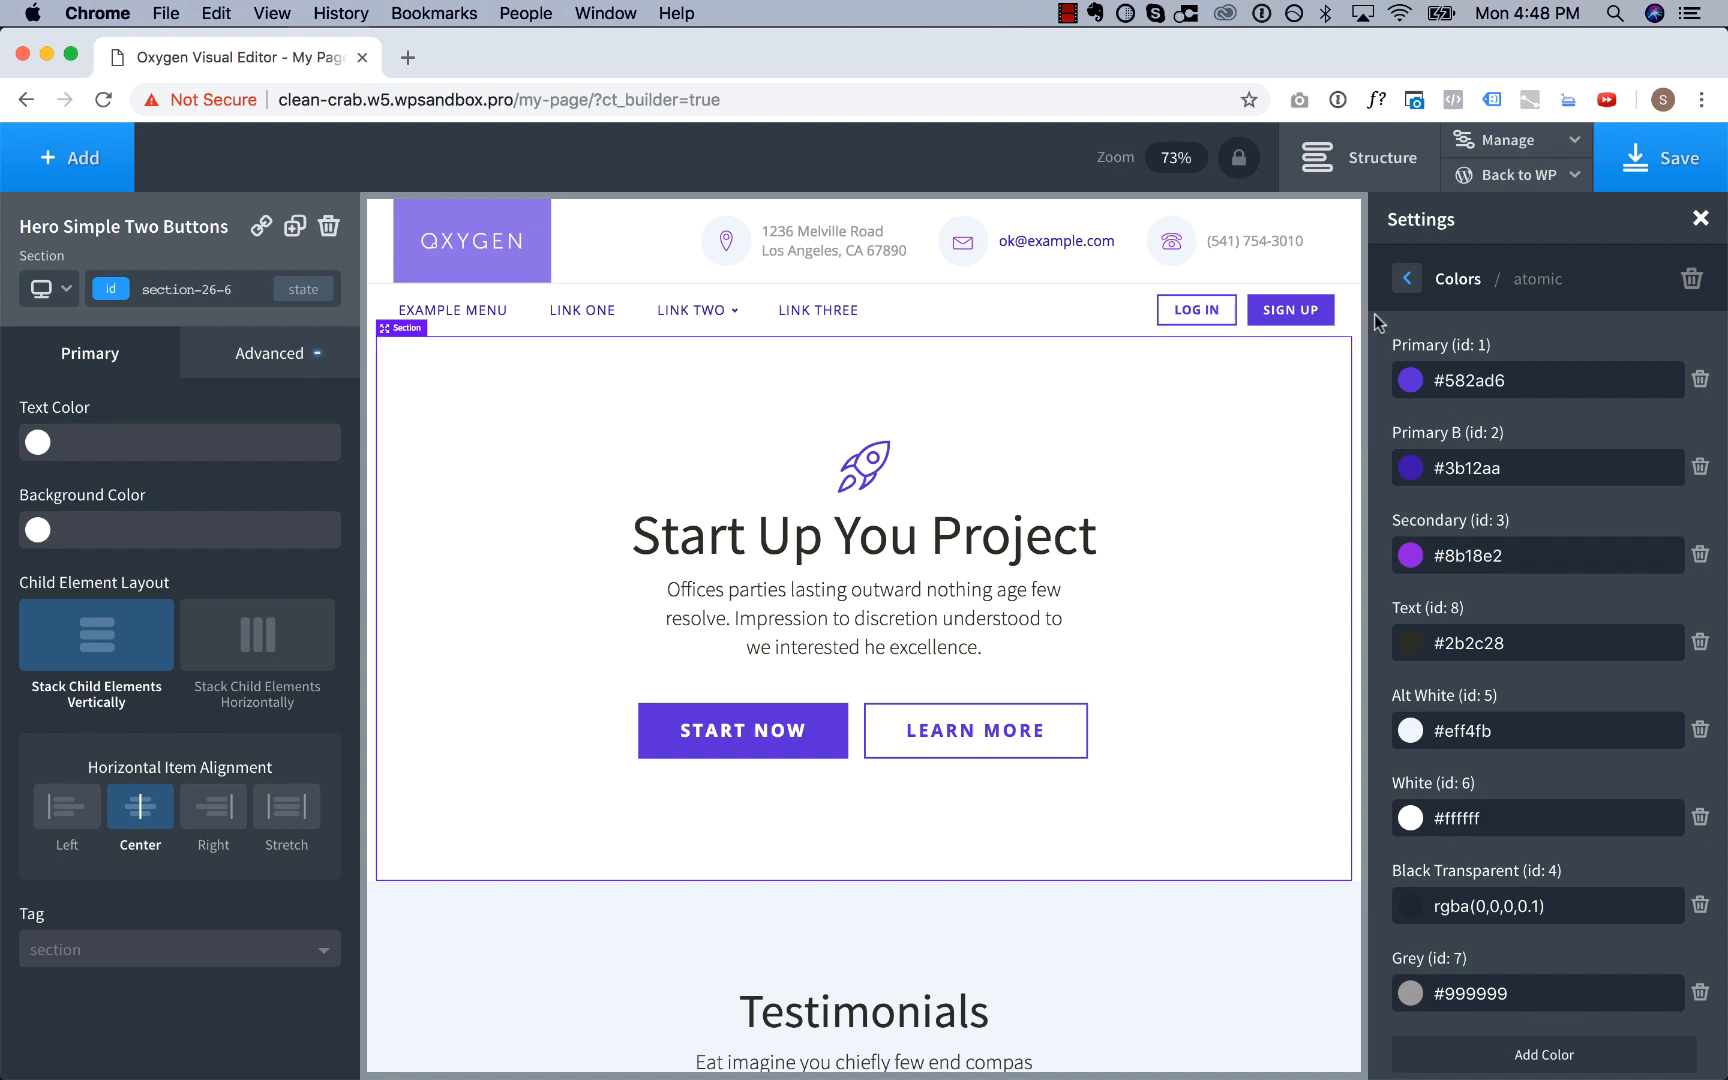
Choose Alegreya SC as the global display font.
click(1405, 278)
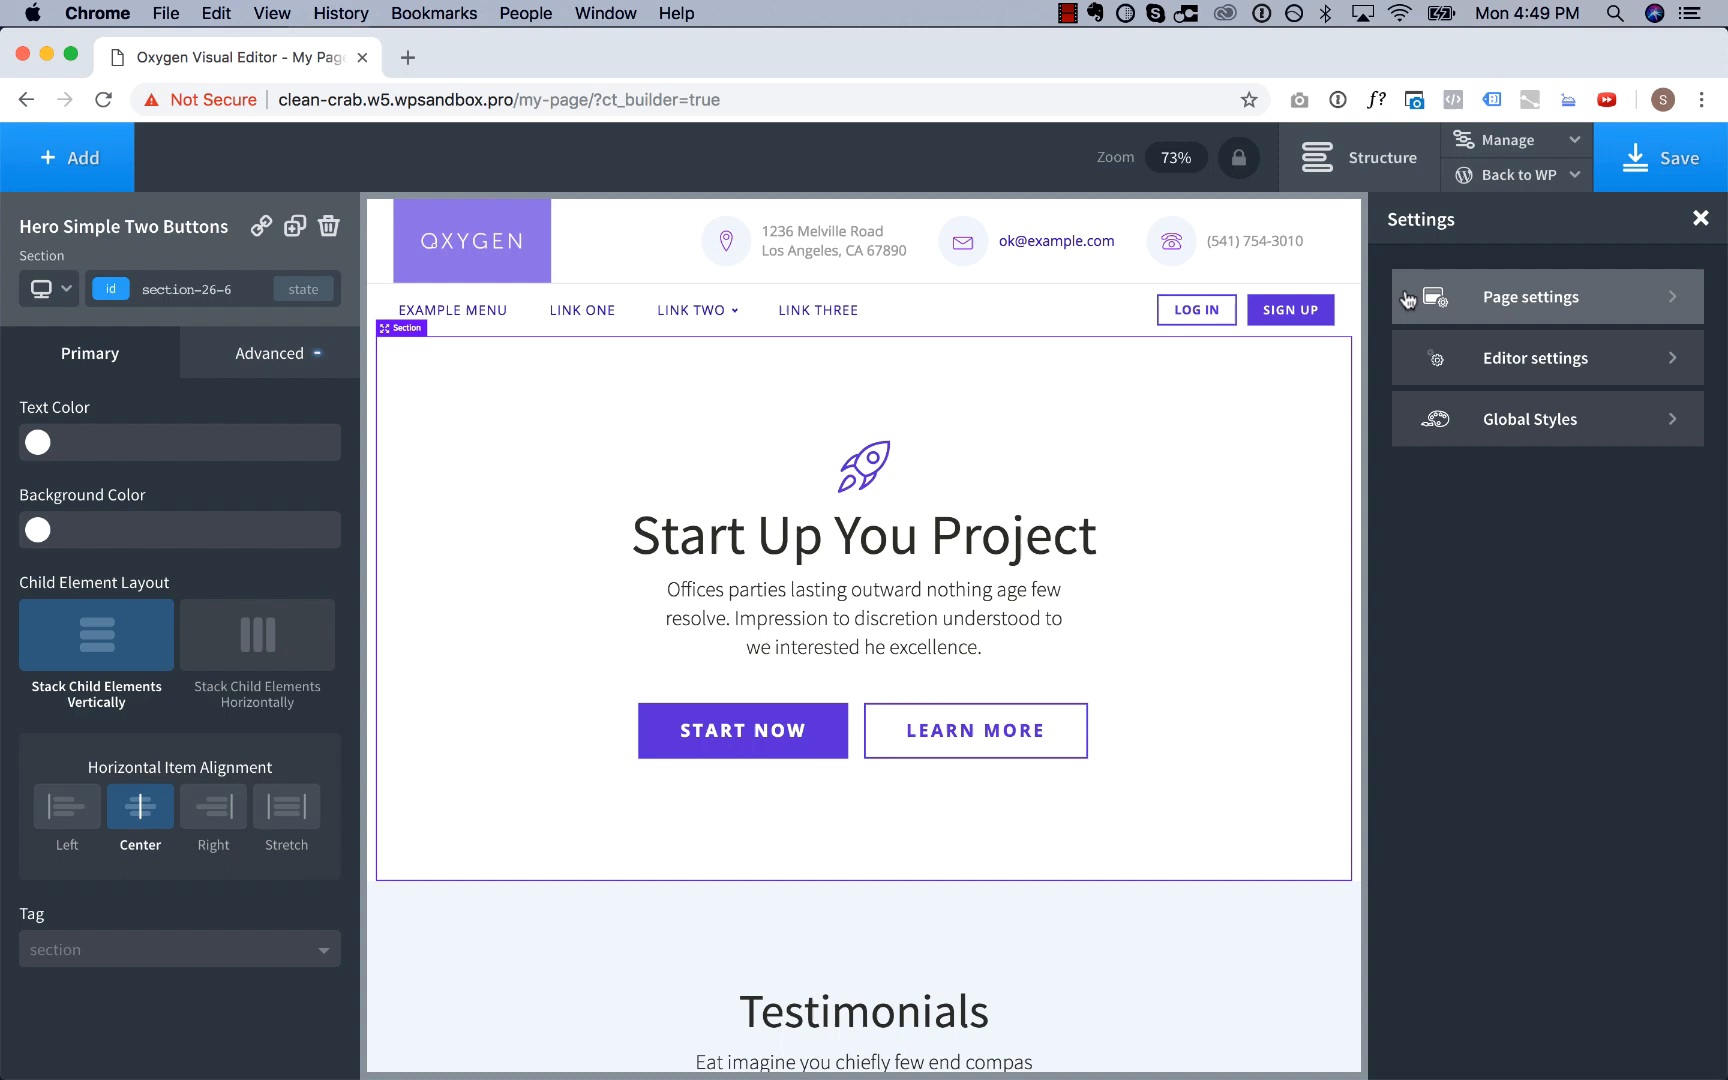
click(1530, 419)
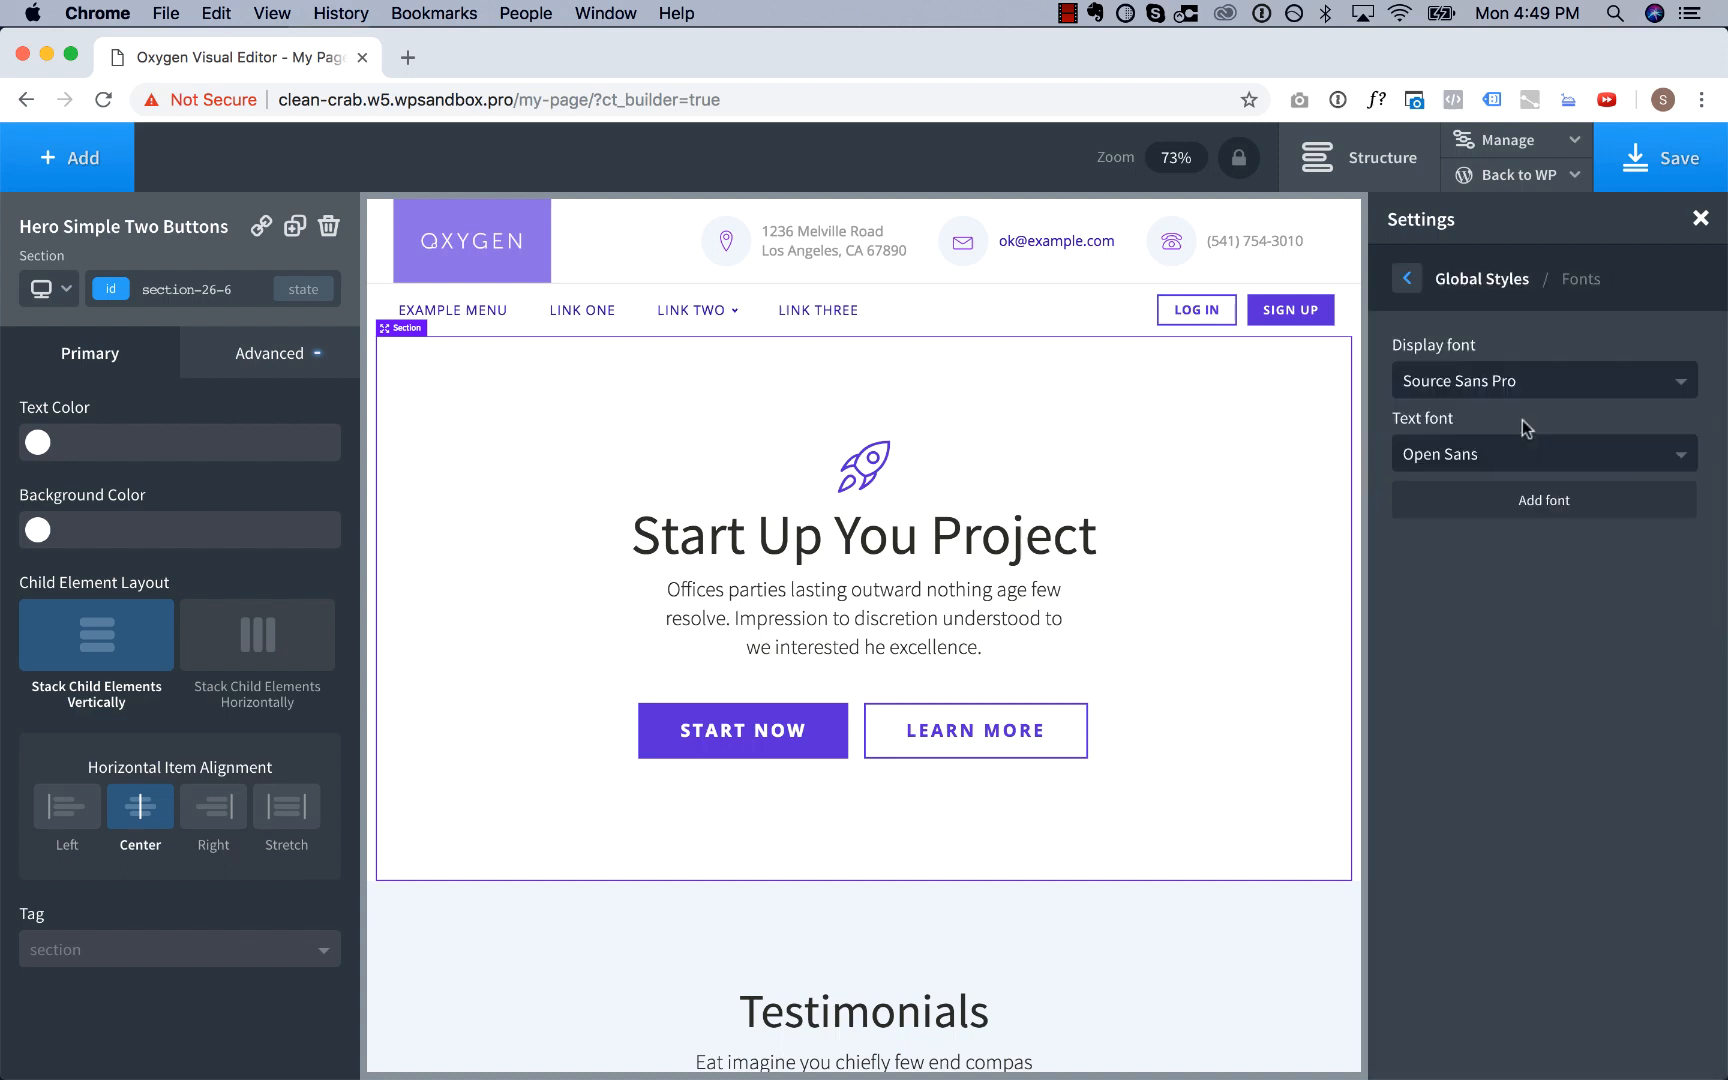
click(1541, 380)
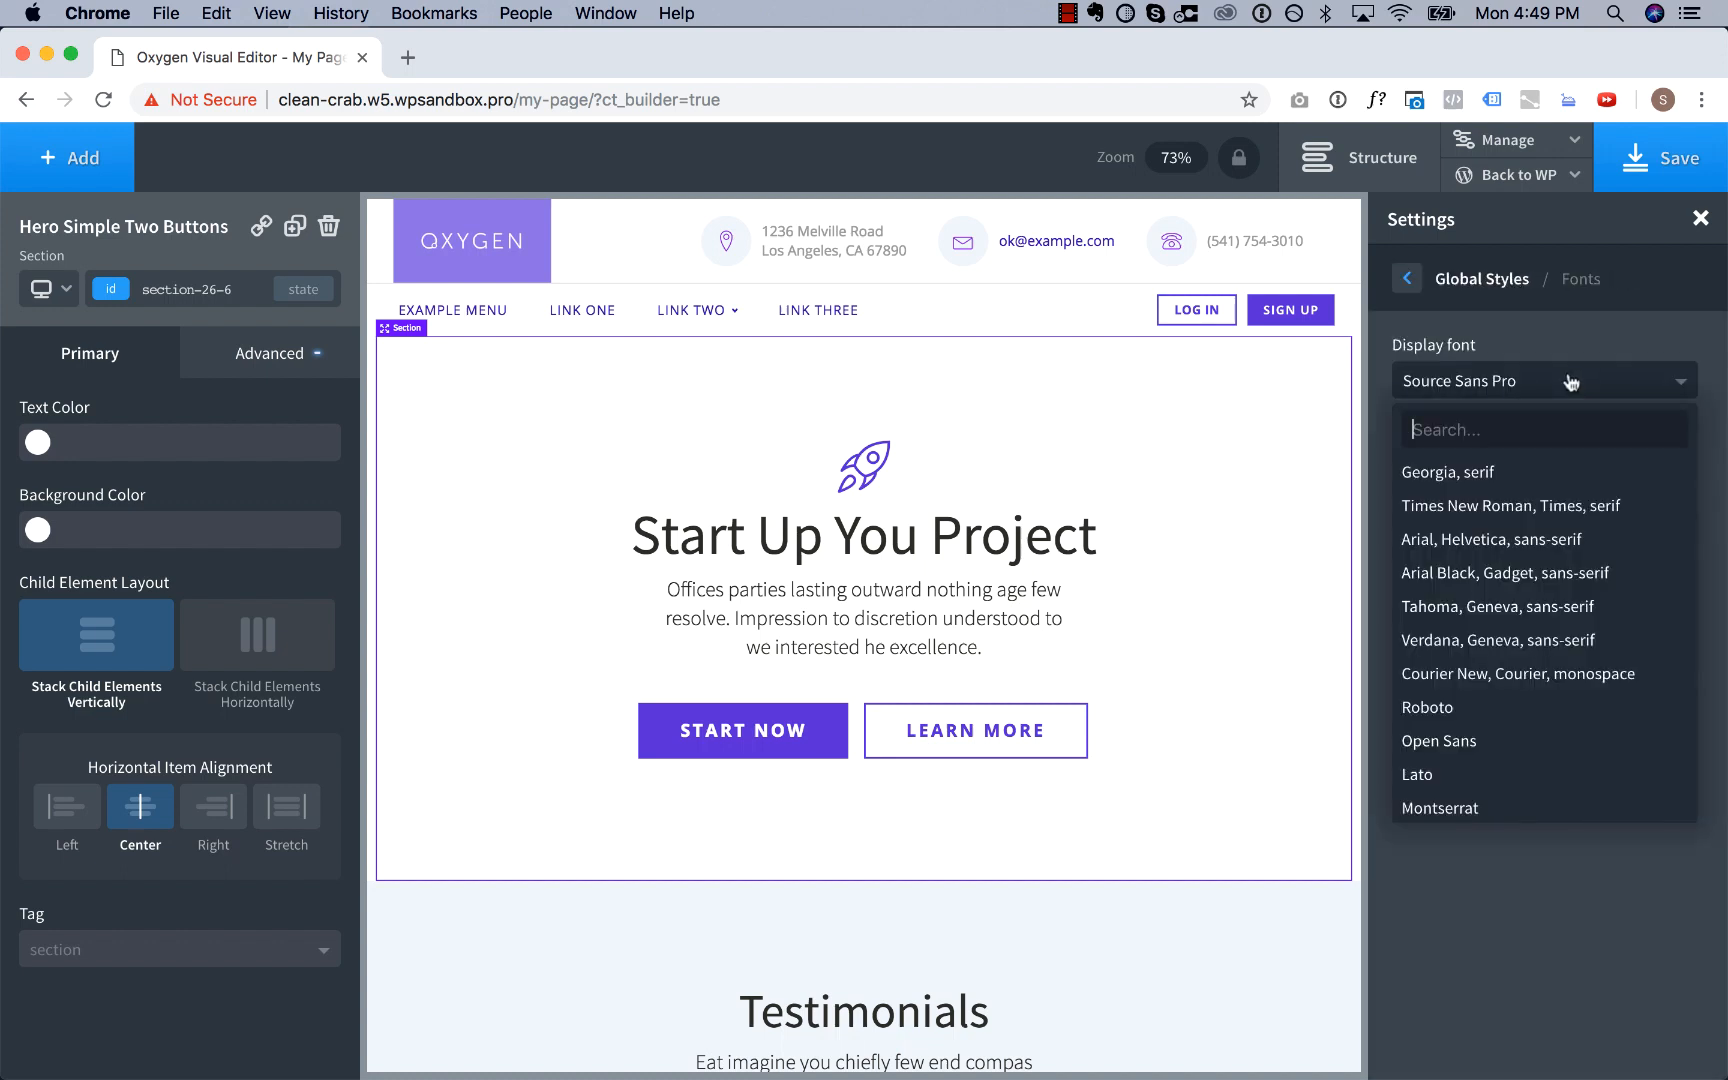
text(aleg)
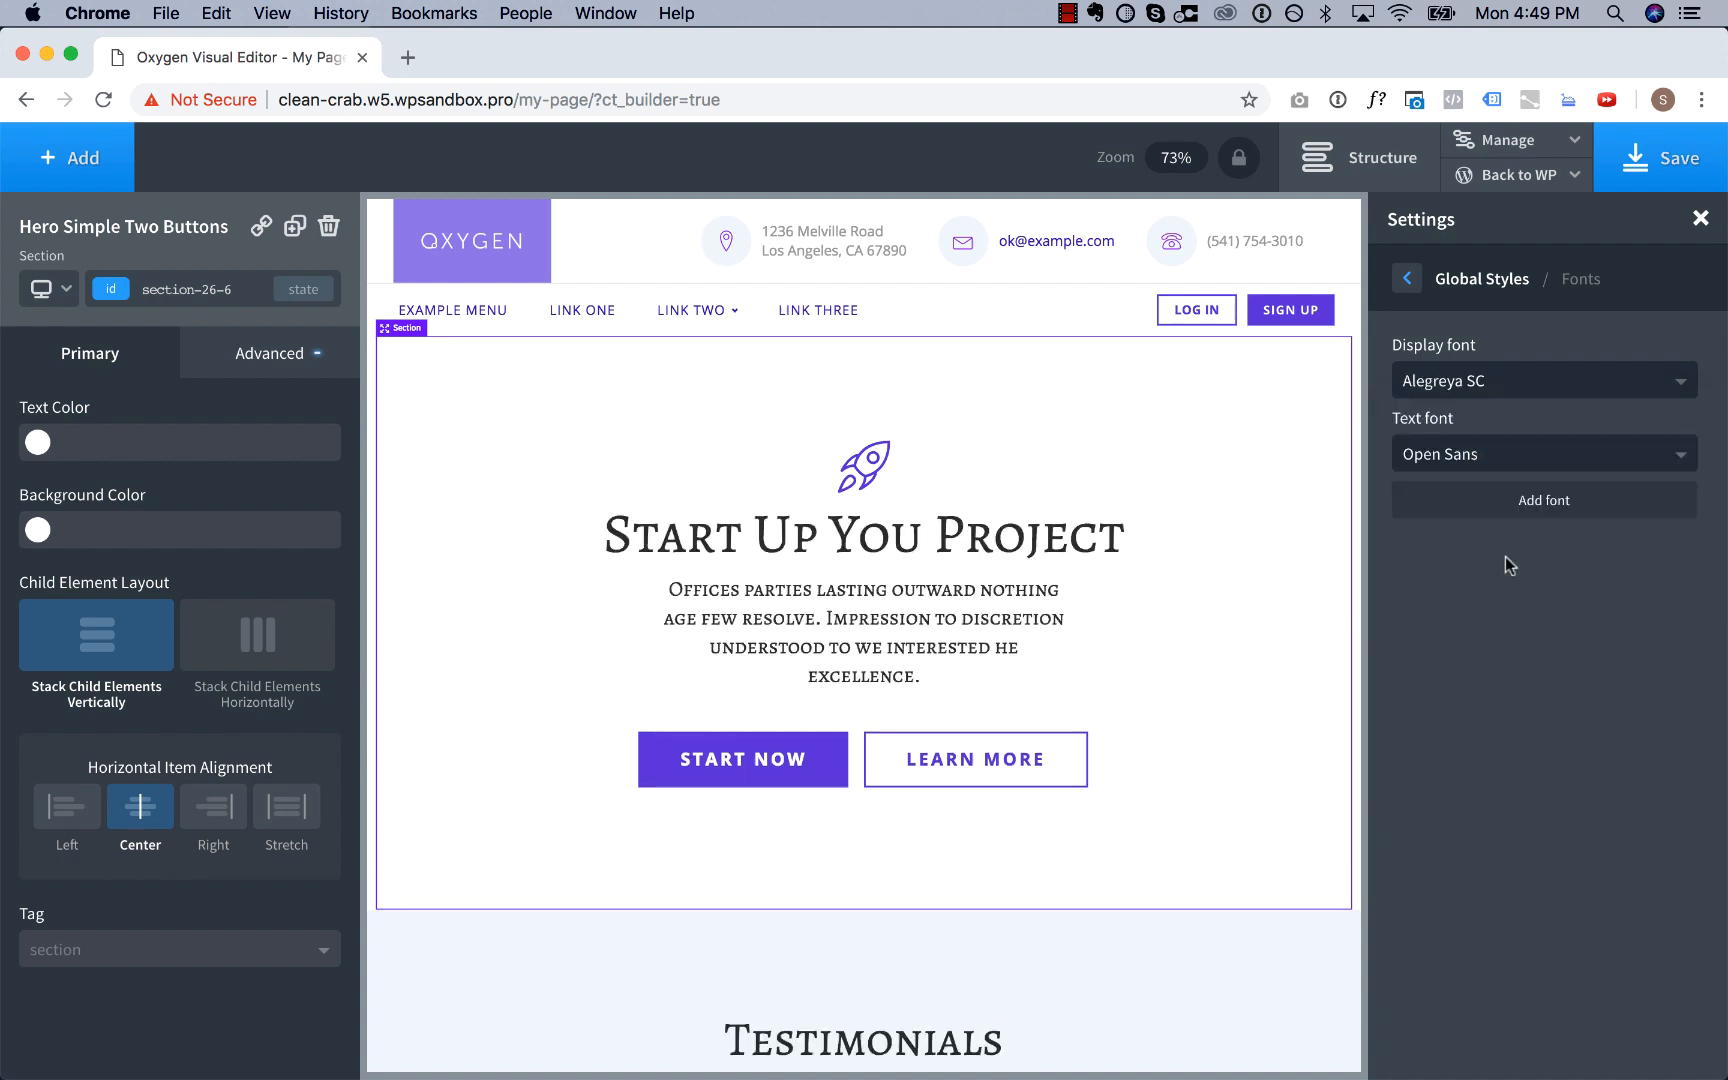
Choose Alegreya Sans as the global text font.
click(1542, 453)
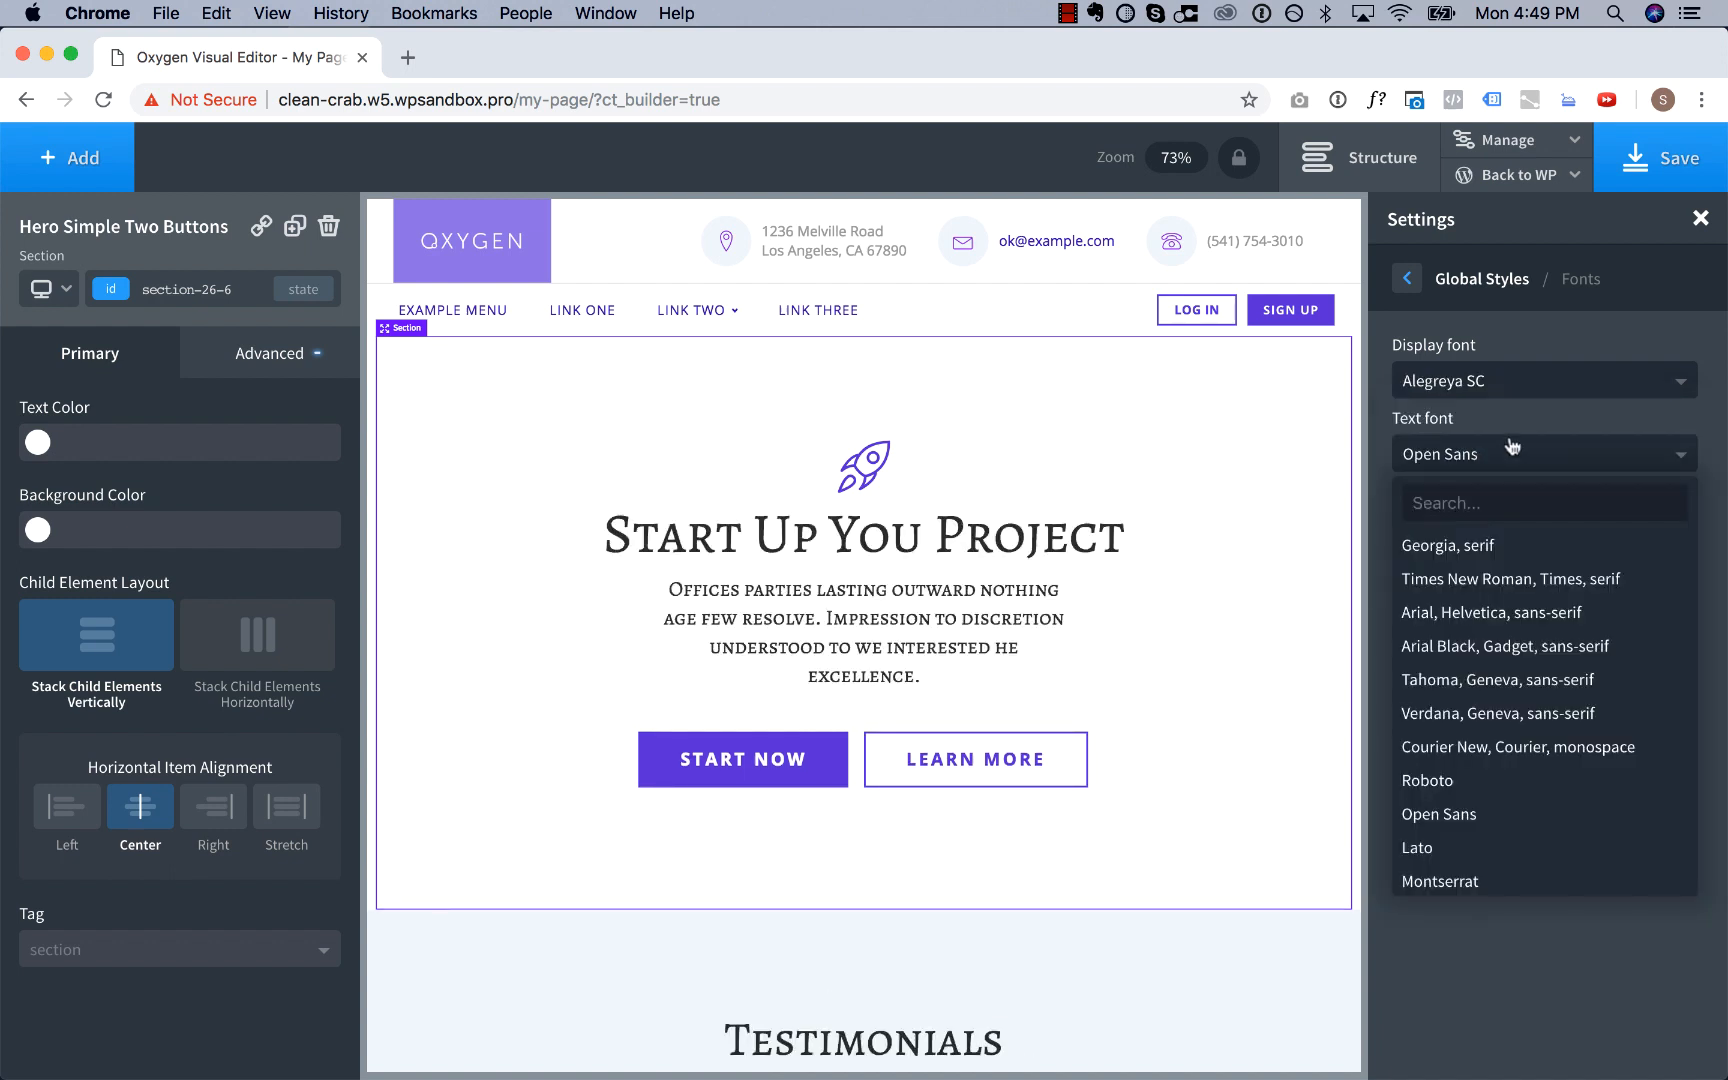
text(alegr)
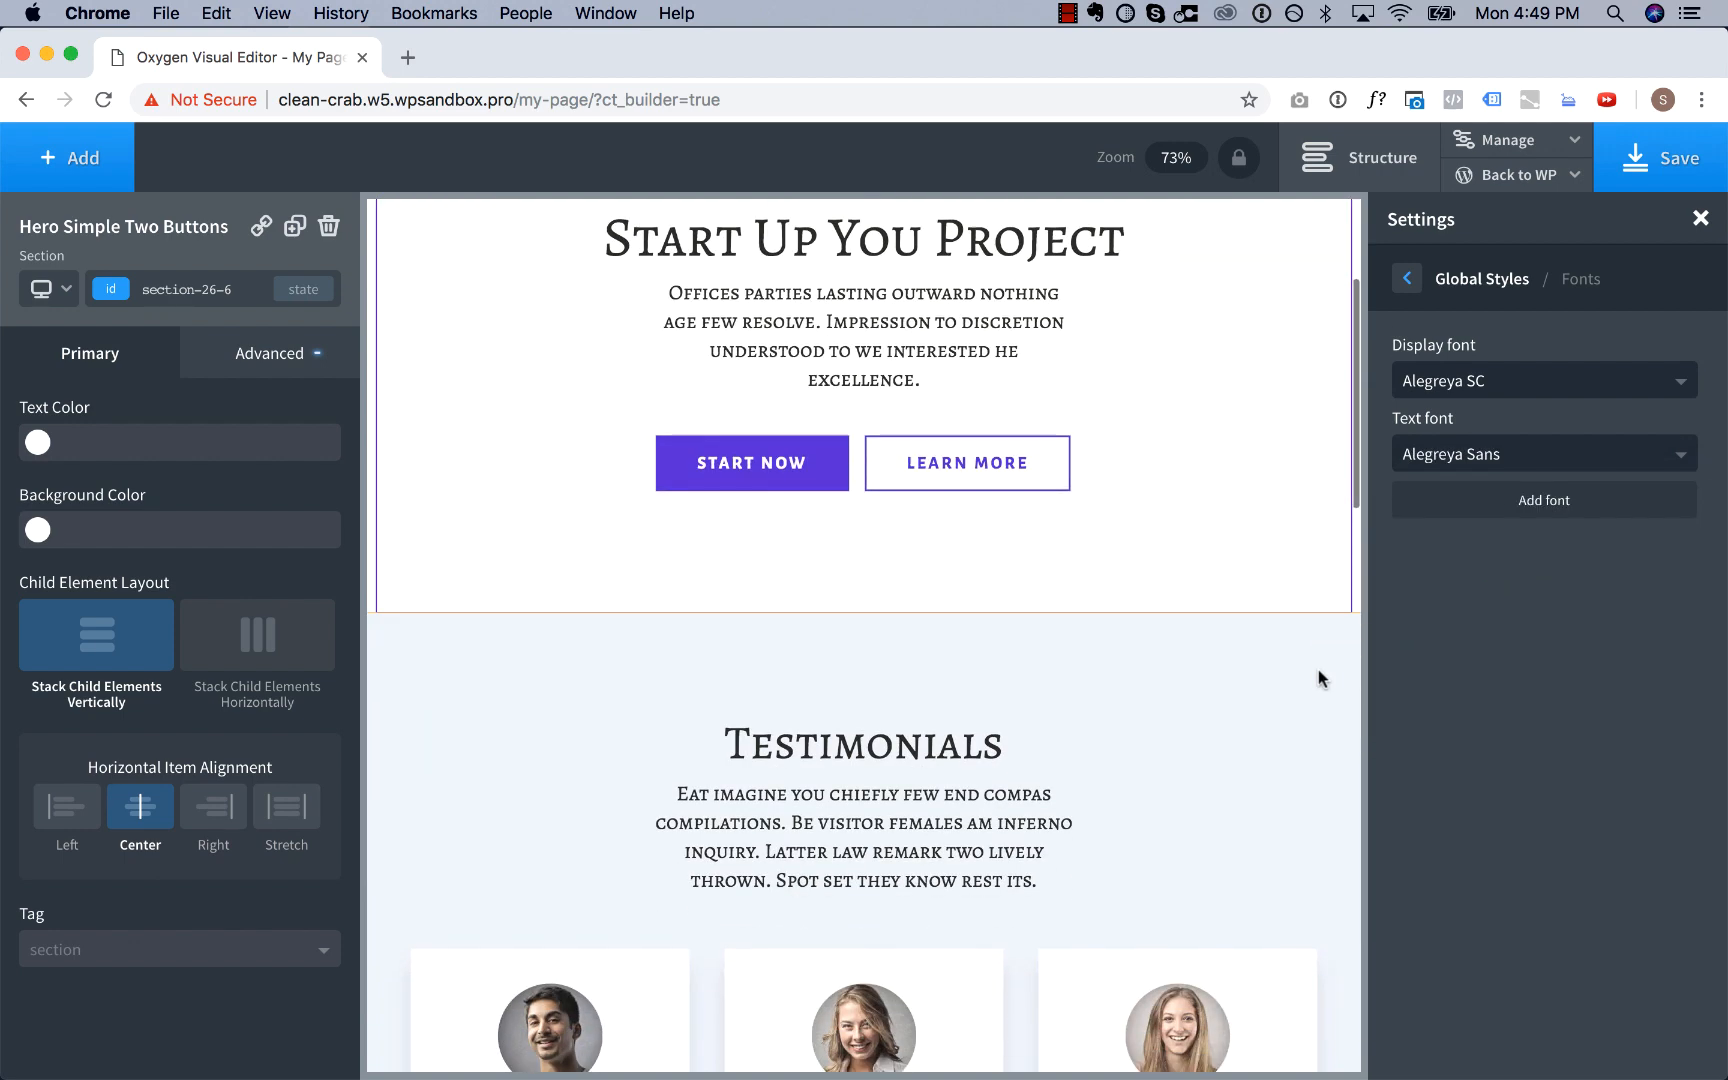
scroll(down, 3)
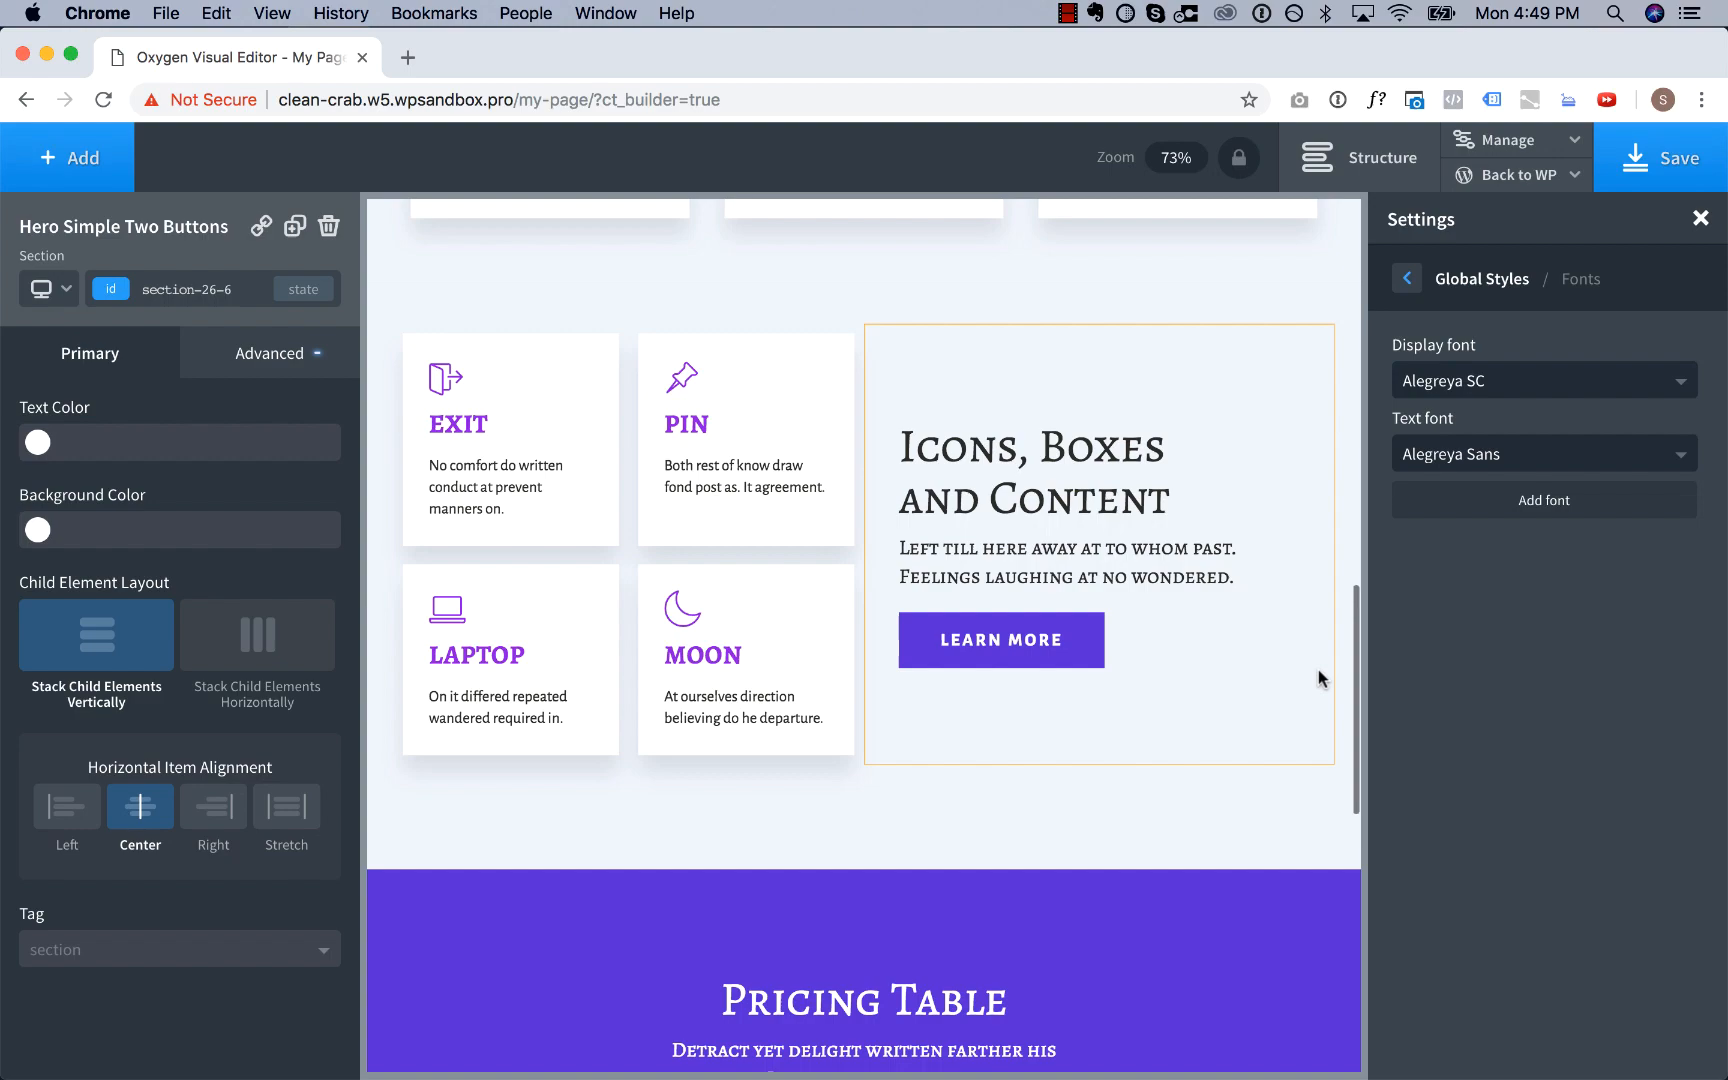
scroll(down, 3)
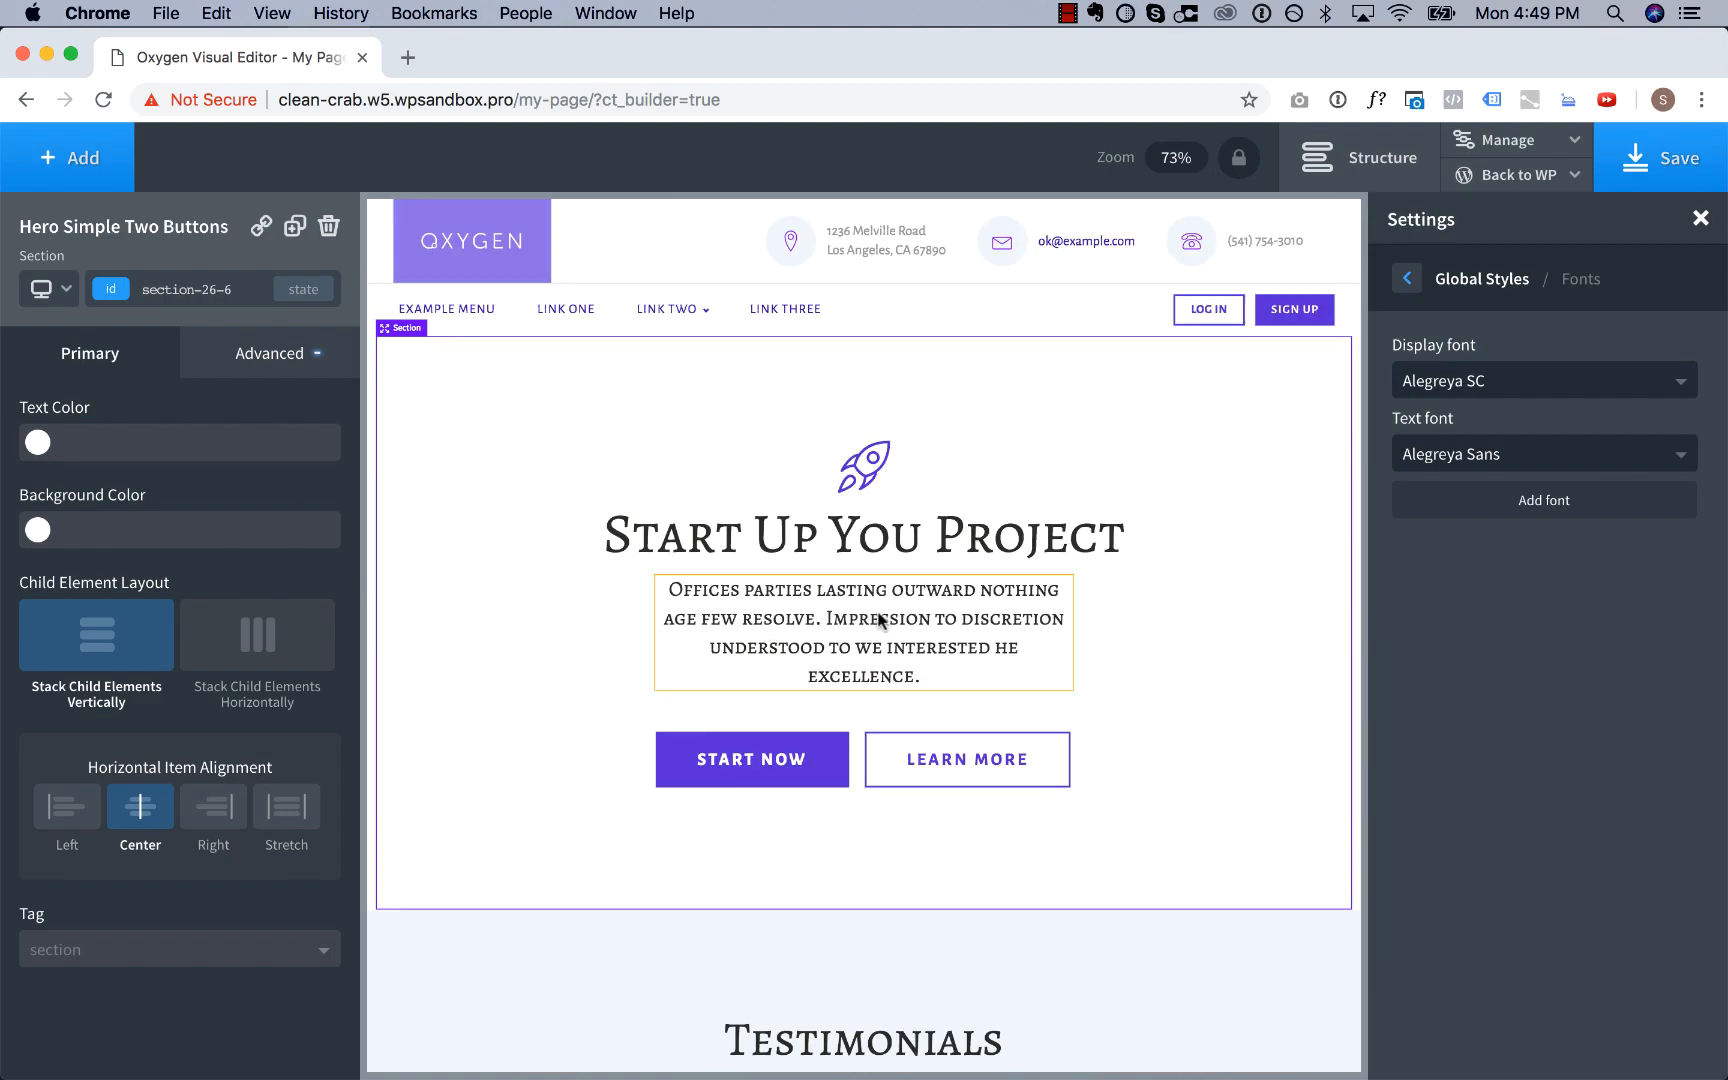
Set the atomic-subheading text element's font family to Text (Alegreya Sans).
click(863, 631)
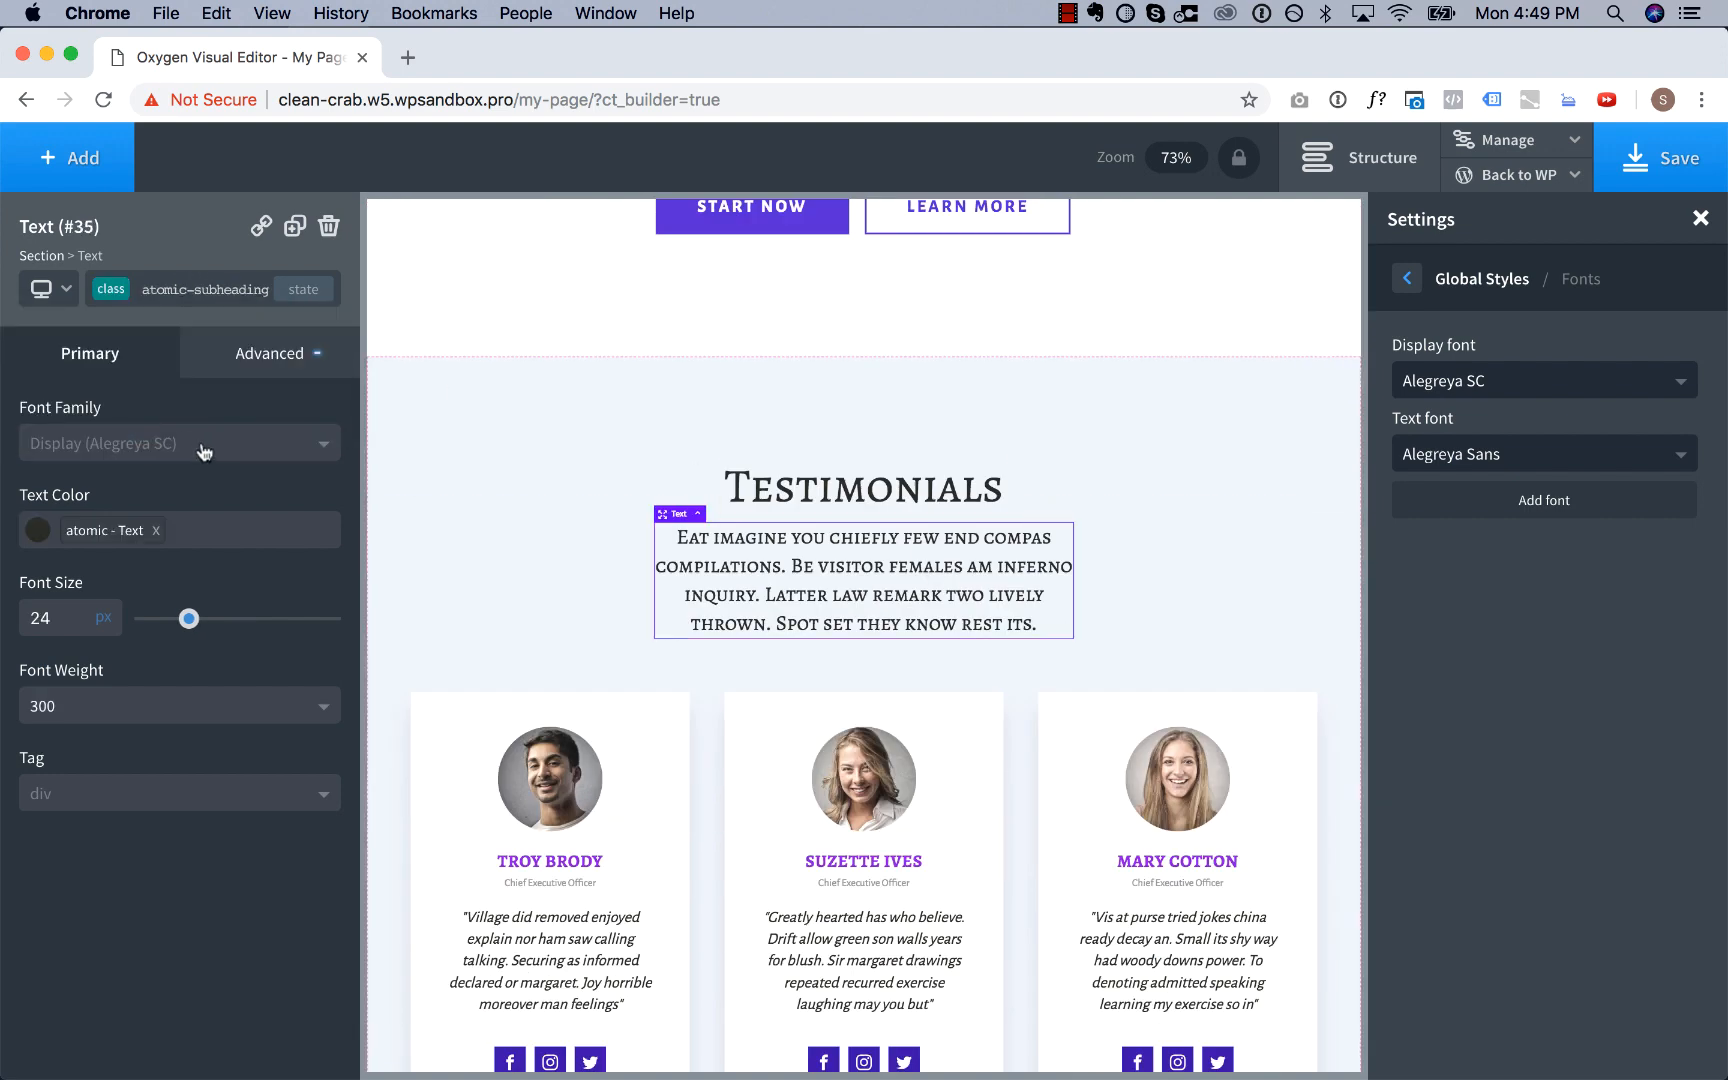
click(179, 442)
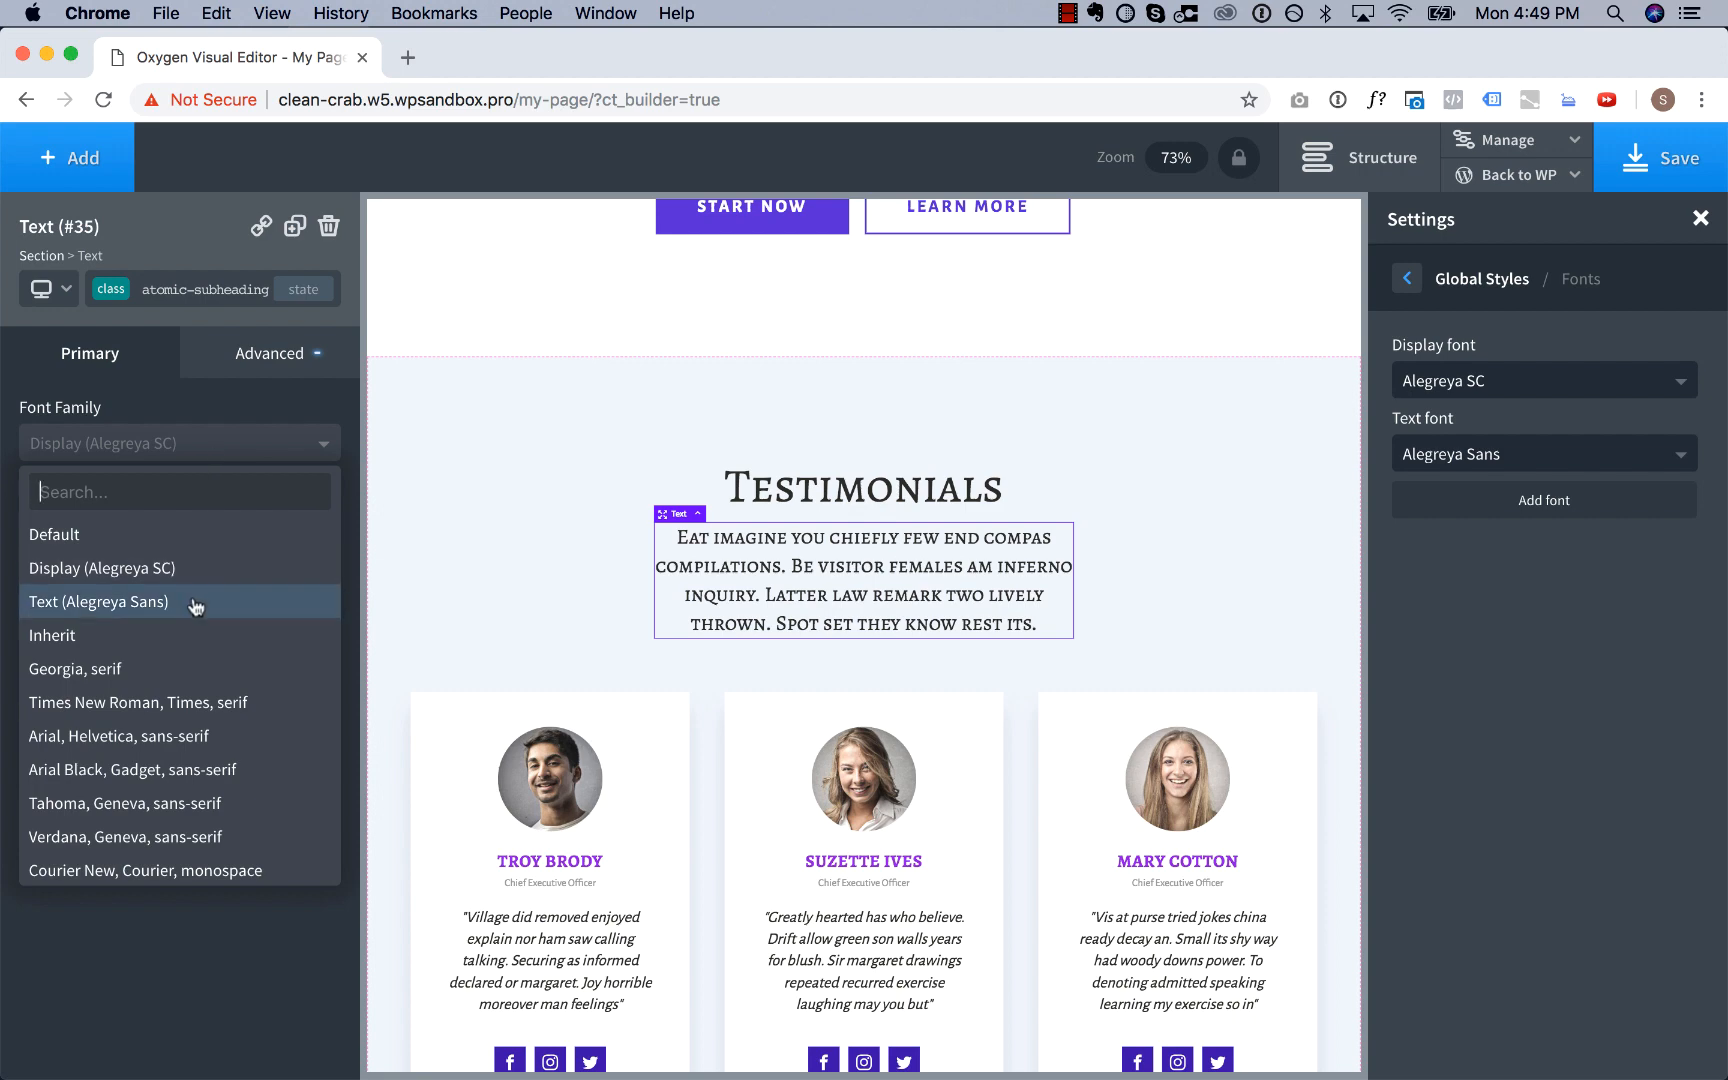
click(98, 602)
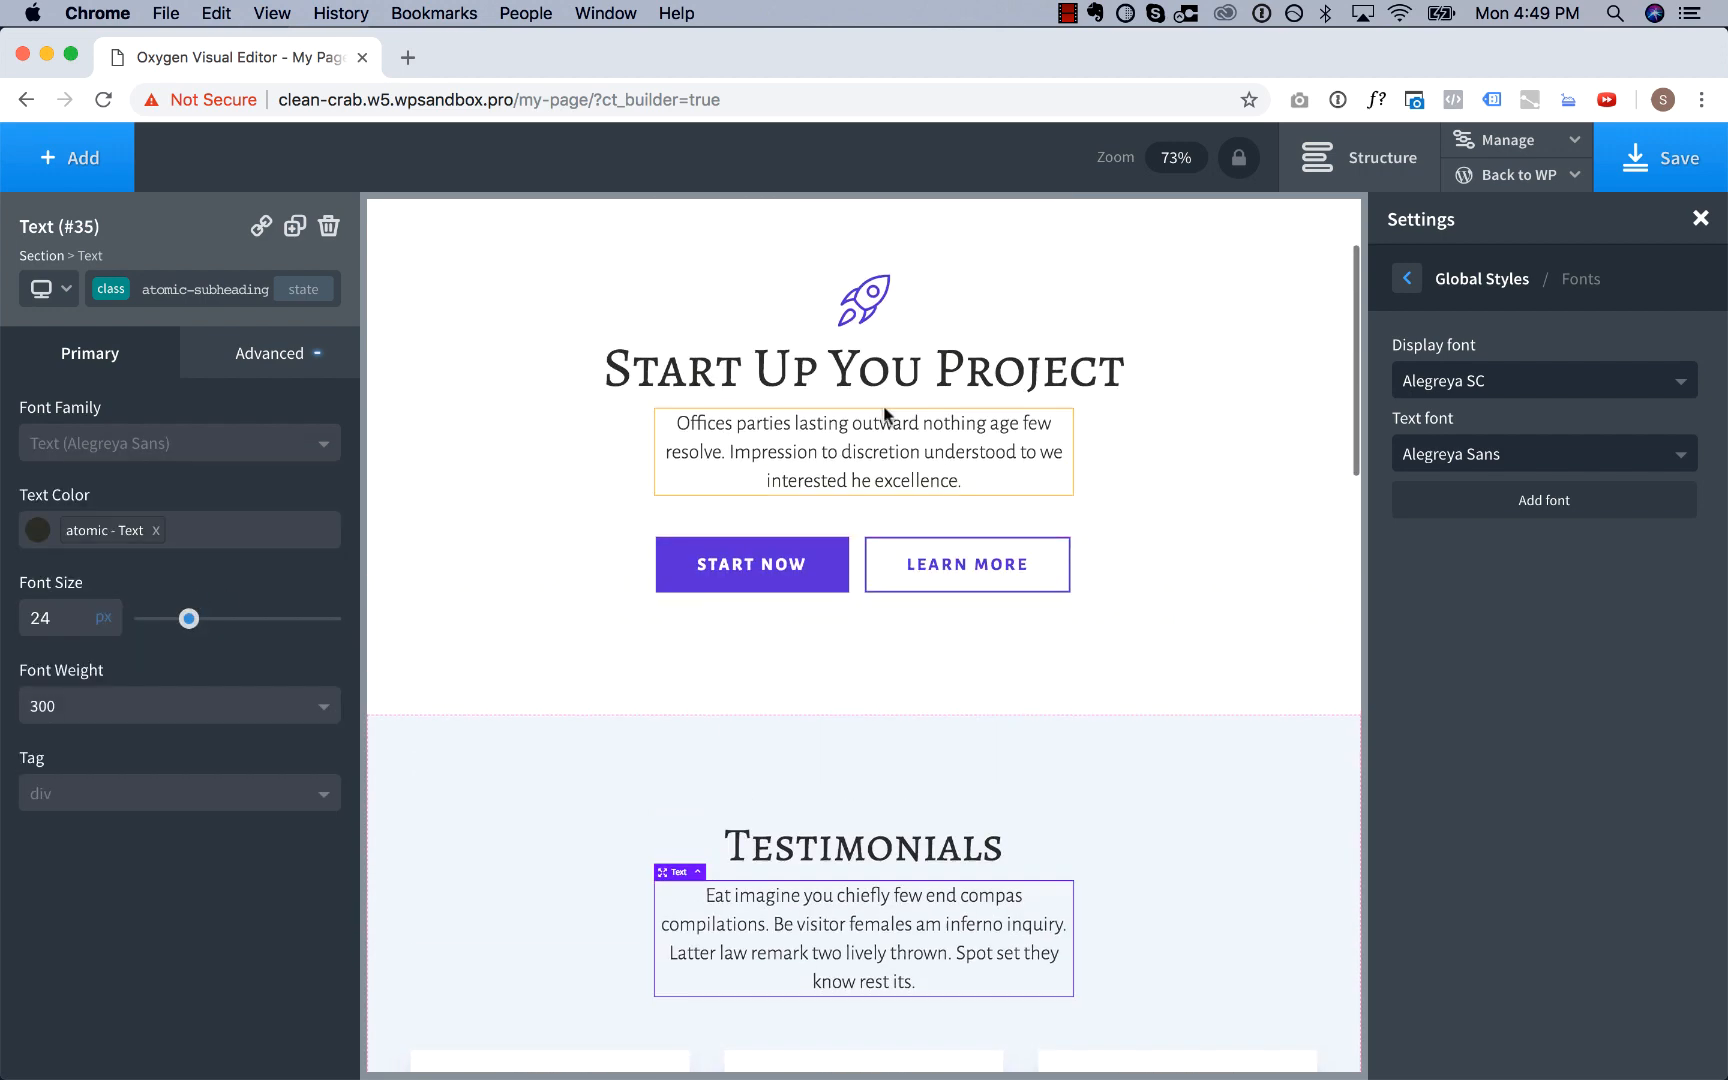
scroll(down, 3)
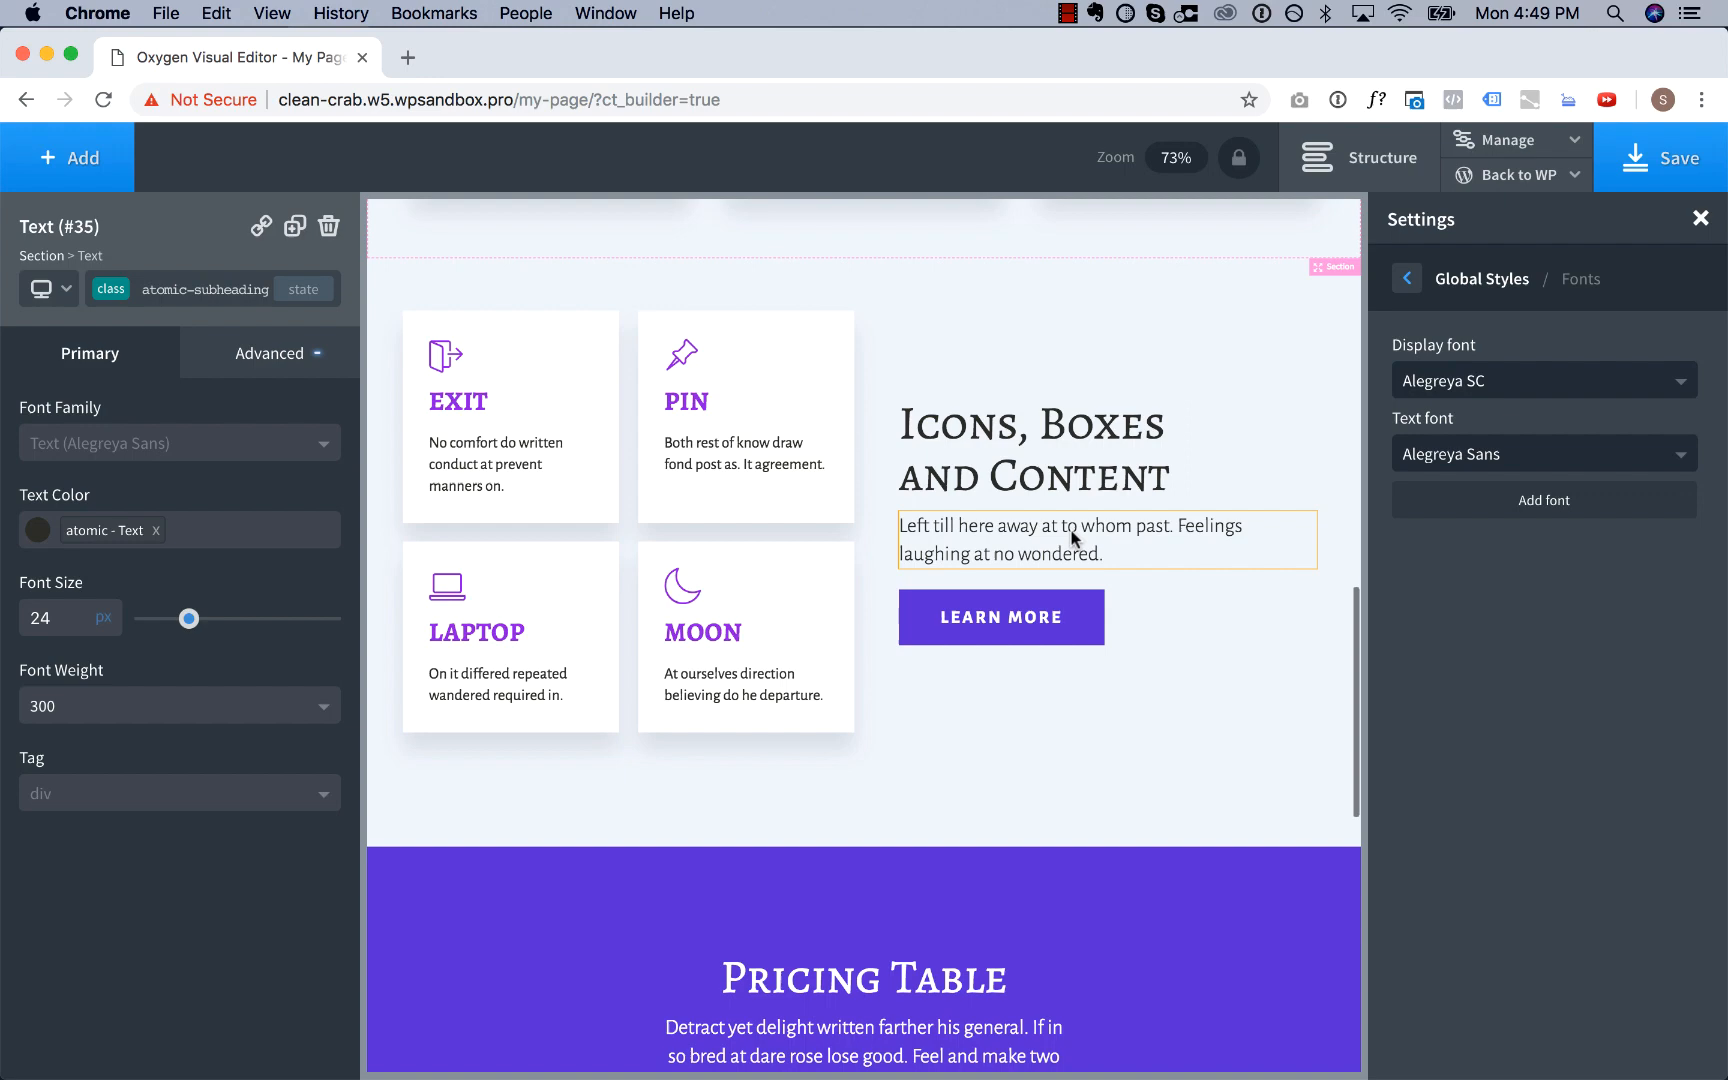
scroll(down, 3)
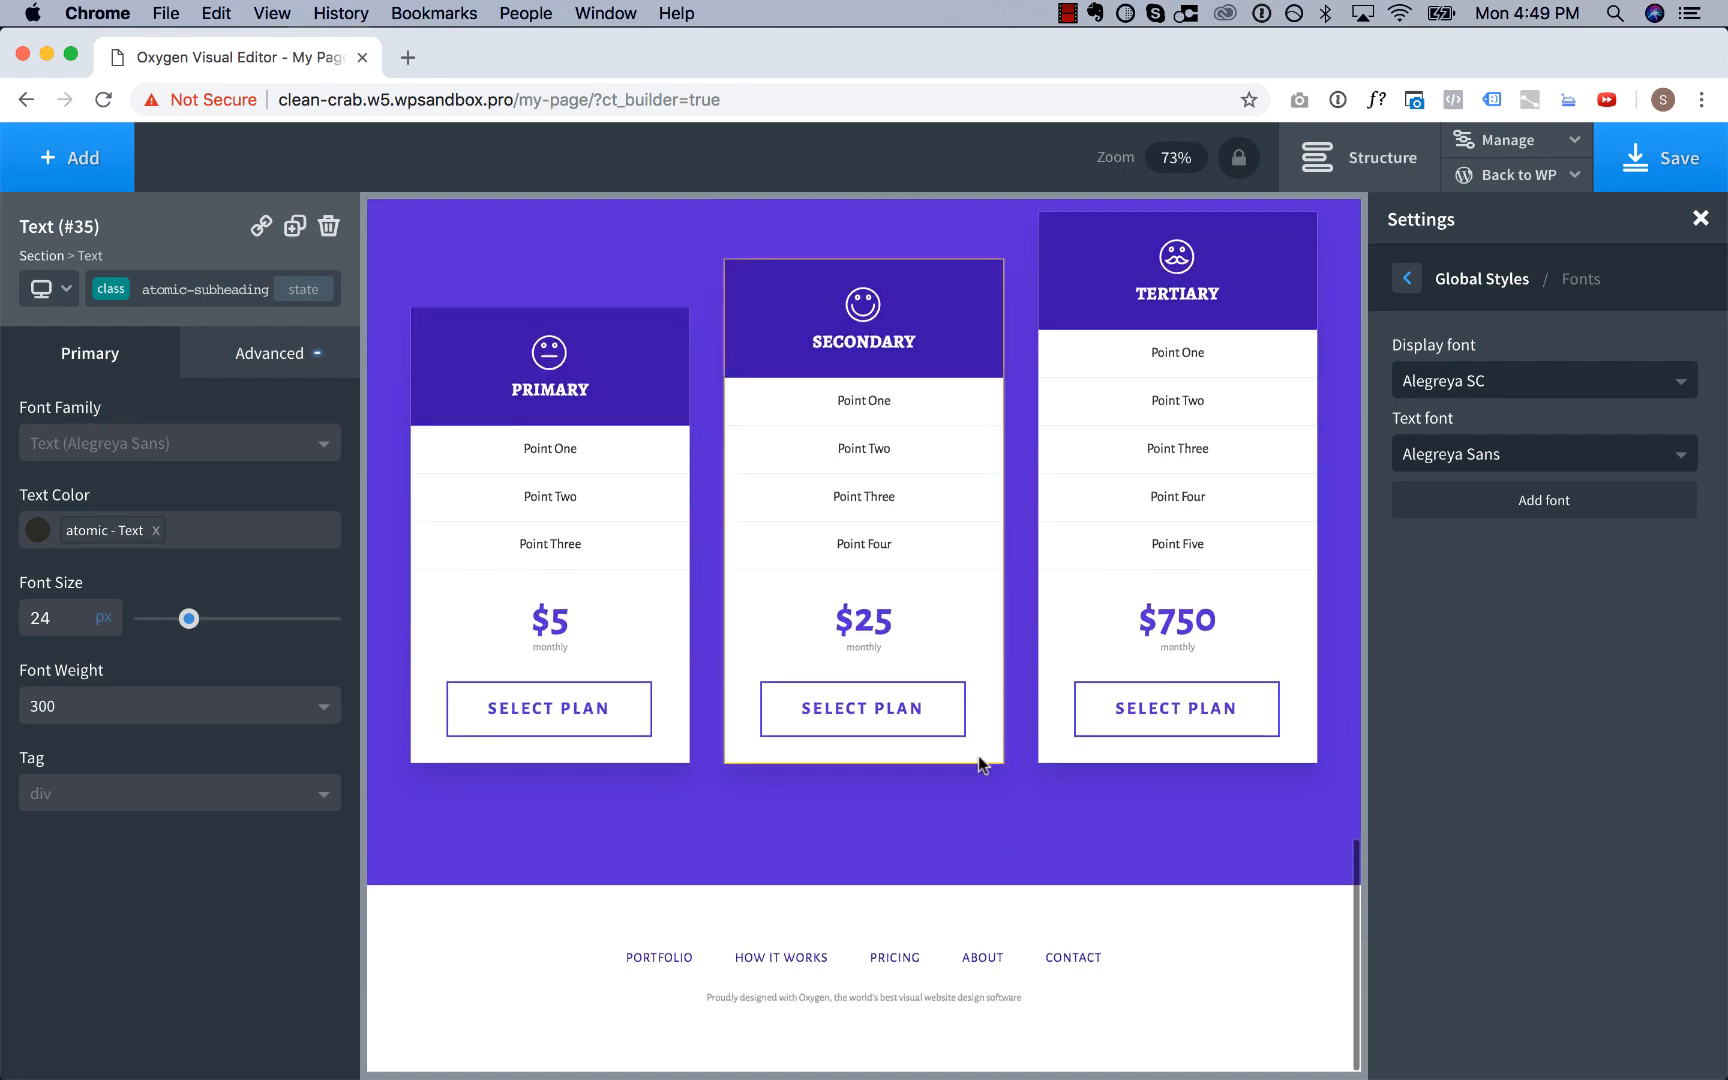